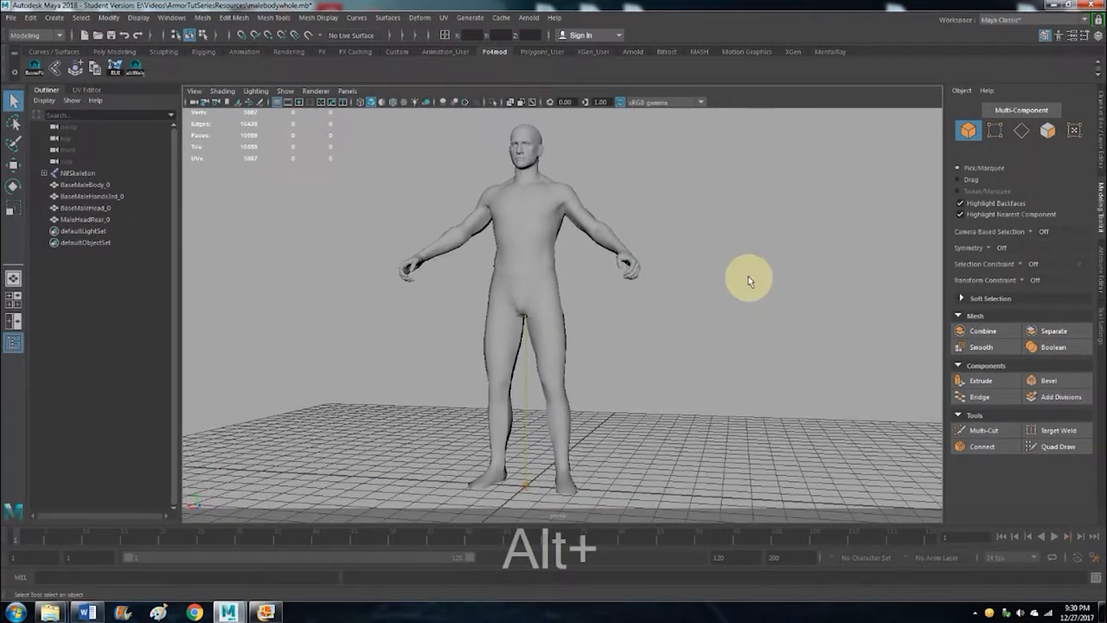
mouse_move(765, 242)
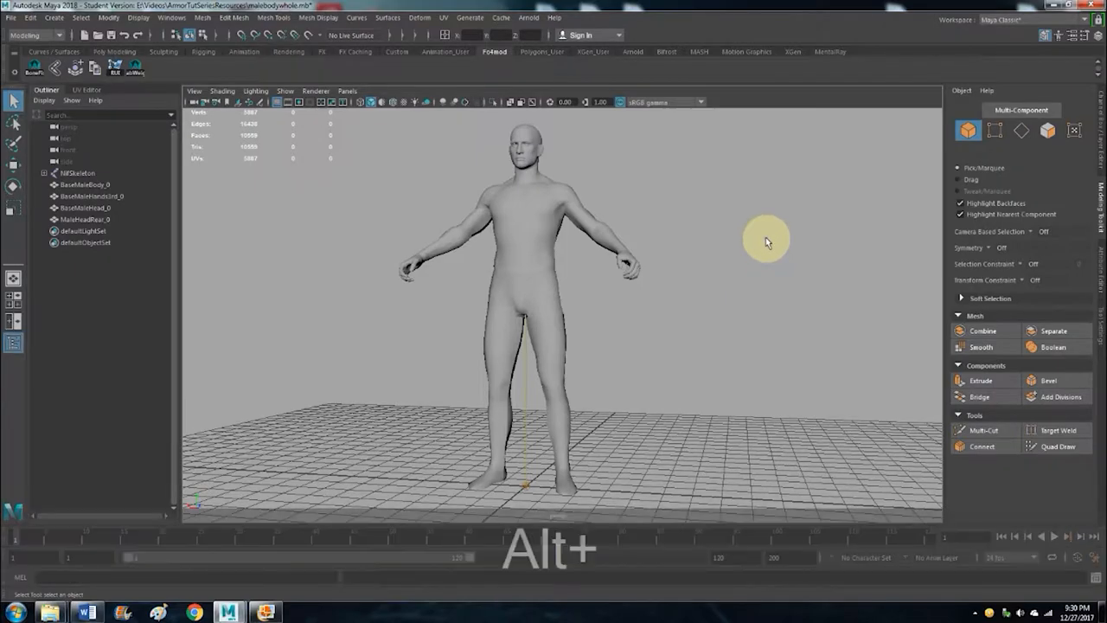
- Center the view on the torso and hide the MaleHeadRear_0 mesh
drag(766, 242, 688, 276)
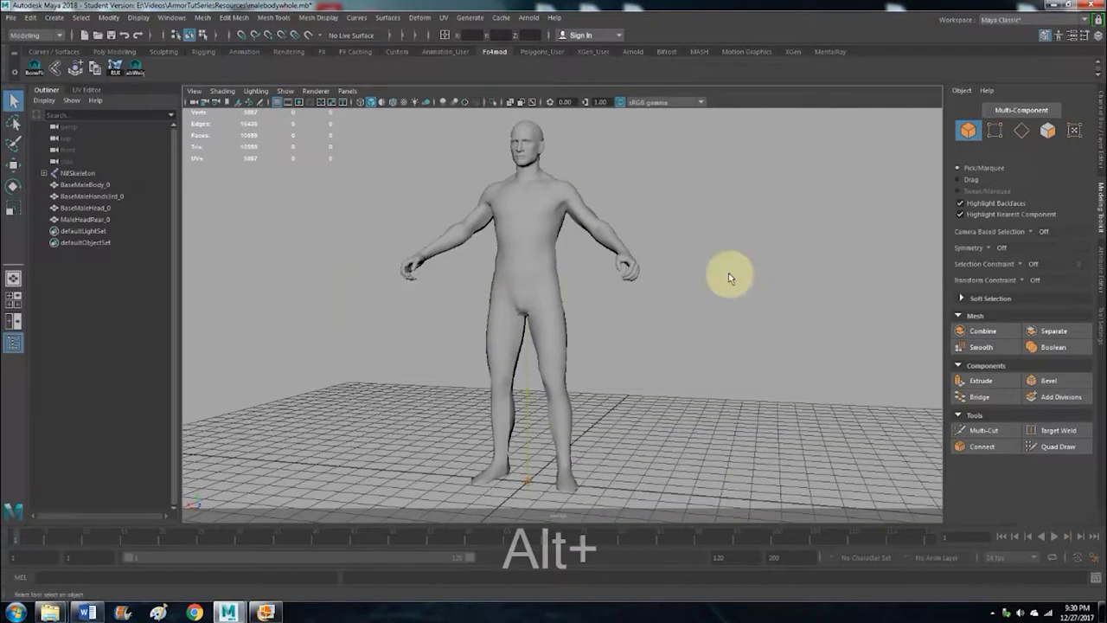
mouse_move(327, 247)
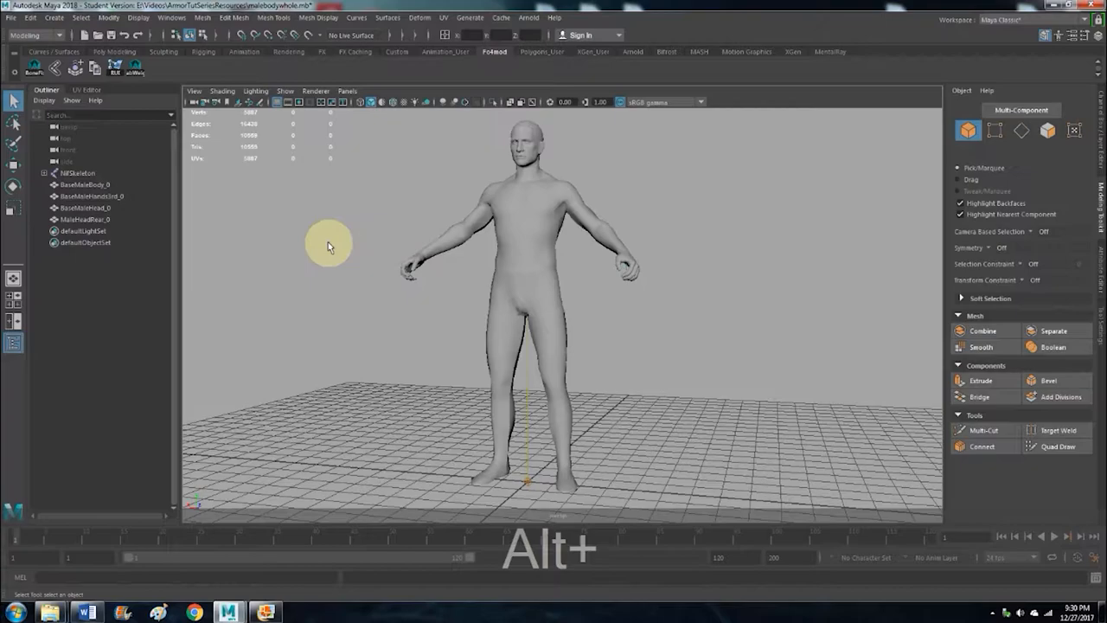
mouse_move(350, 285)
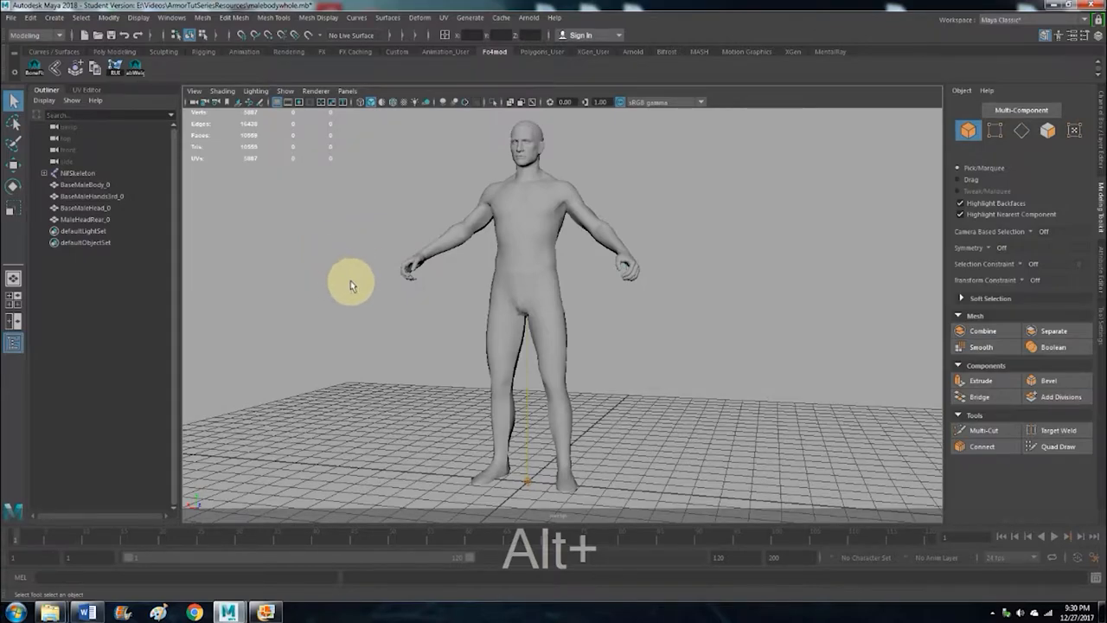
mouse_move(307, 291)
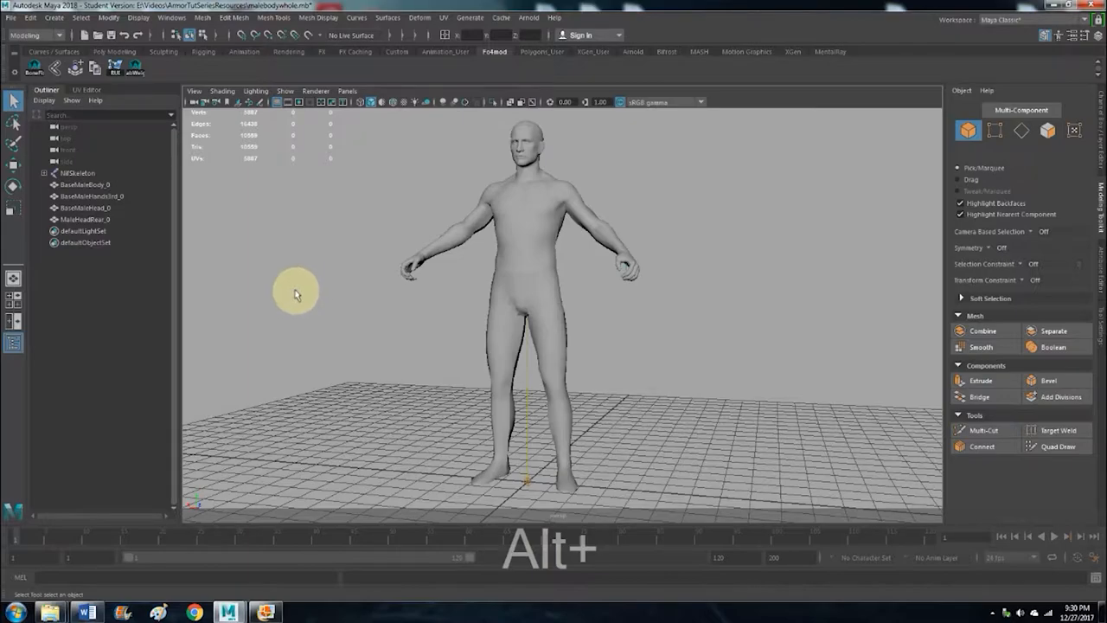
mouse_move(255, 308)
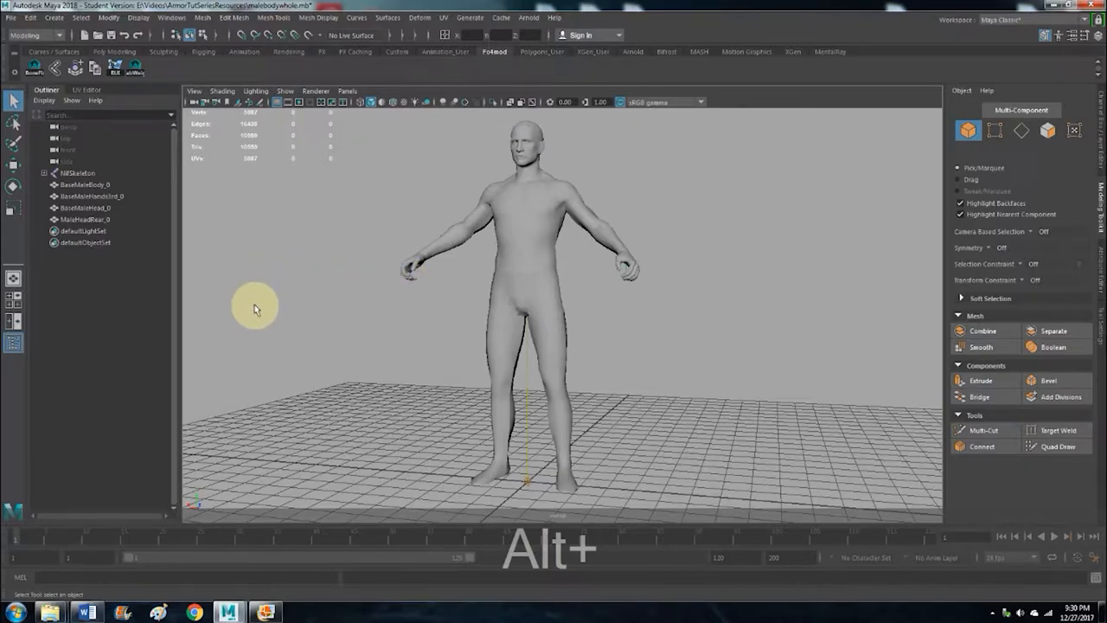
mouse_move(266, 287)
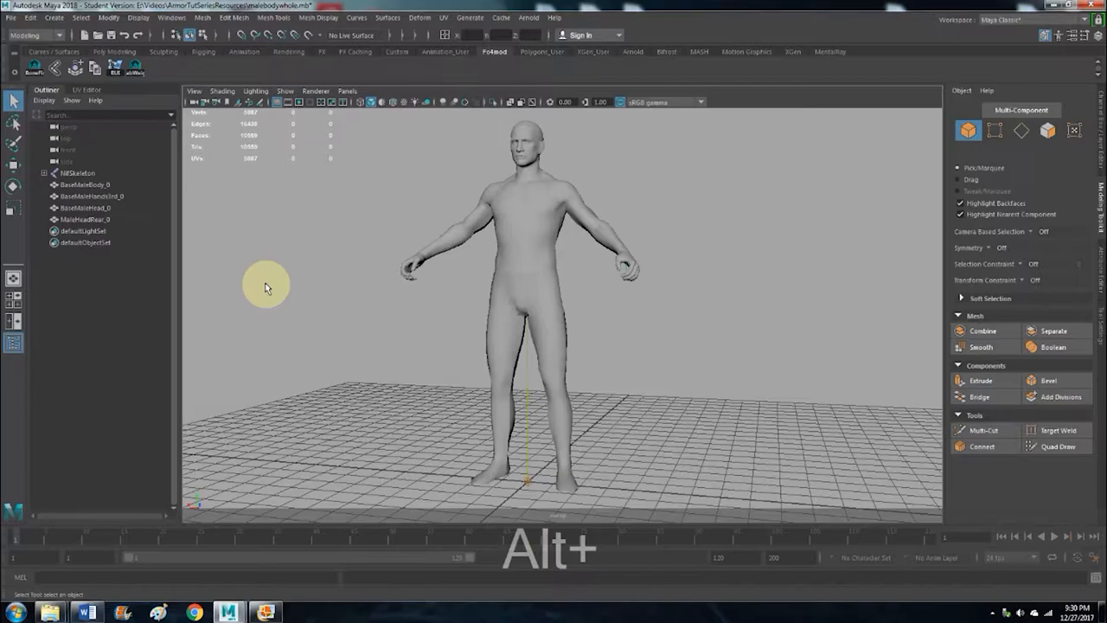
mouse_move(275, 283)
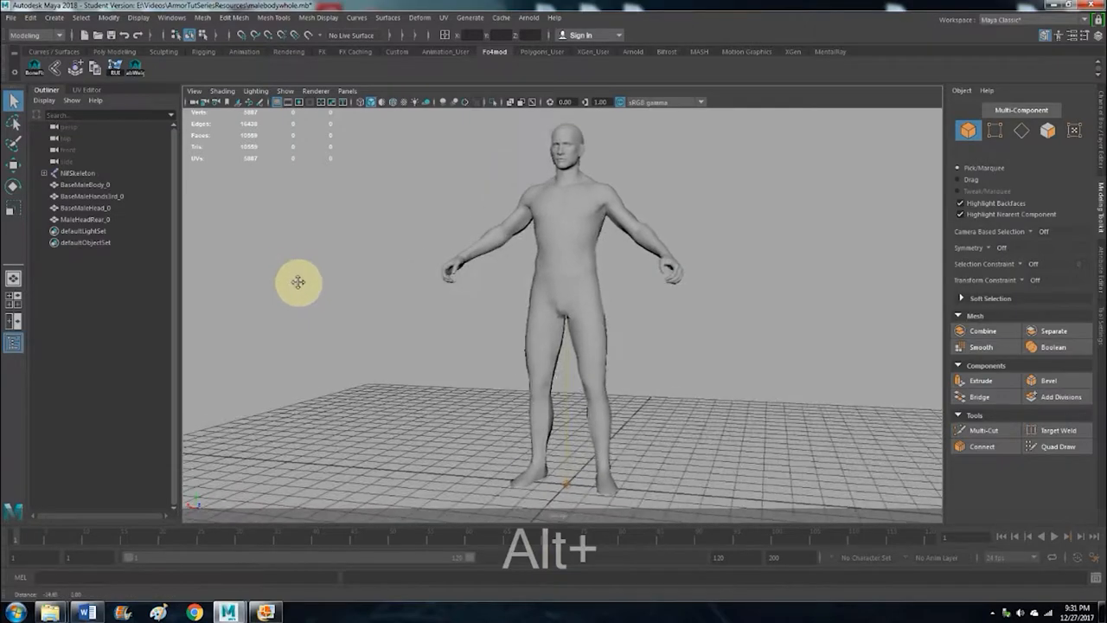
drag(299, 281, 735, 268)
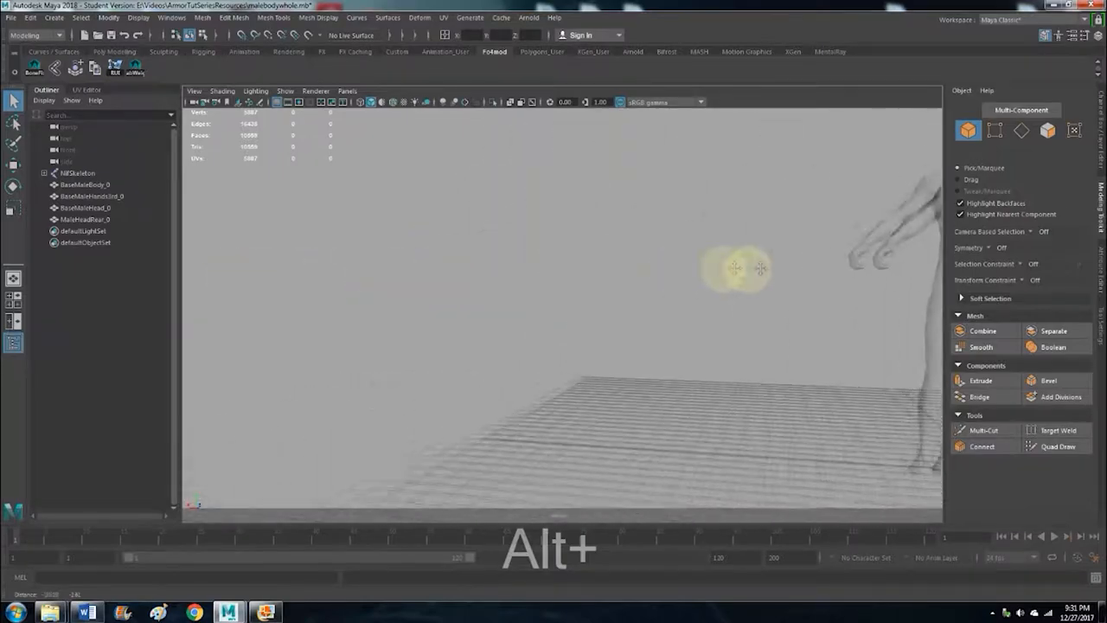
drag(735, 268, 623, 363)
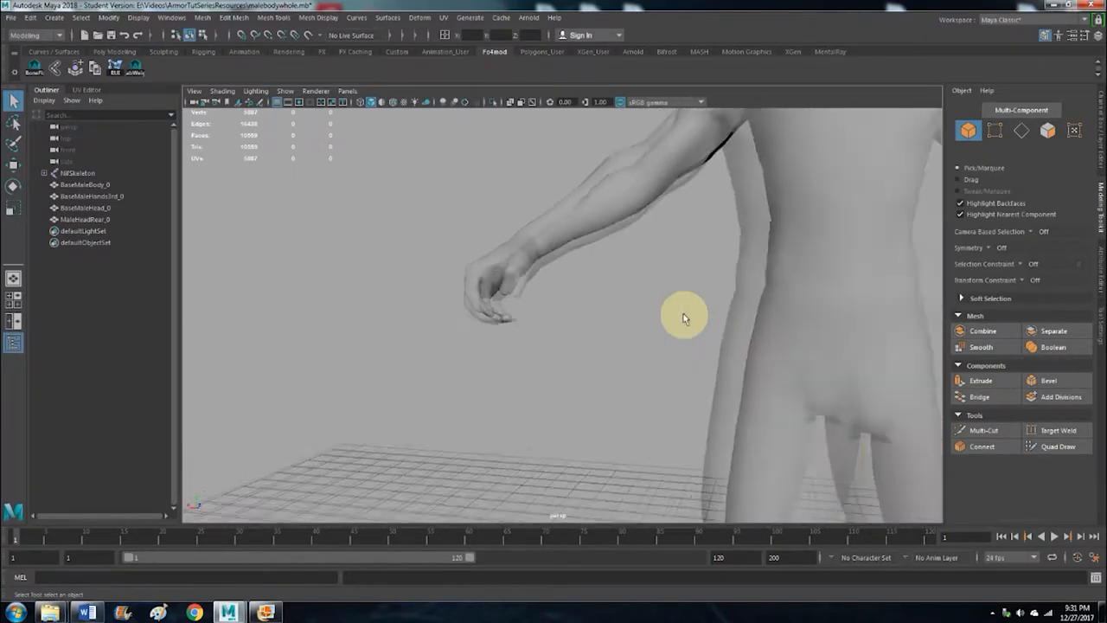
scroll(down, 3)
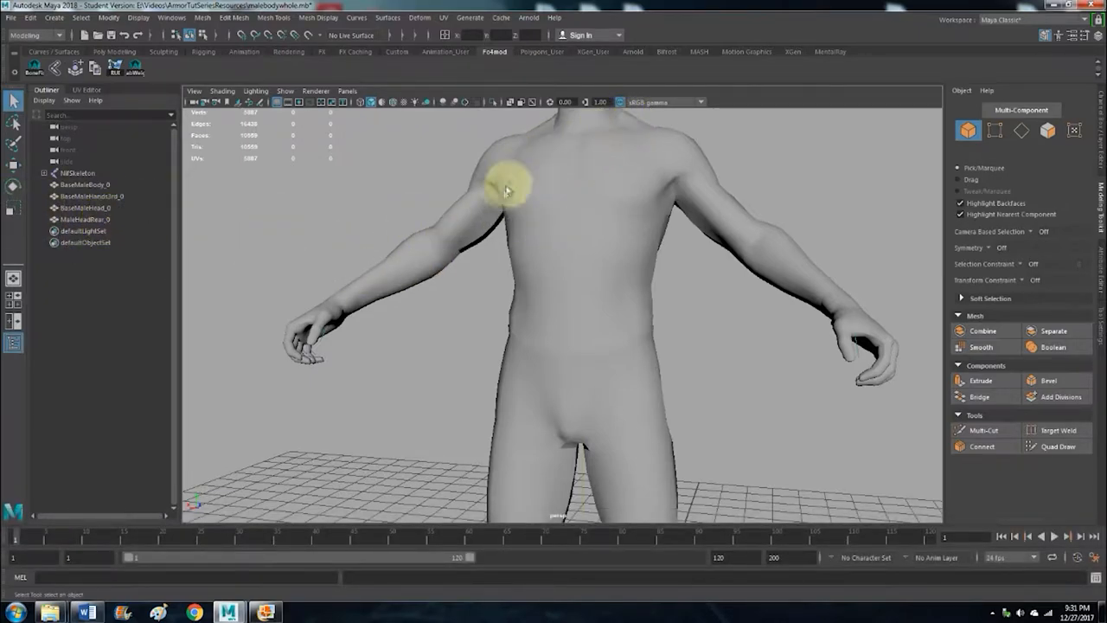
drag(505, 191, 579, 399)
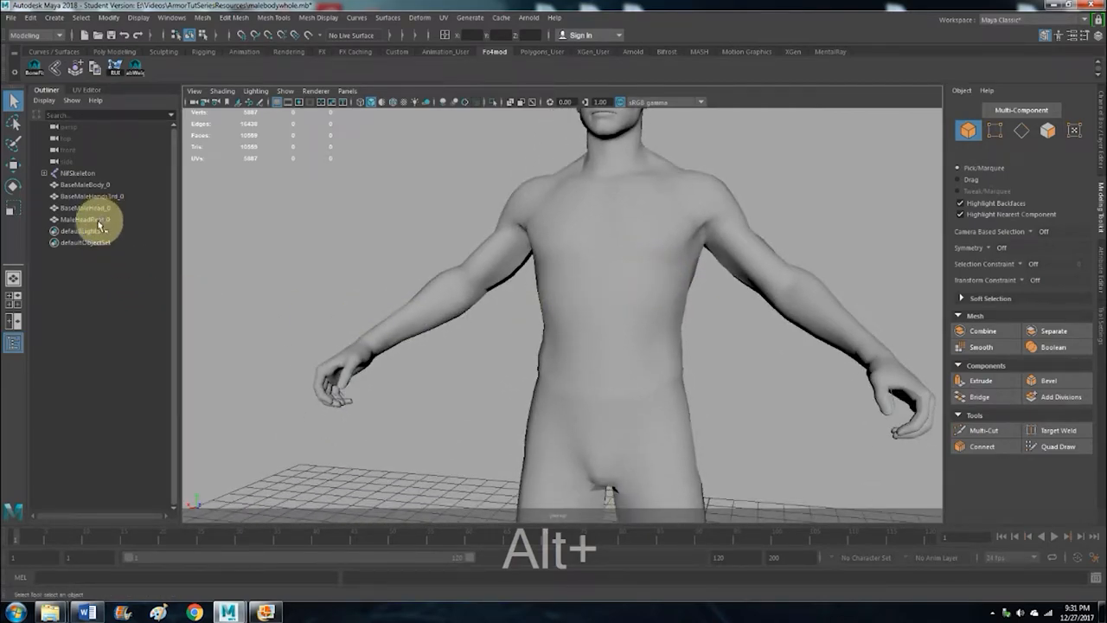
click(82, 218)
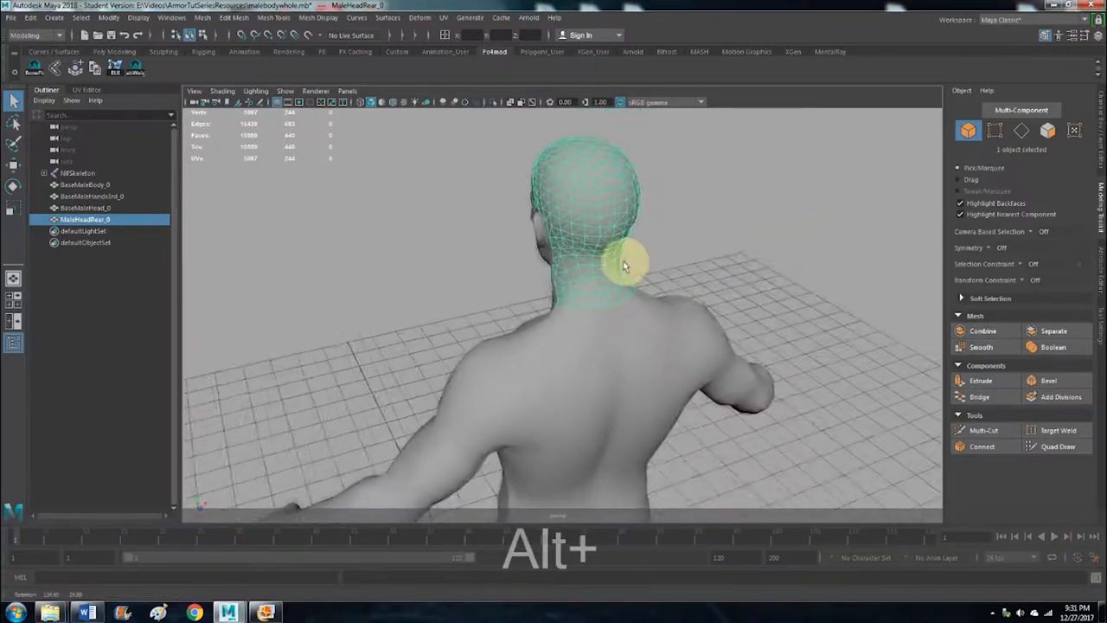
- Hide BaseMaleHead_0 and the hands, remove NifSkeleton, and select BaseMaleBody_0
drag(622, 263, 177, 238)
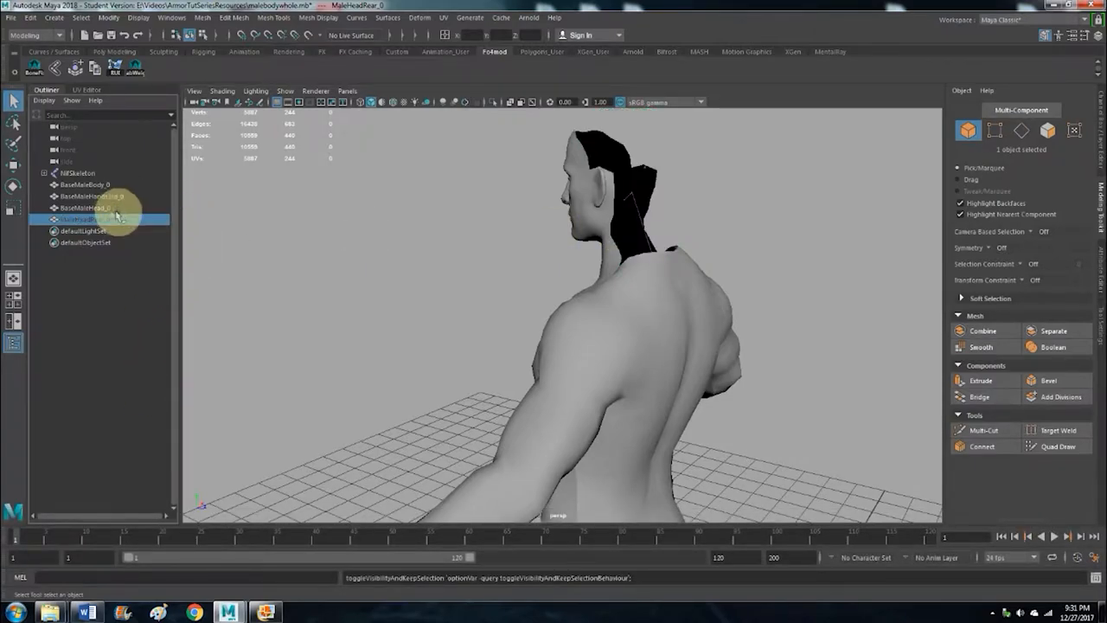
click(84, 208)
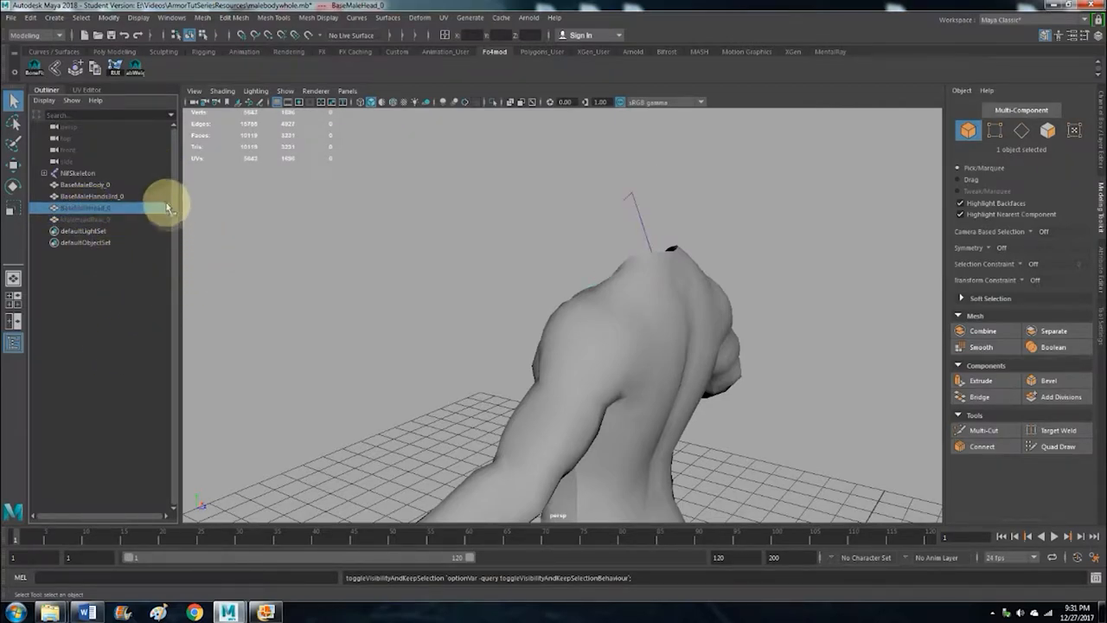
click(92, 196)
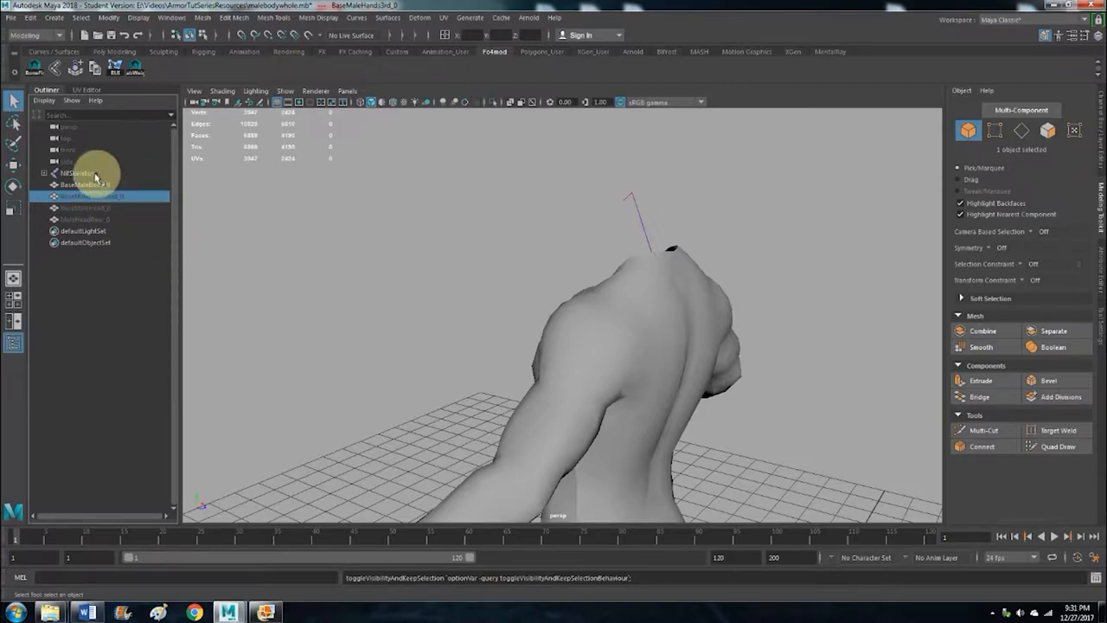
click(78, 173)
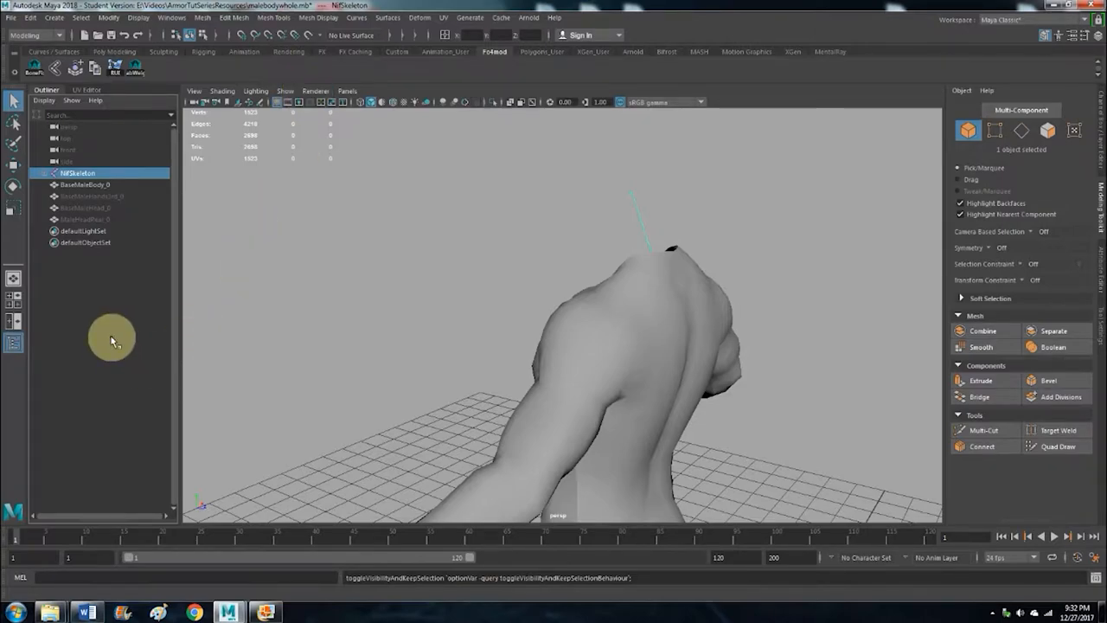
click(84, 173)
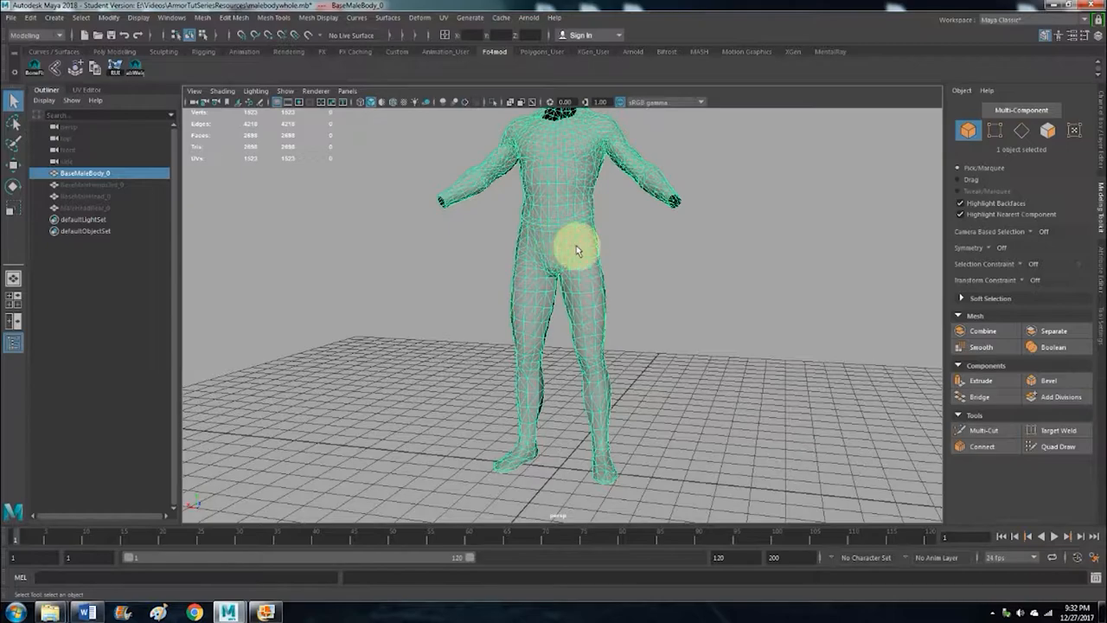
mouse_move(540, 233)
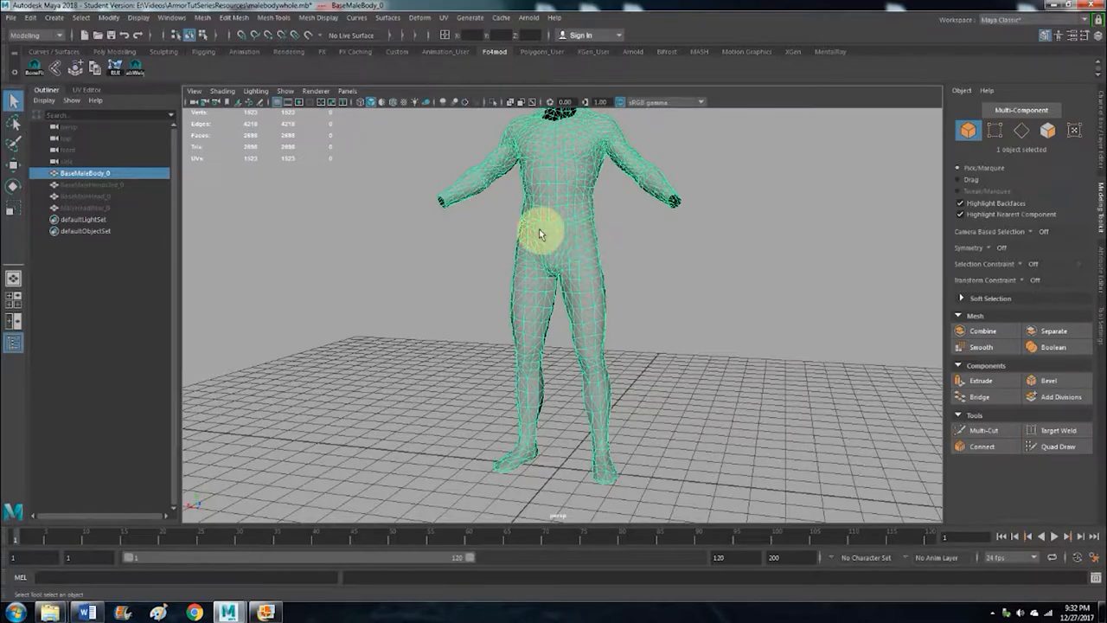
- Assign a new Lambert material to the BaseMaleBody_0 mesh from its context menu
right_click(551, 242)
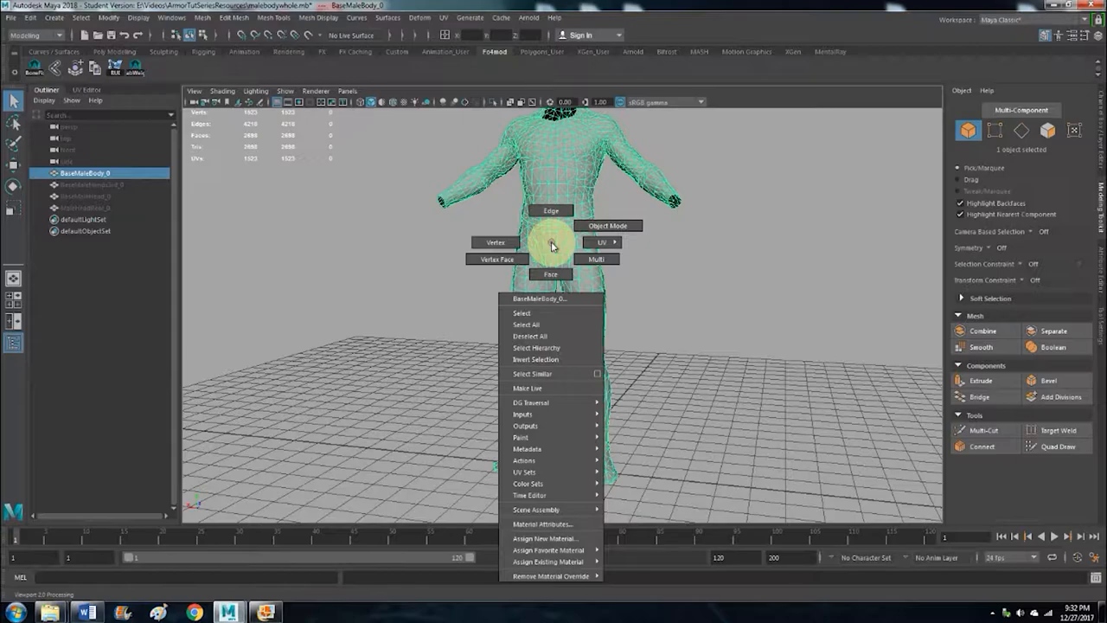
mouse_move(551, 336)
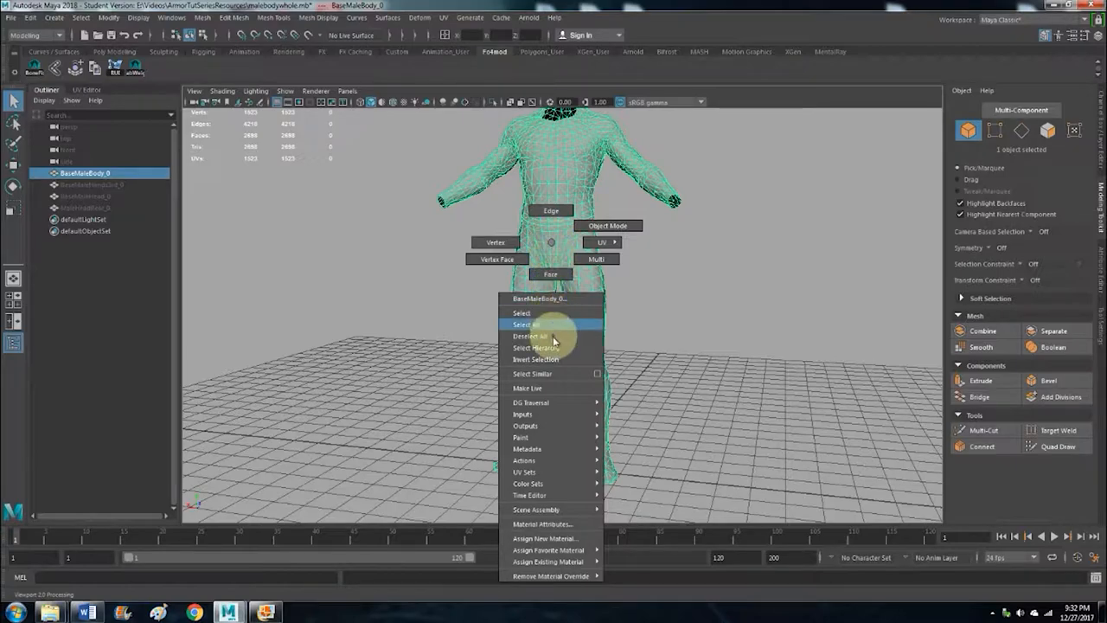
mouse_move(528, 448)
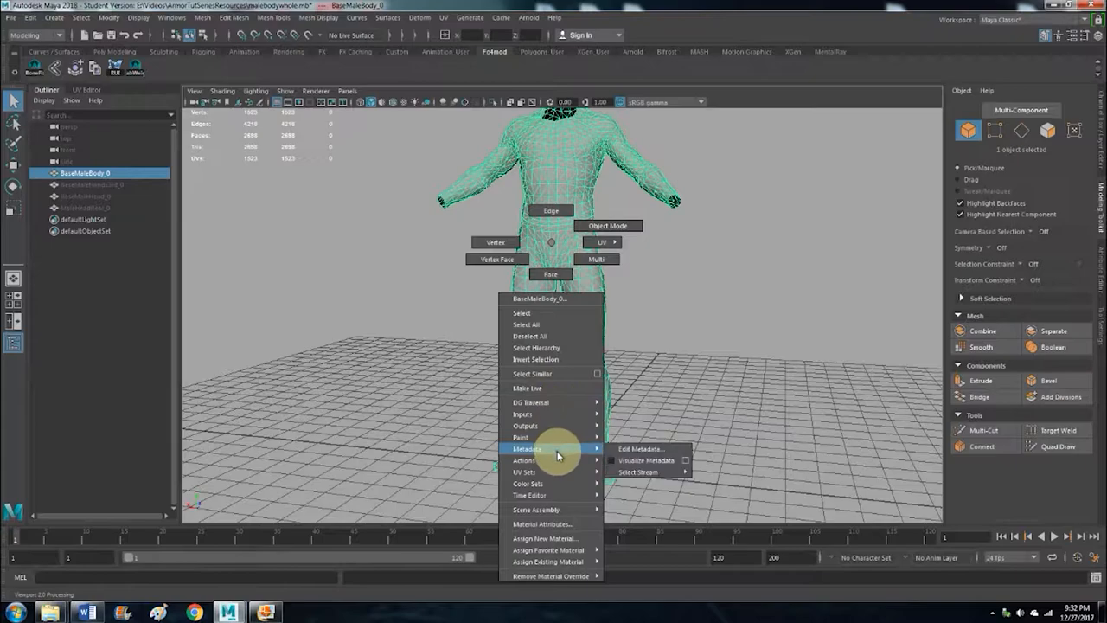
mouse_move(562, 495)
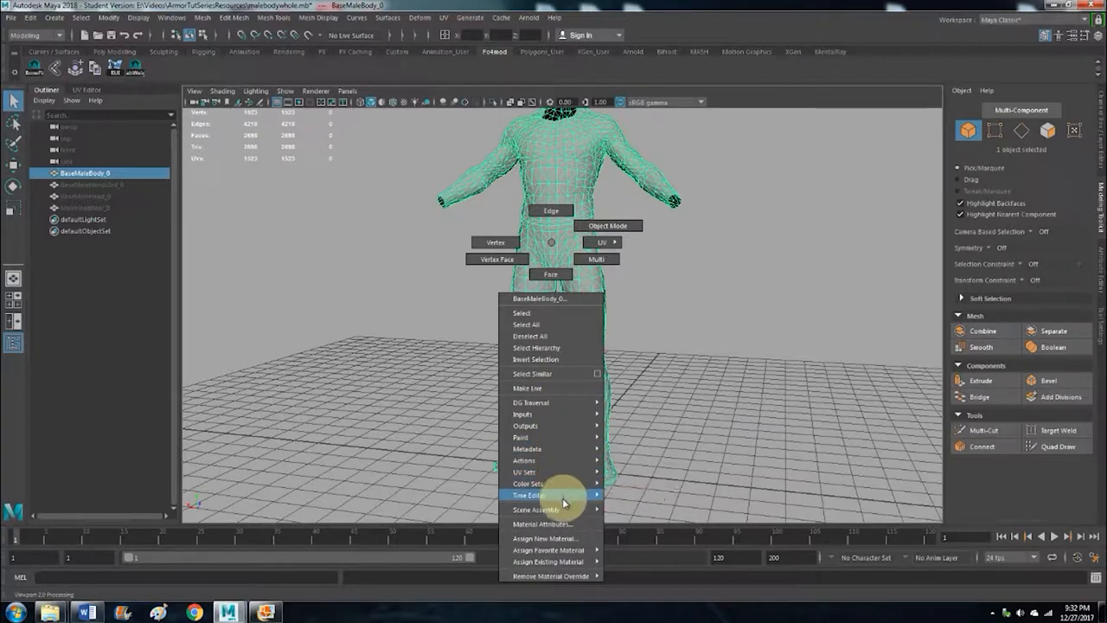
mouse_move(542, 523)
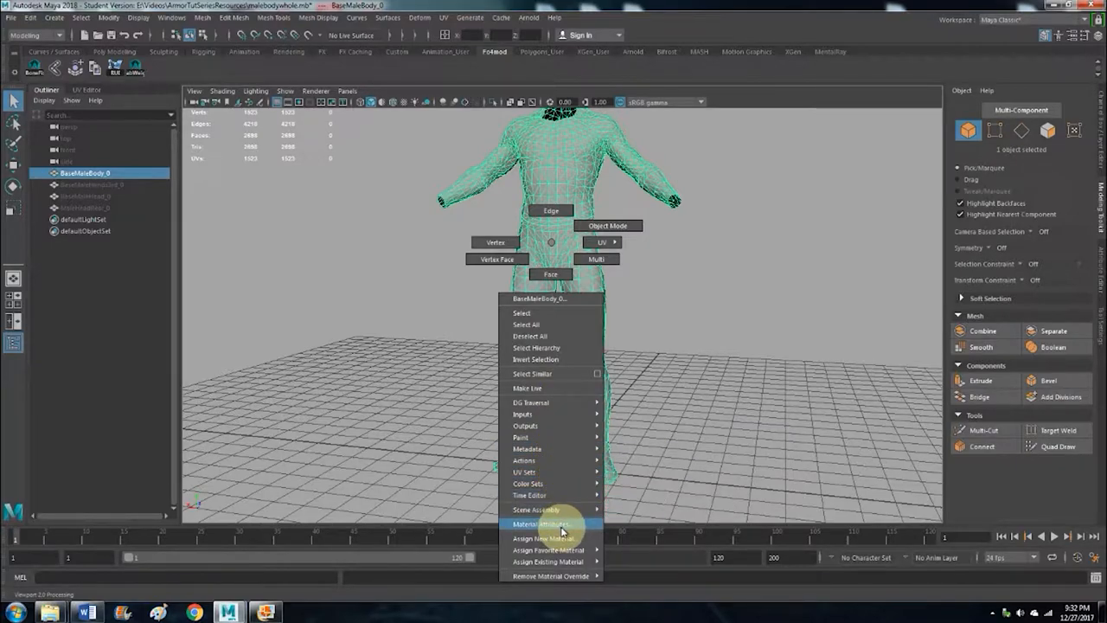
mouse_move(543, 538)
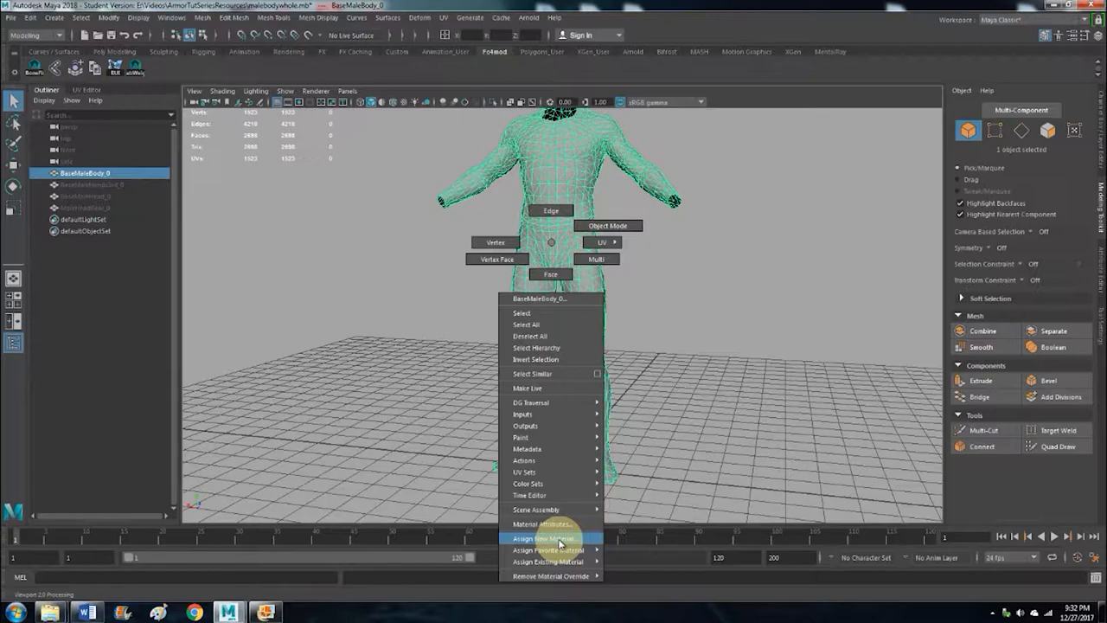
click(543, 538)
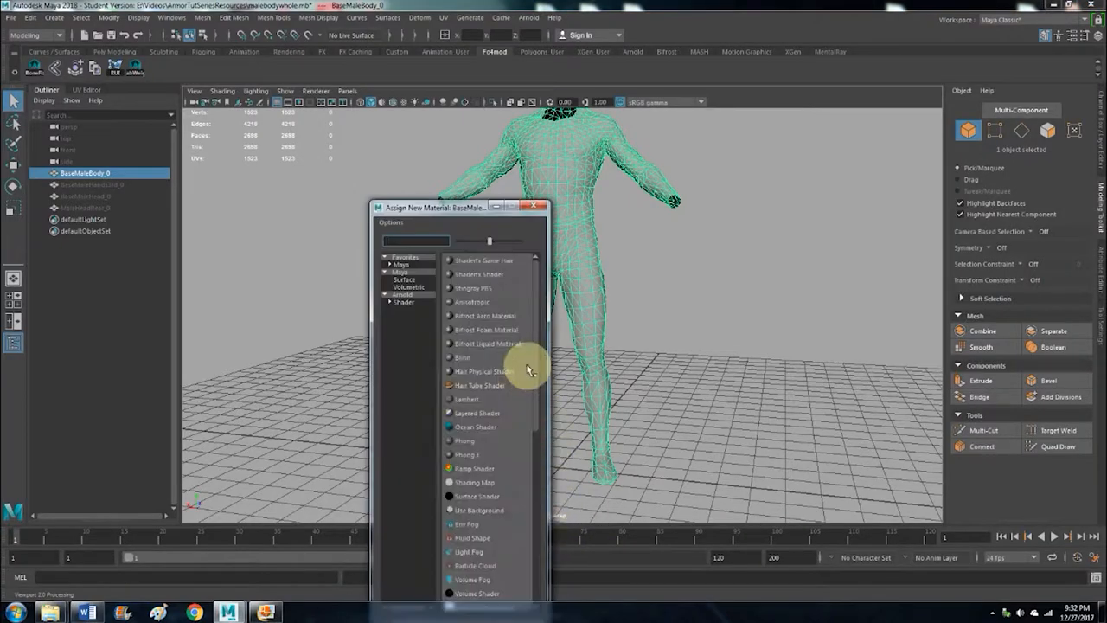
mouse_move(466, 398)
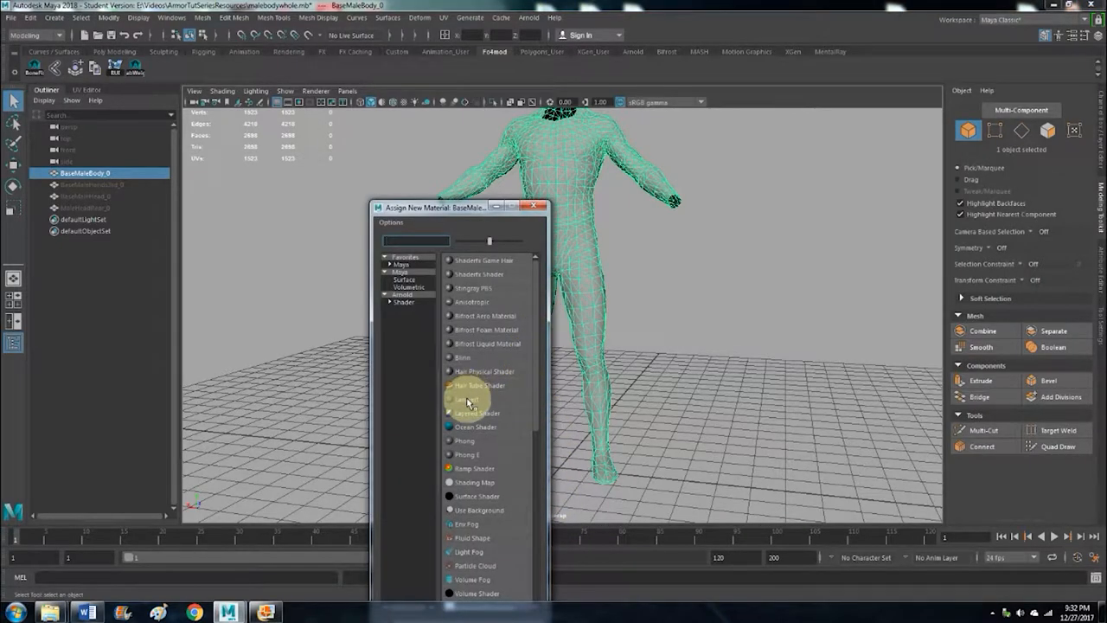
mouse_move(467, 398)
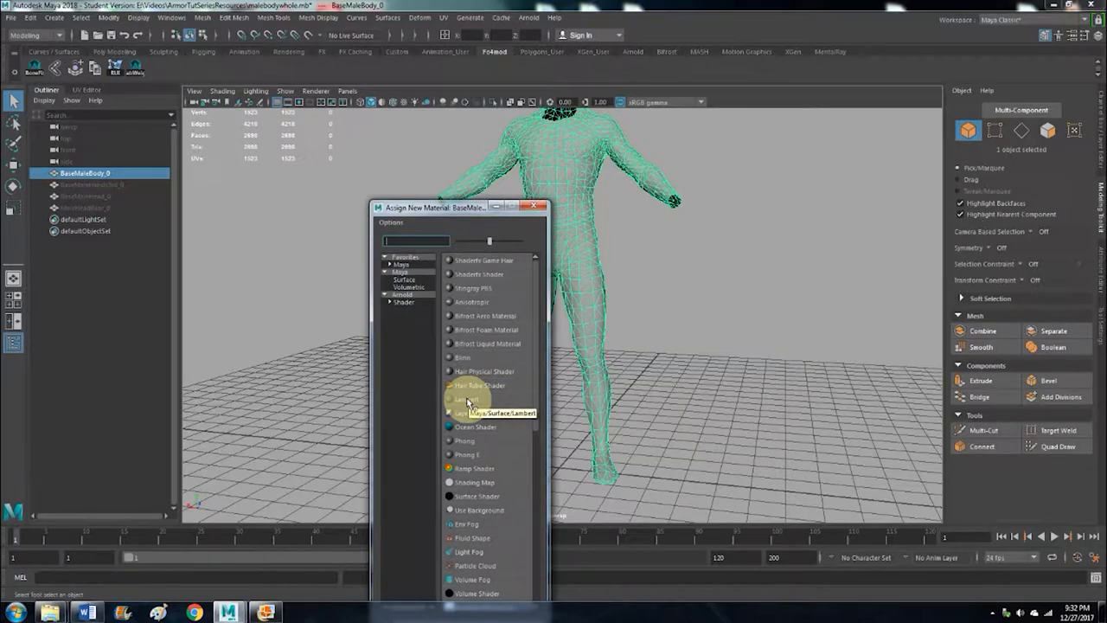
click(465, 398)
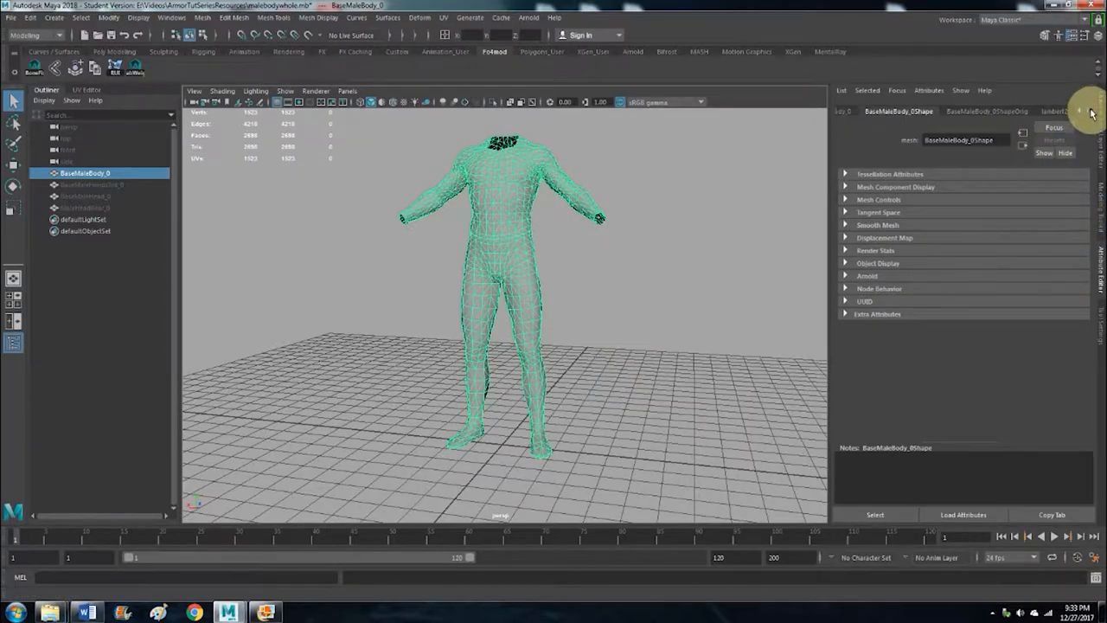
mouse_move(1036, 78)
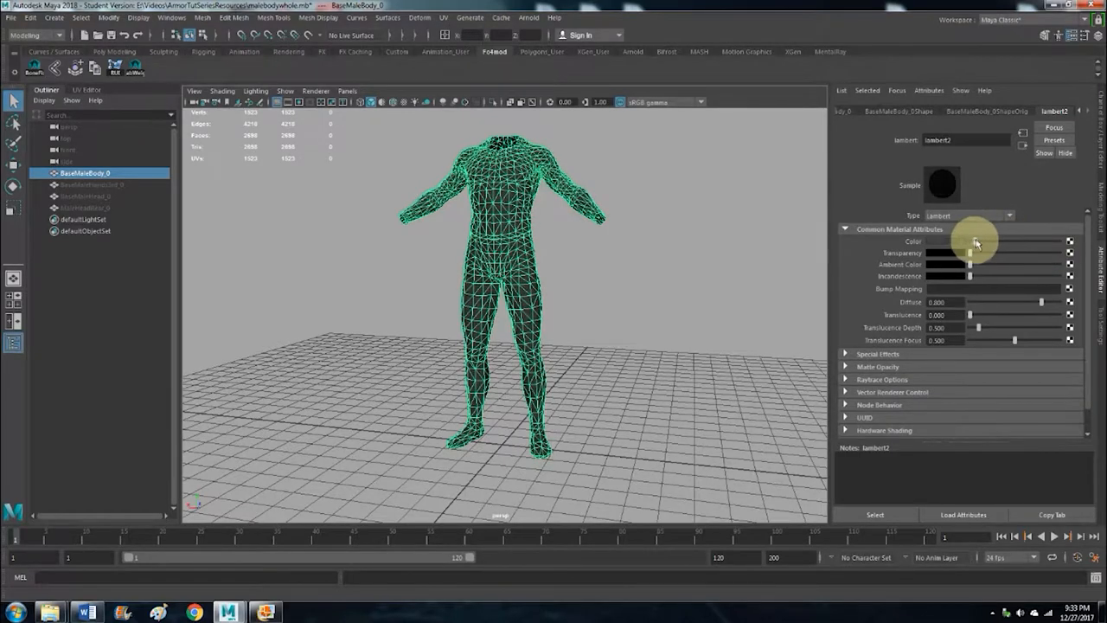
- Open the Create Render Node window for the lambert2 Color attribute
click(951, 241)
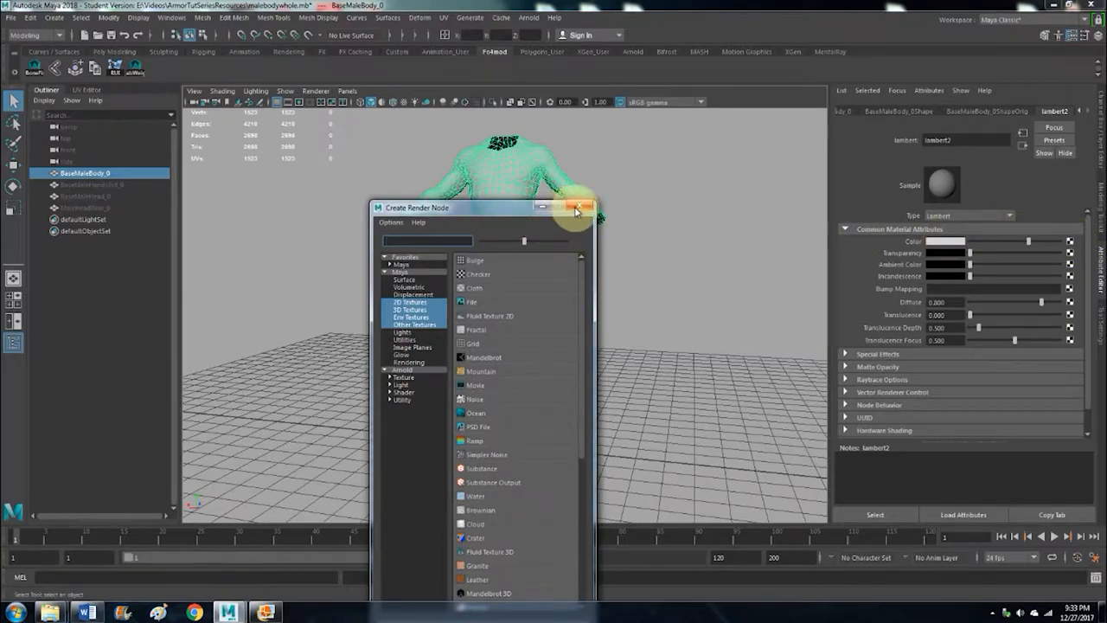
- Dismiss Create Render Node and set the lambert2 colour to grey with added transparency
click(579, 207)
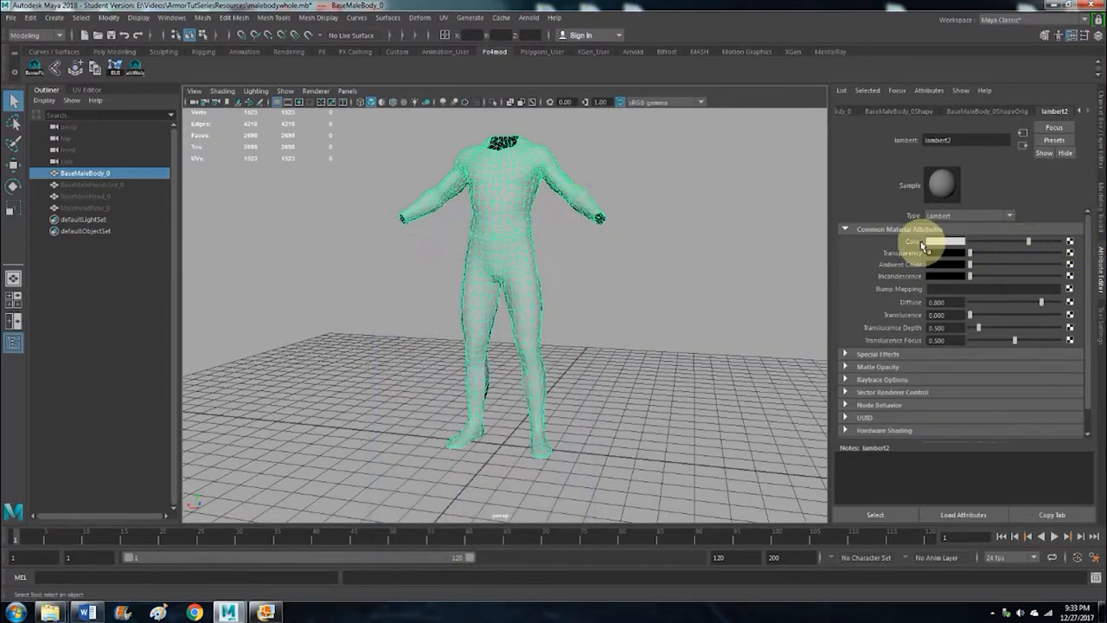
click(932, 241)
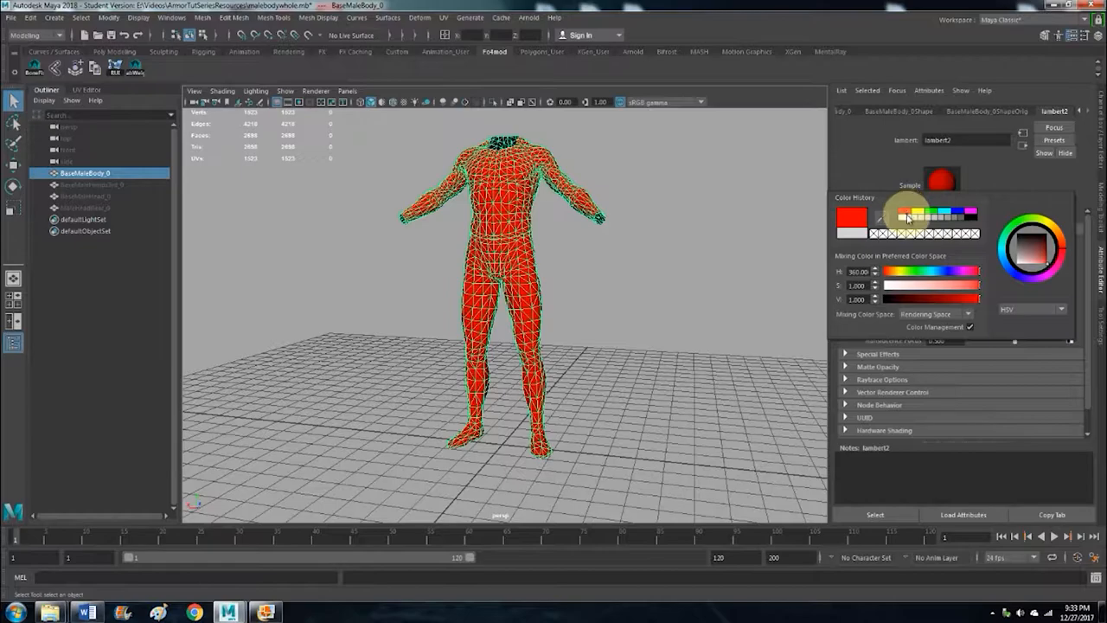
click(852, 223)
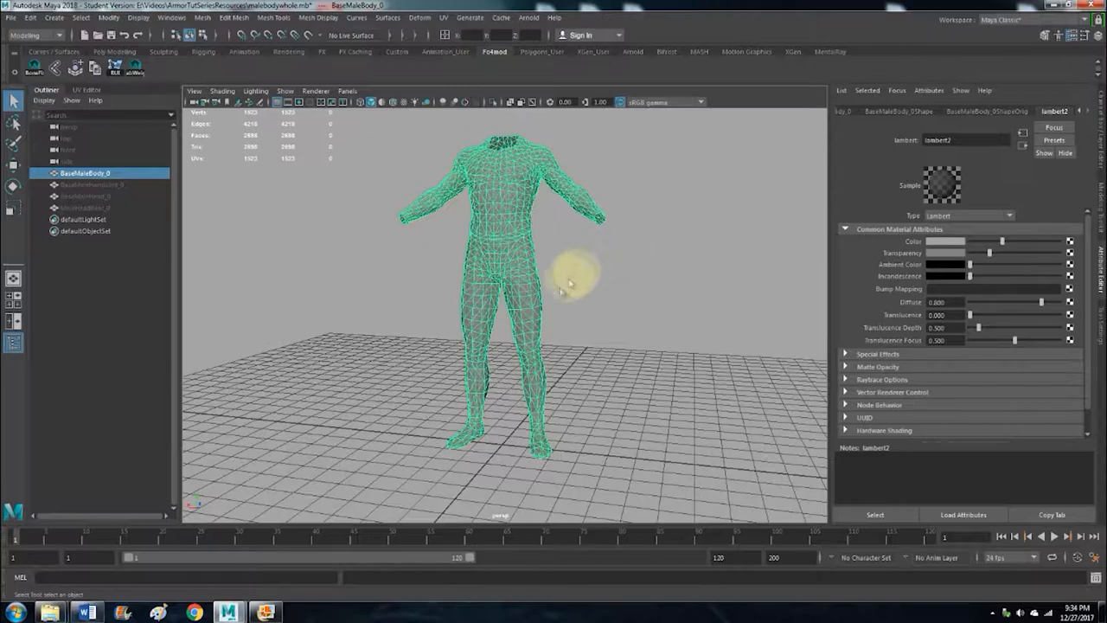
mouse_move(577, 338)
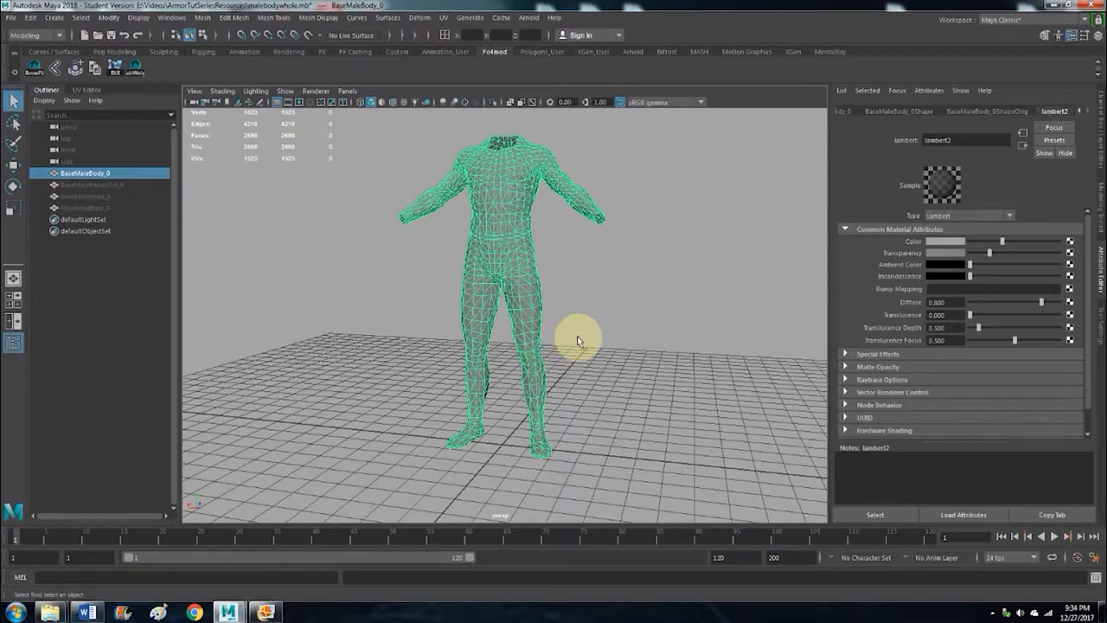
mouse_move(582, 302)
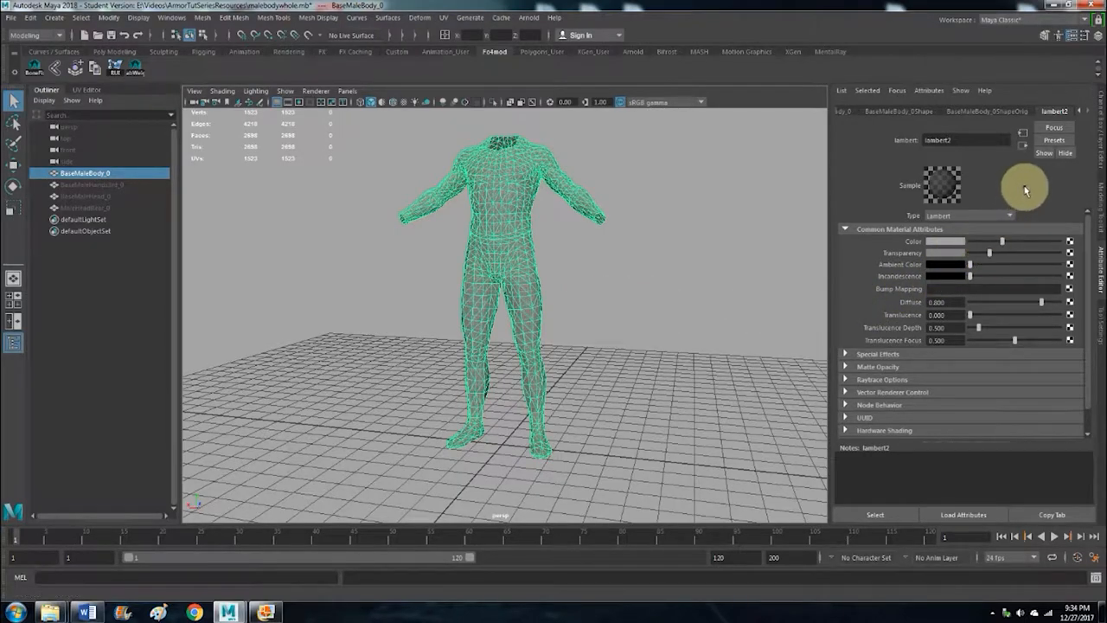
mouse_move(1049, 207)
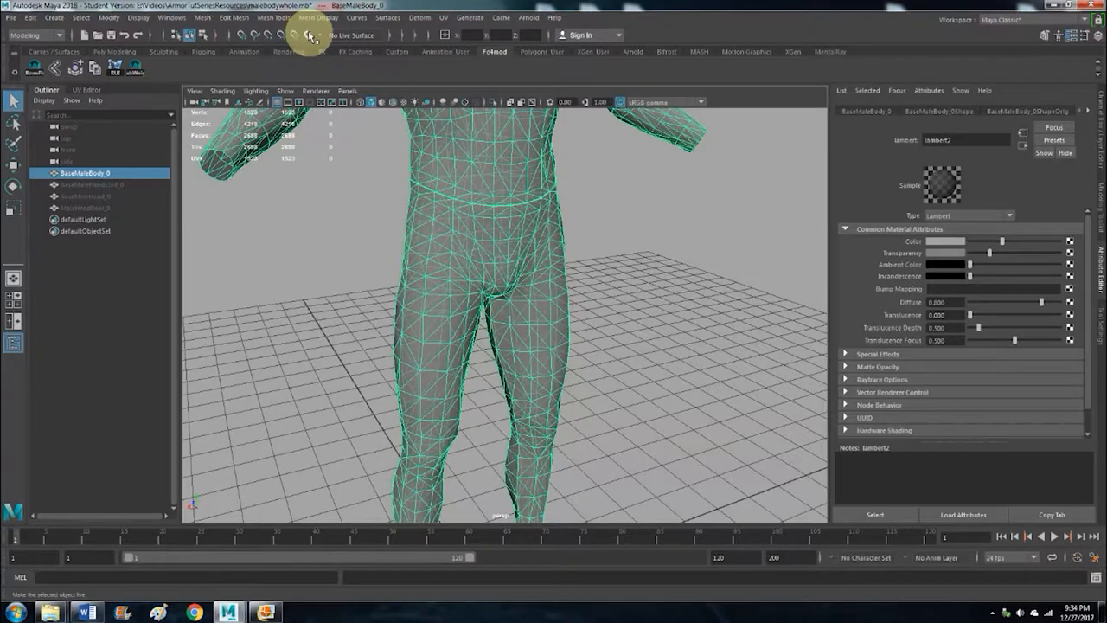
mouse_move(309, 36)
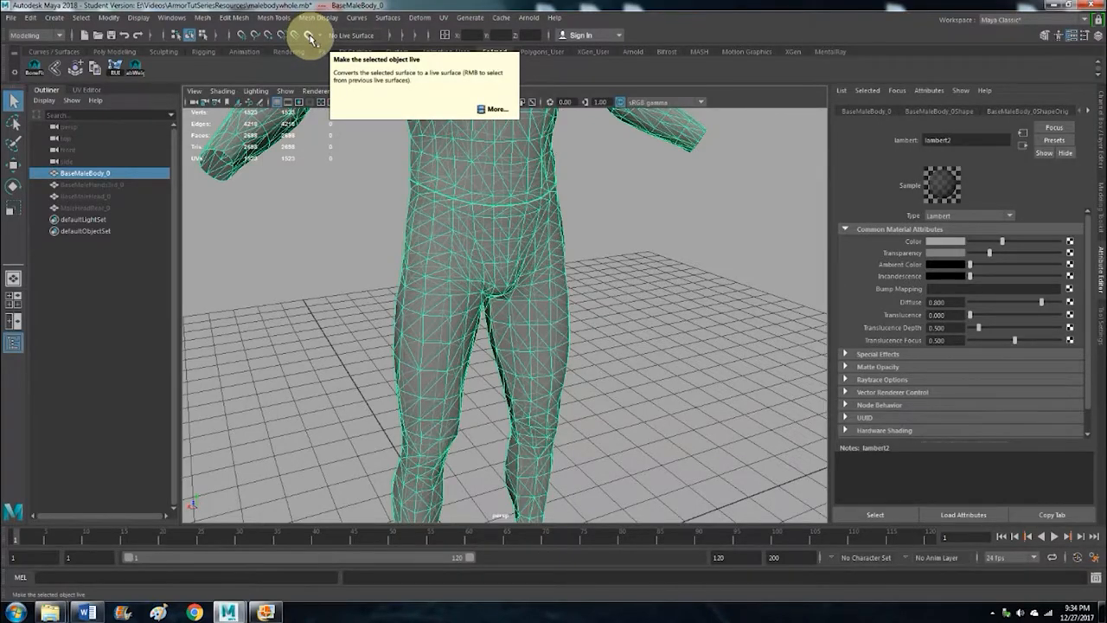
- Make BaseMaleBody_0 the live surface
click(310, 36)
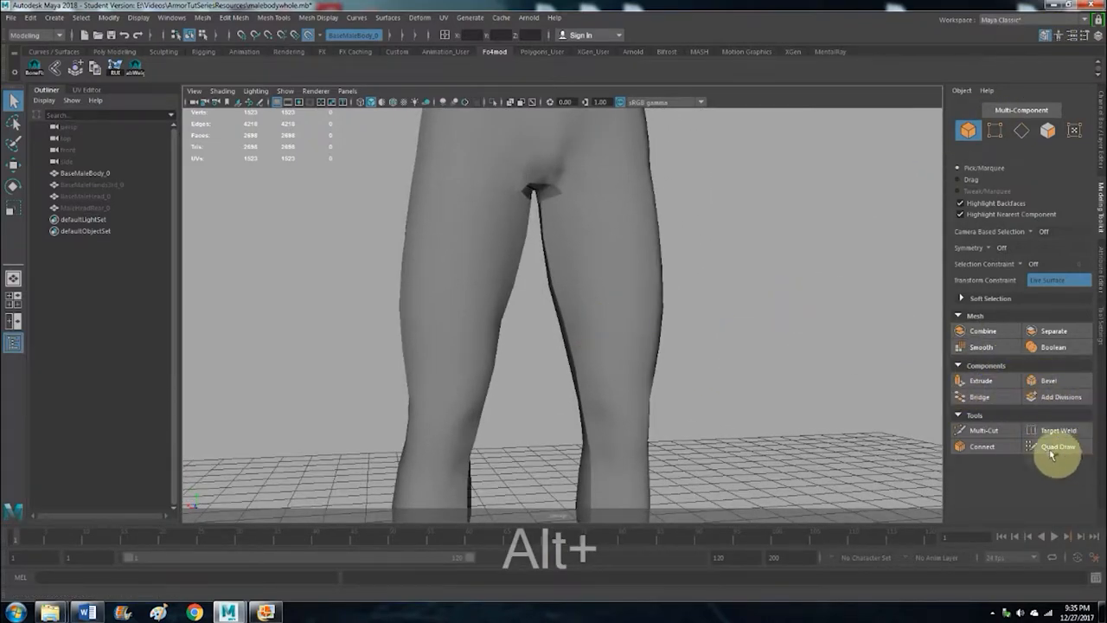
- Activate Quad Draw with symmetry set to Object X
click(1057, 445)
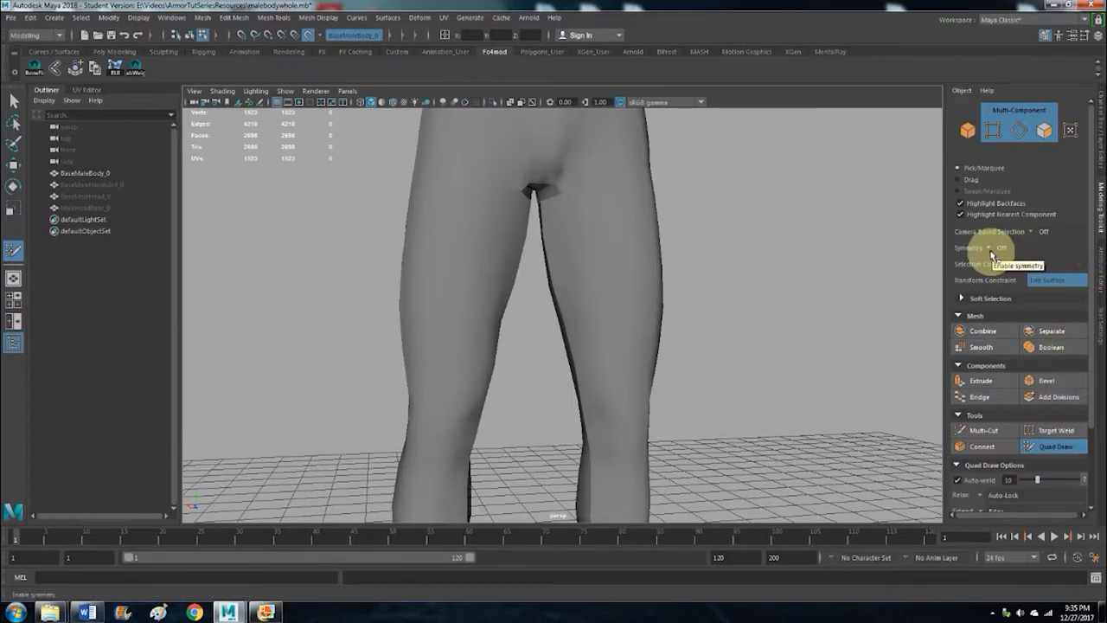
click(1025, 249)
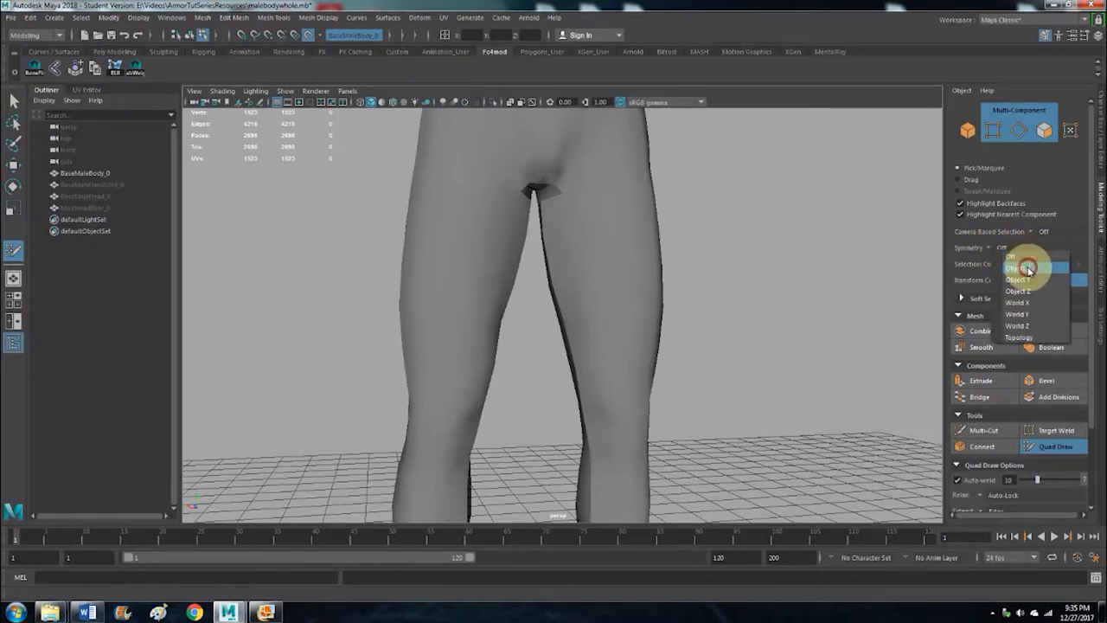
click(1020, 279)
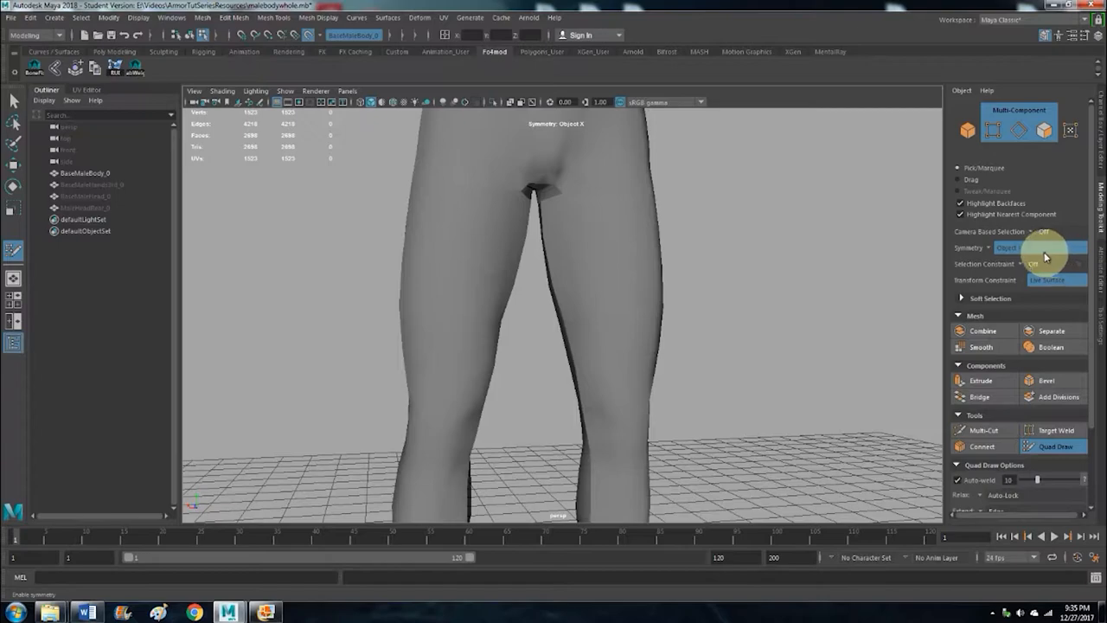
mouse_move(1025, 248)
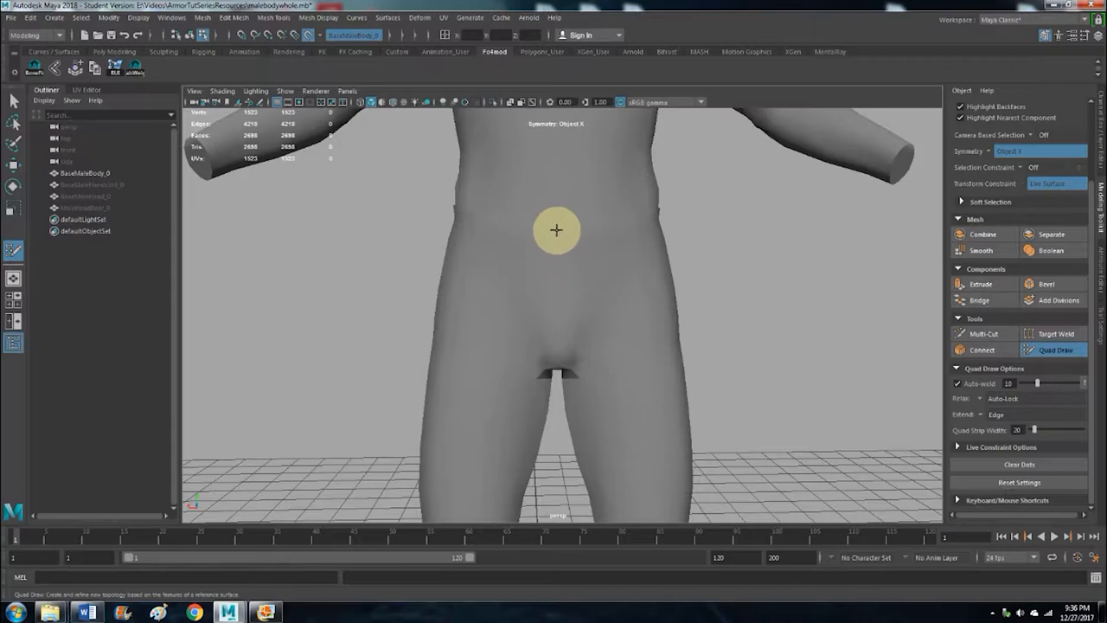
mouse_move(612, 227)
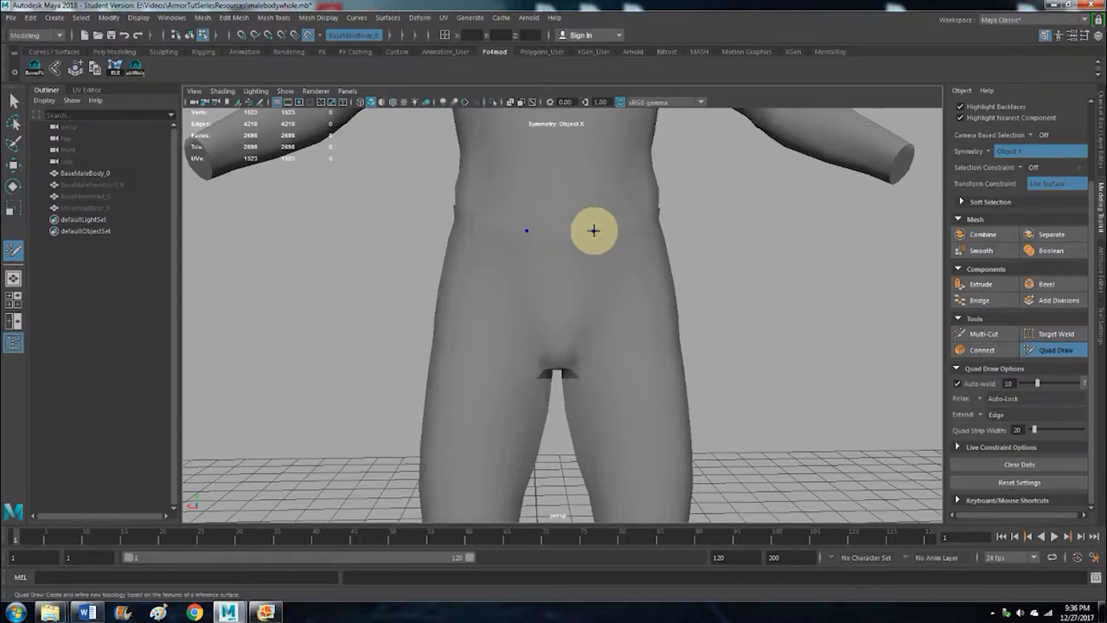
mouse_move(568, 229)
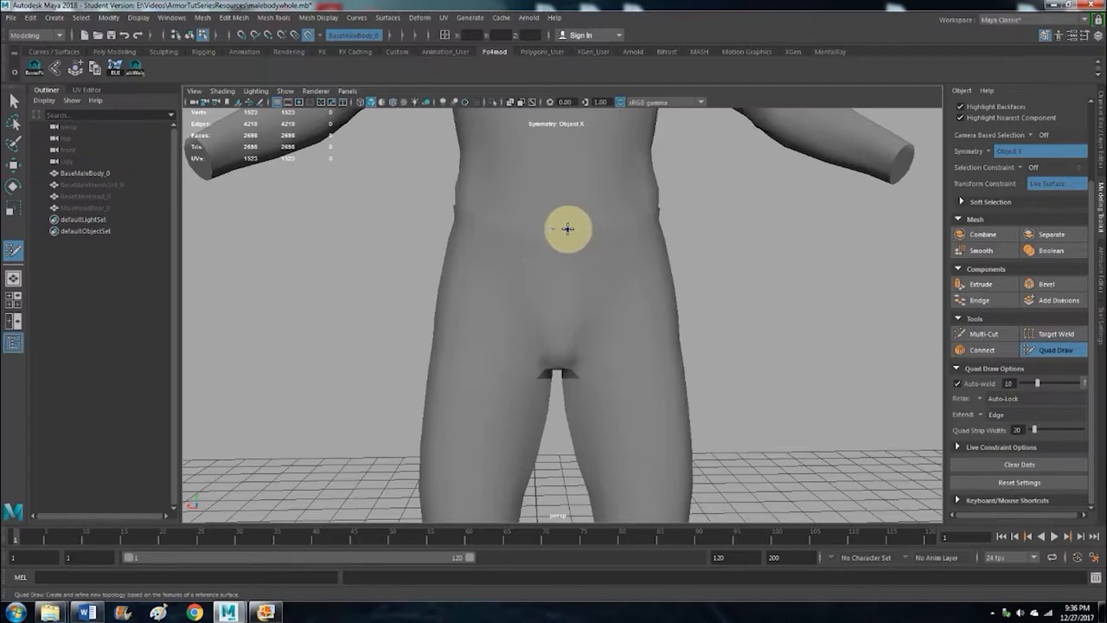
mouse_move(560, 228)
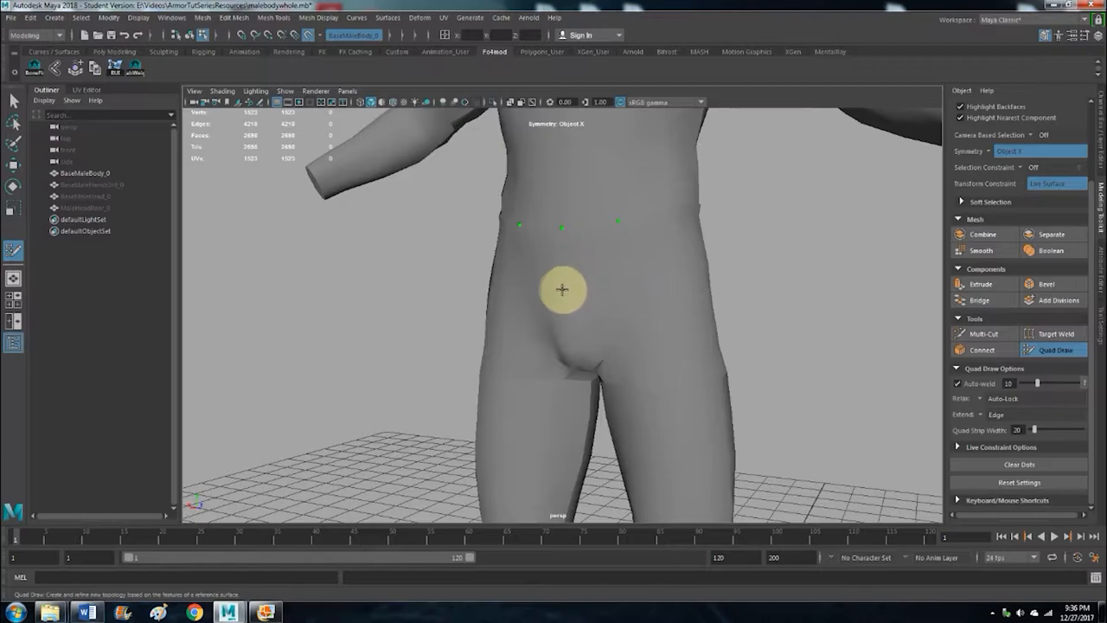
mouse_move(565, 277)
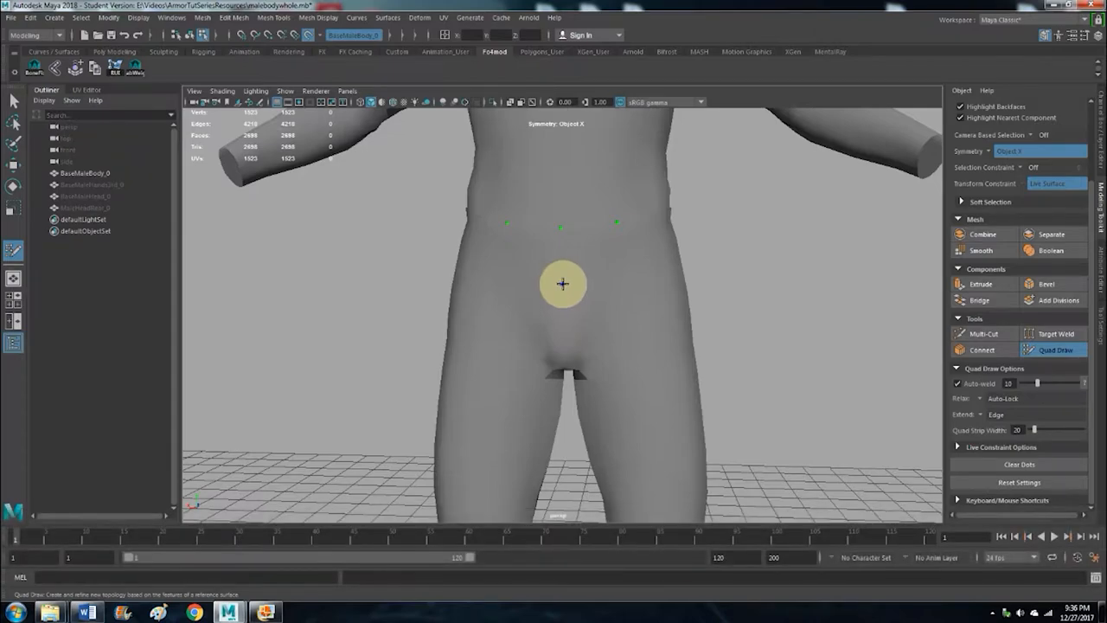
- Orbit the view to face the hips head-on
drag(562, 286, 635, 275)
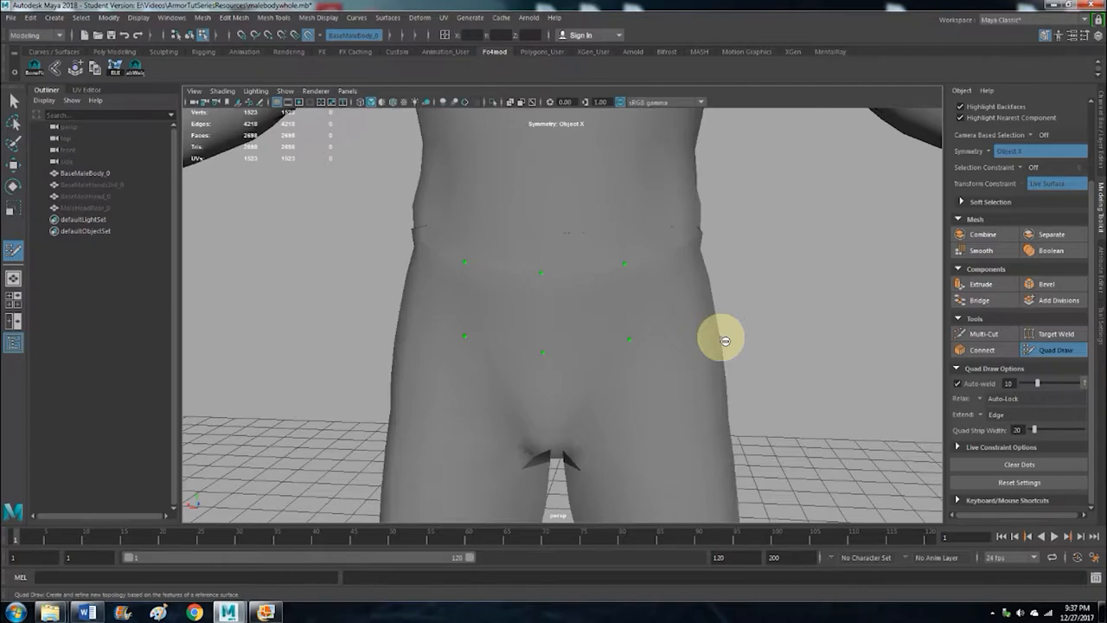
mouse_move(598, 333)
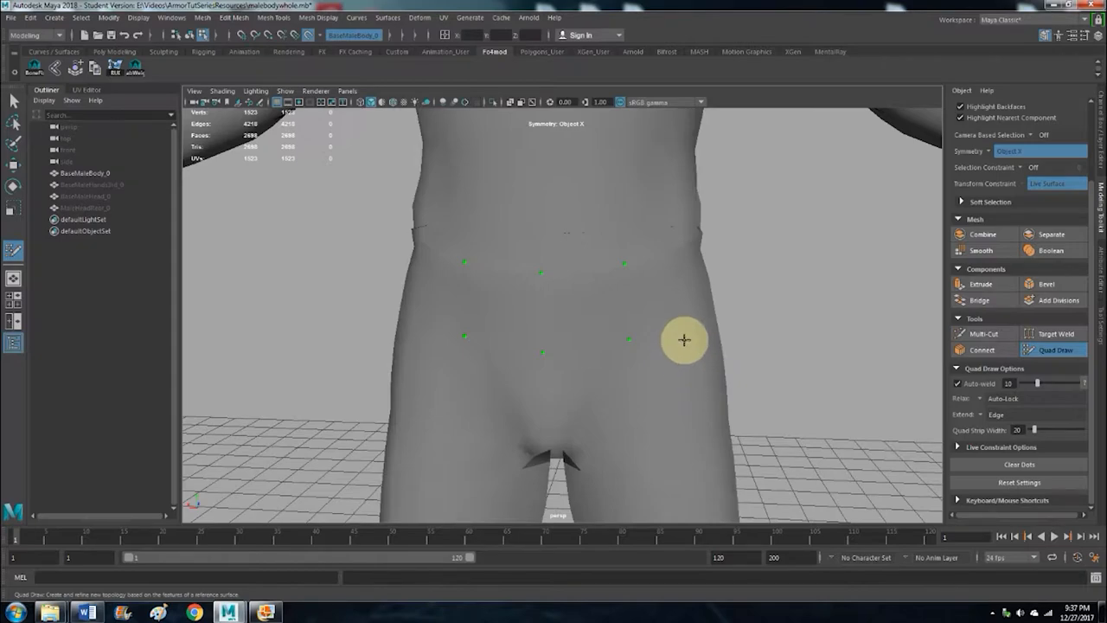
mouse_move(697, 351)
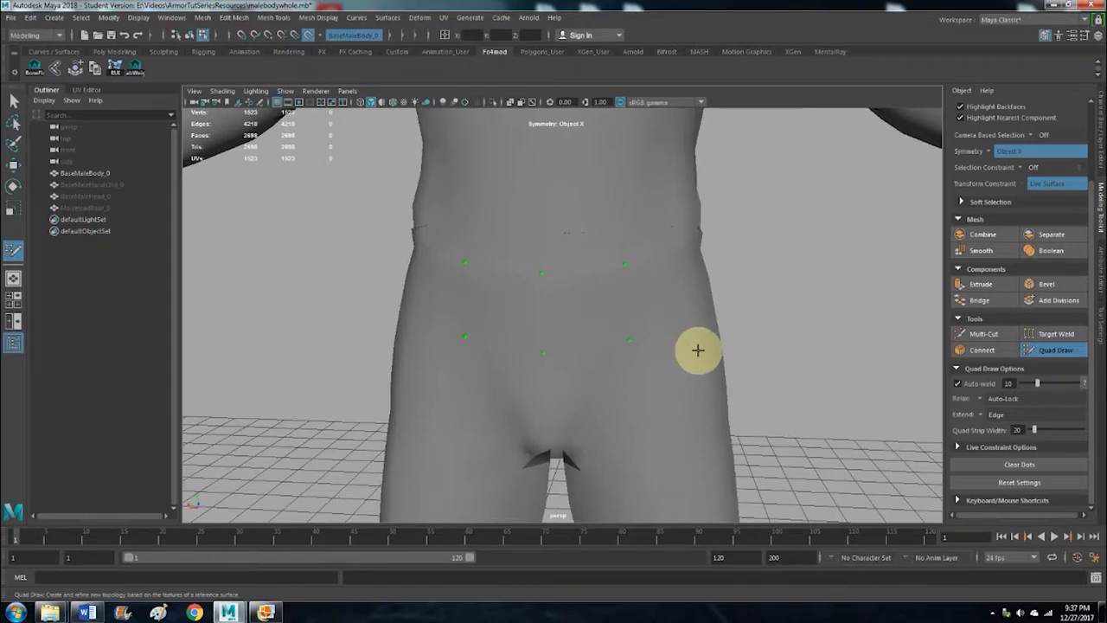
mouse_move(768, 368)
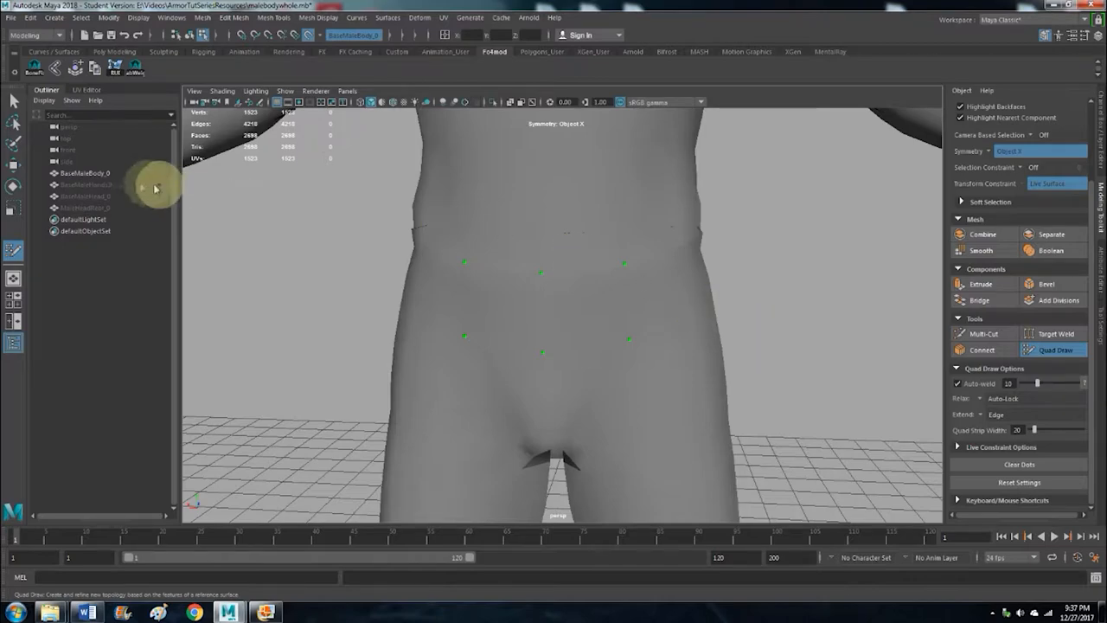
mouse_move(758, 297)
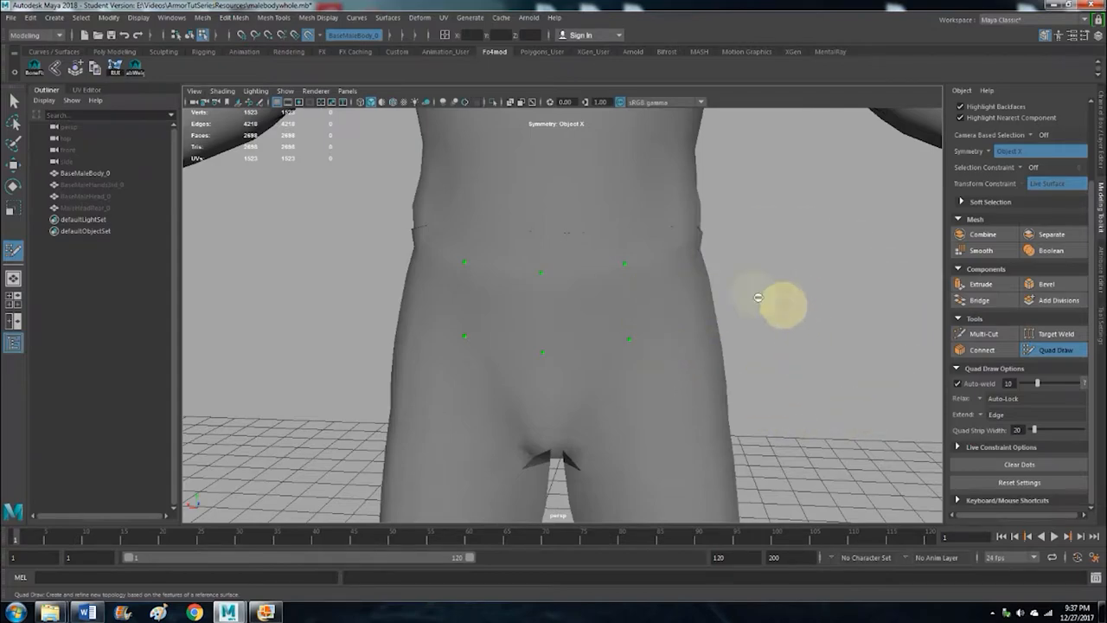
mouse_move(684, 271)
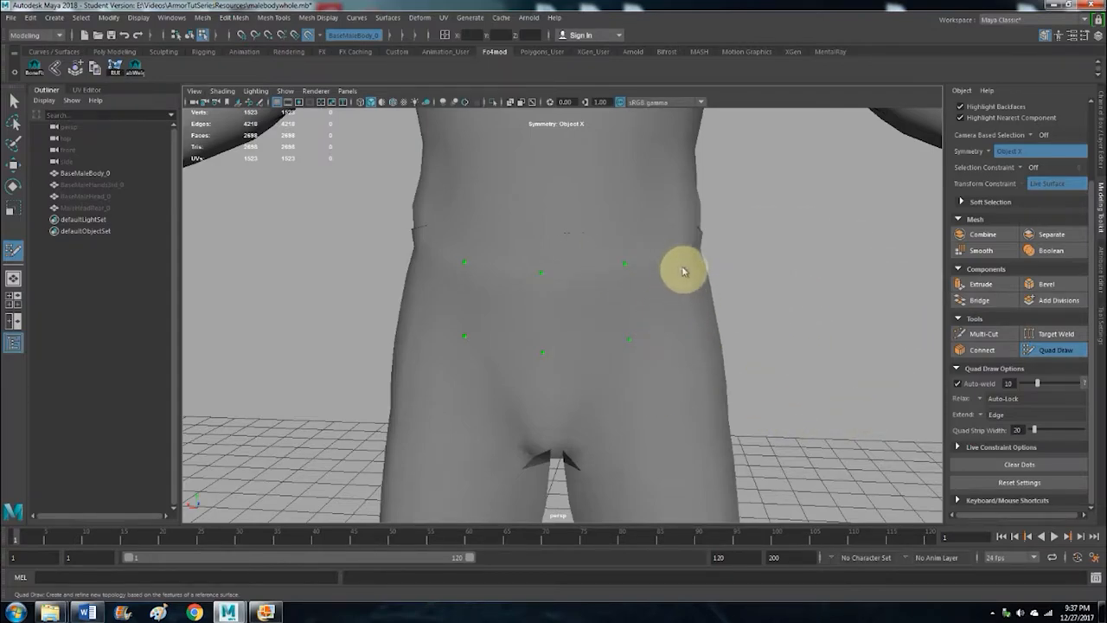
mouse_move(782, 356)
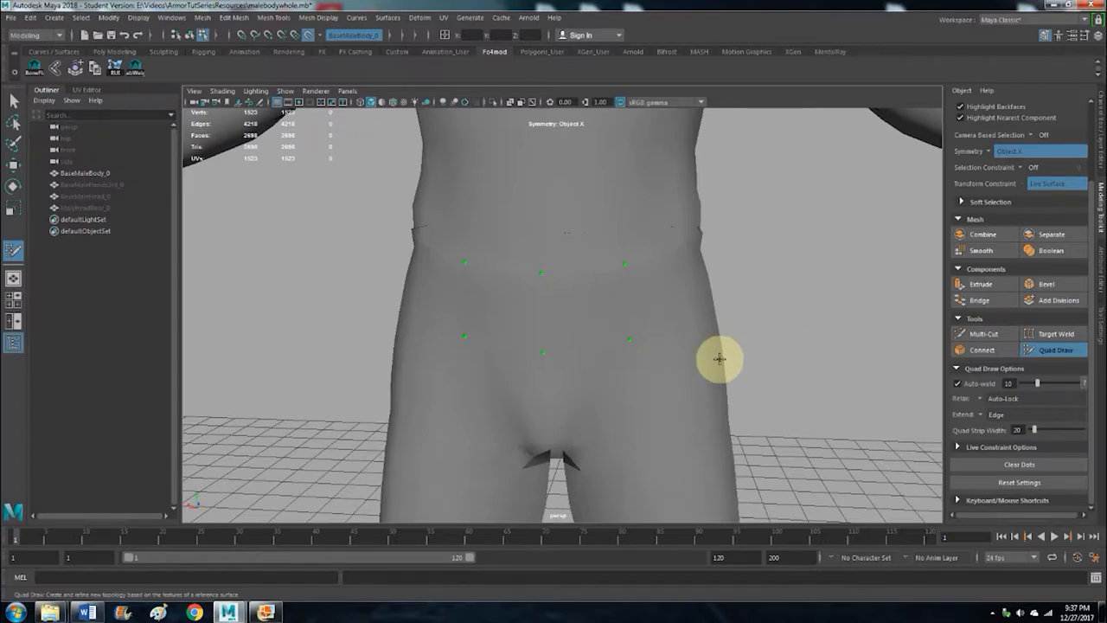
mouse_move(708, 323)
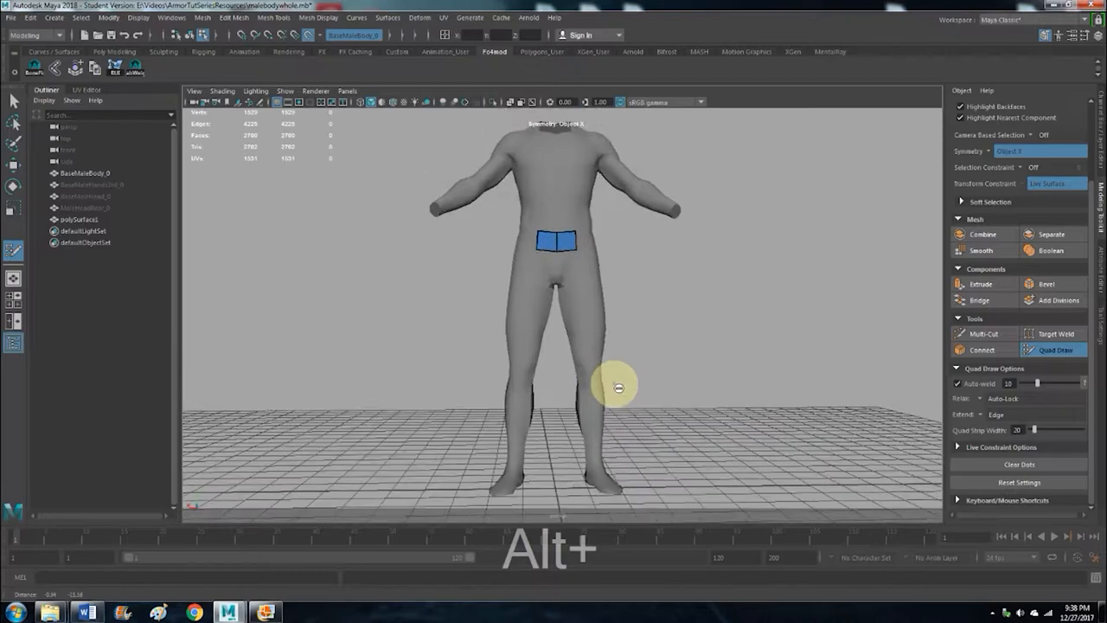
mouse_move(648, 333)
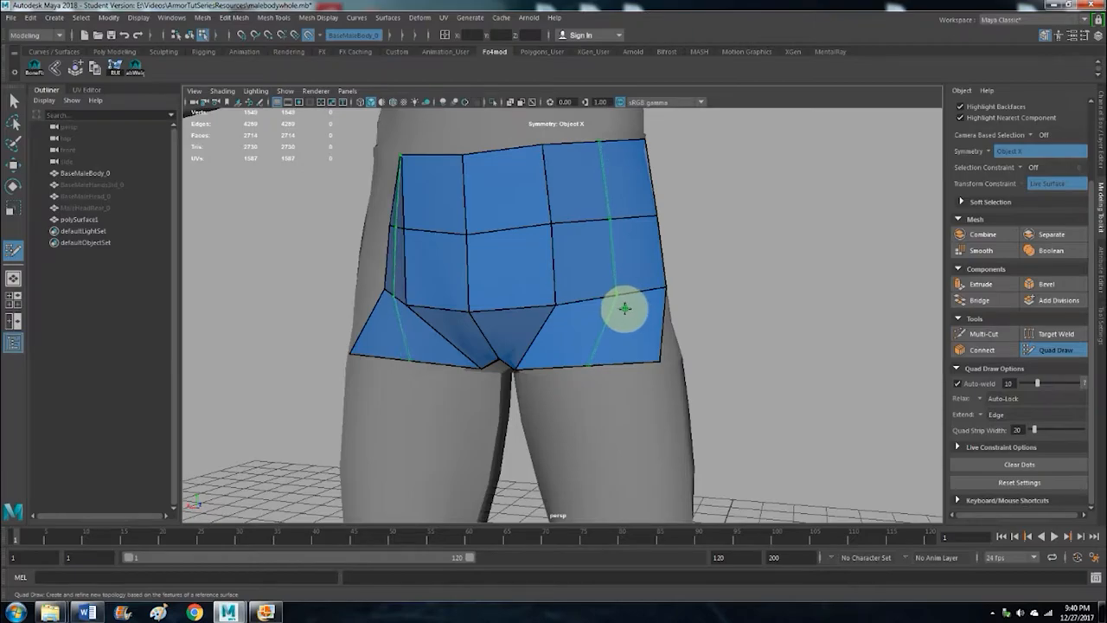
mouse_move(628, 309)
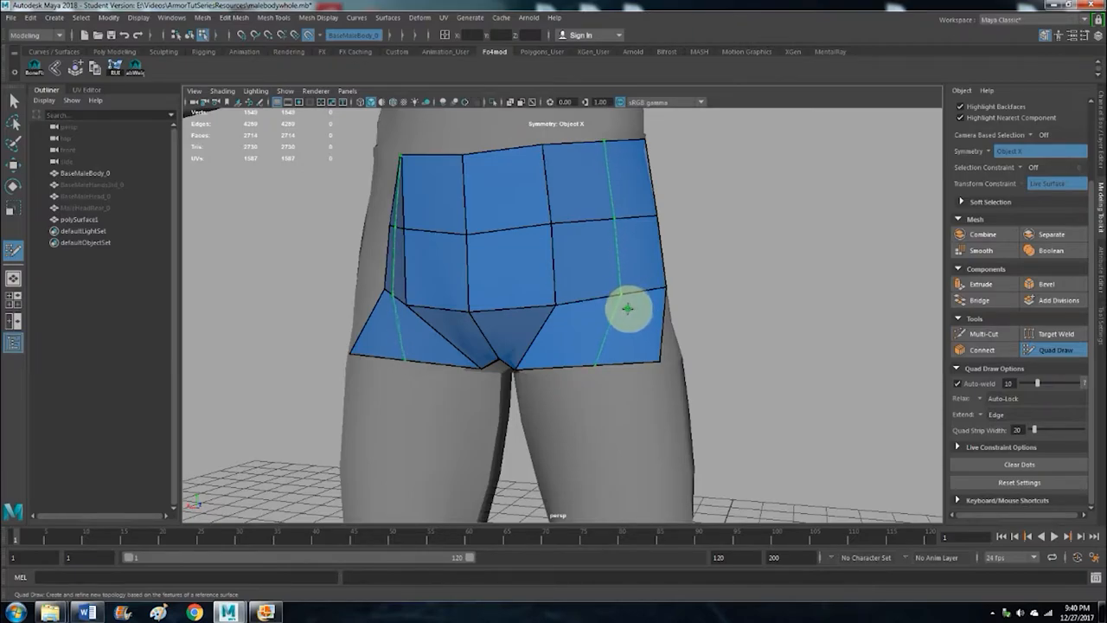
mouse_move(631, 311)
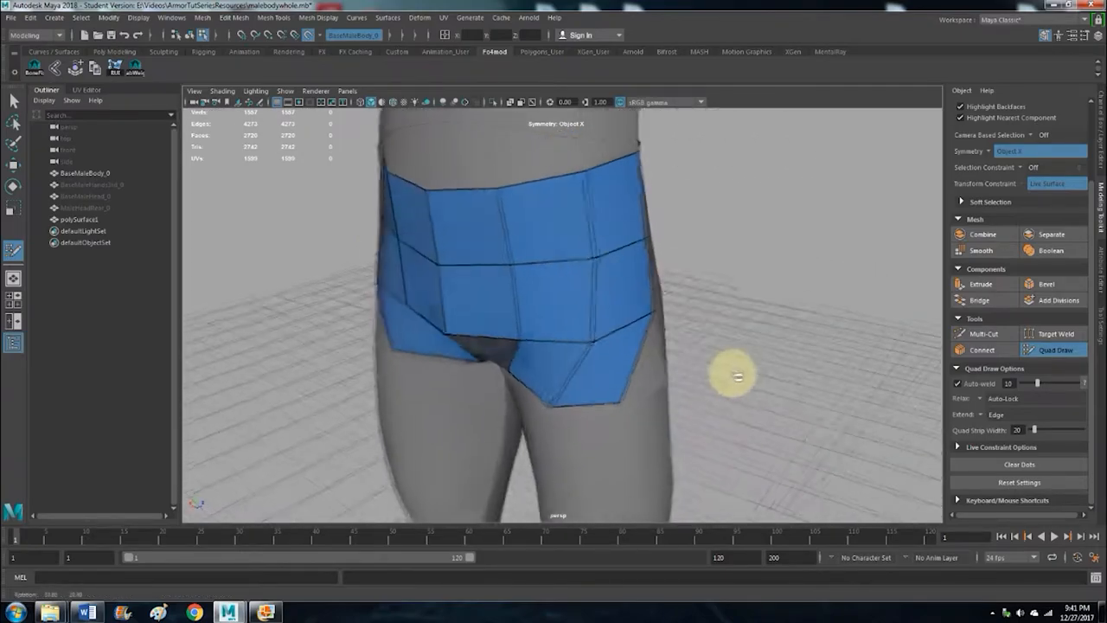
- Orbit around the waist patch and move in closer on the upper legs
drag(739, 376, 700, 359)
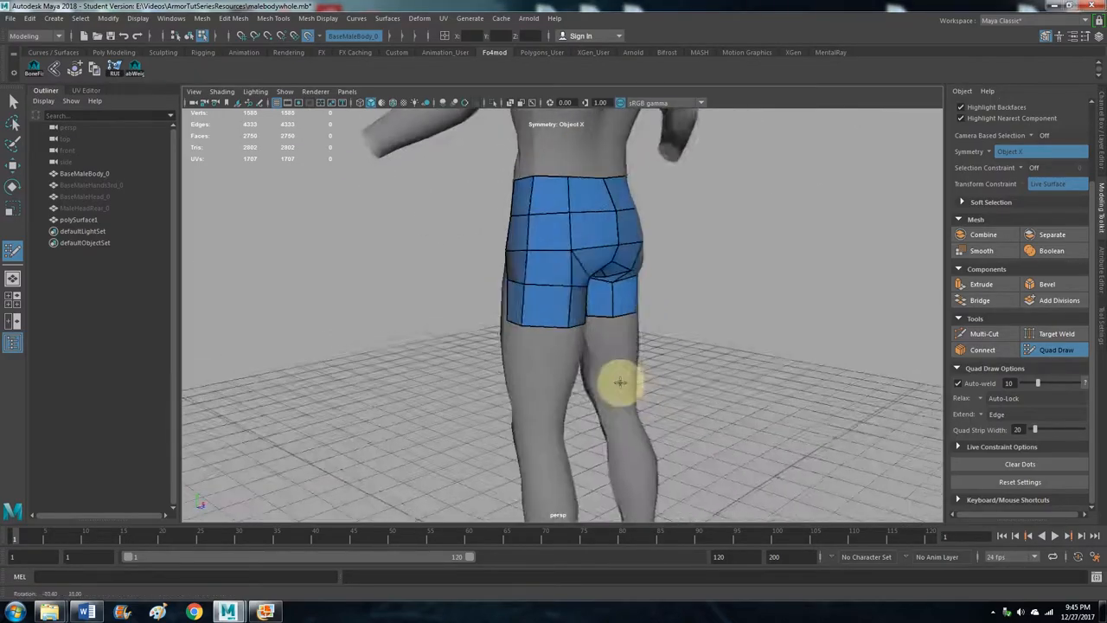
drag(620, 382, 637, 362)
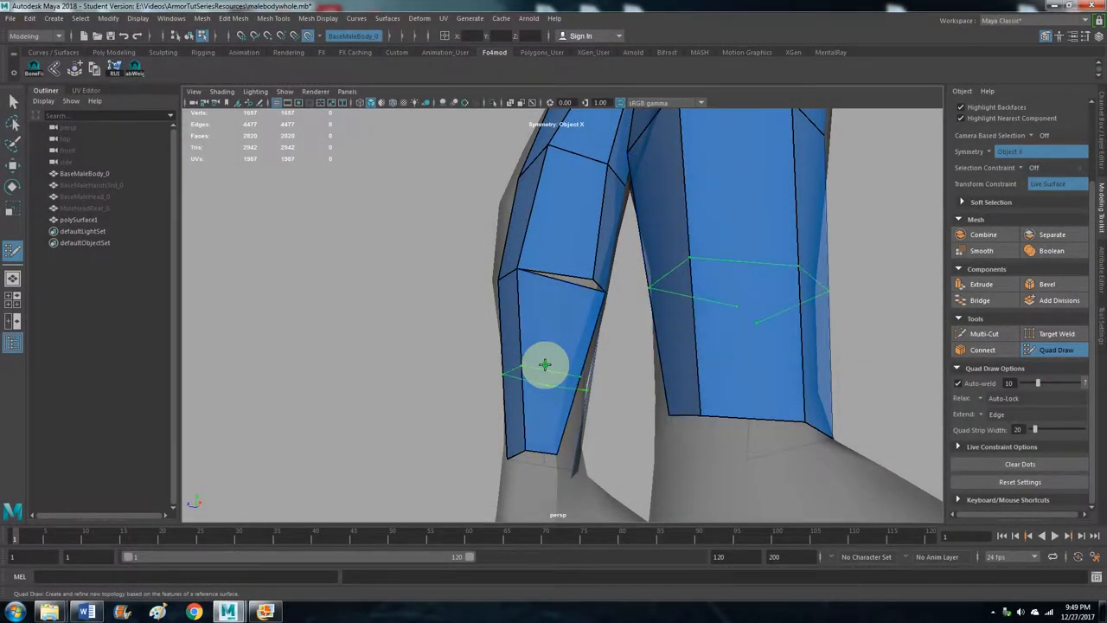
- Place a Quad Draw point on the lower leg and view the pants from behind
click(545, 363)
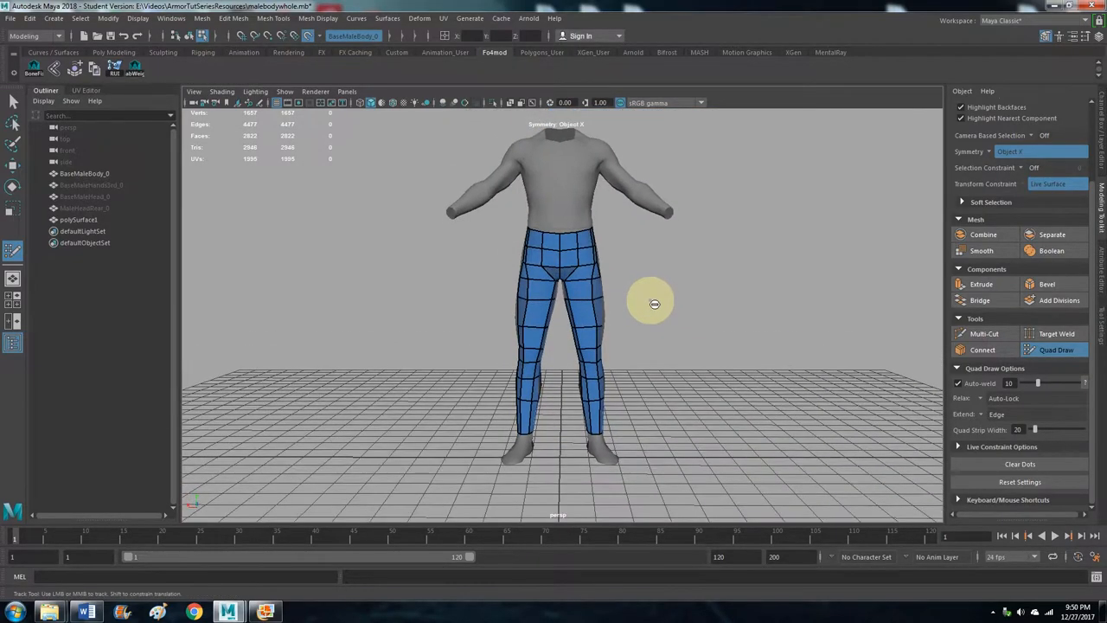
drag(653, 302, 545, 325)
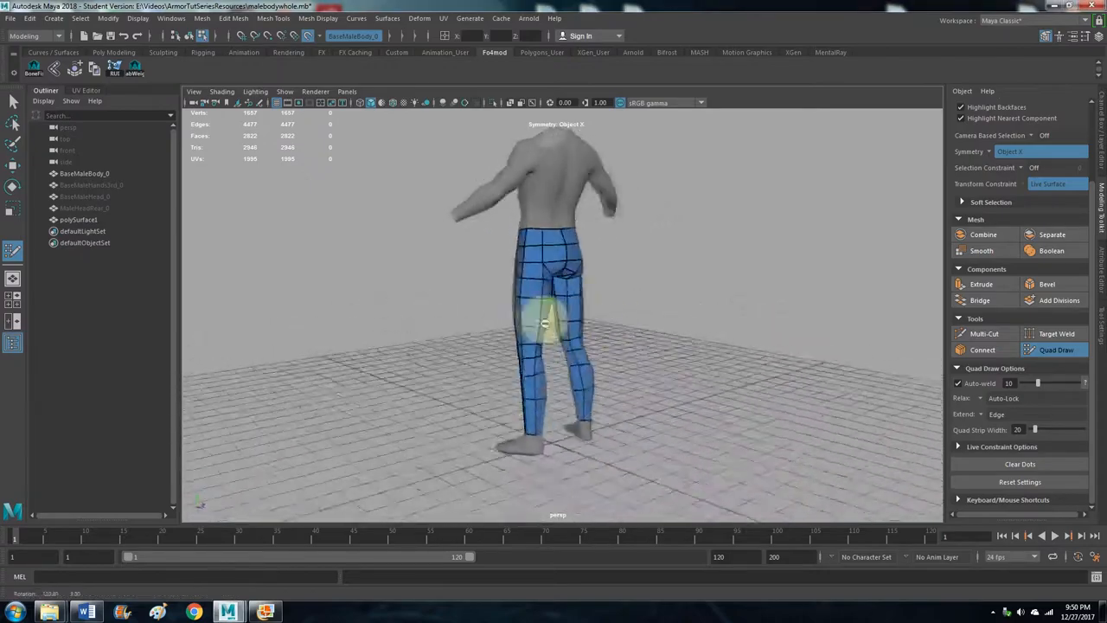
drag(544, 324, 640, 327)
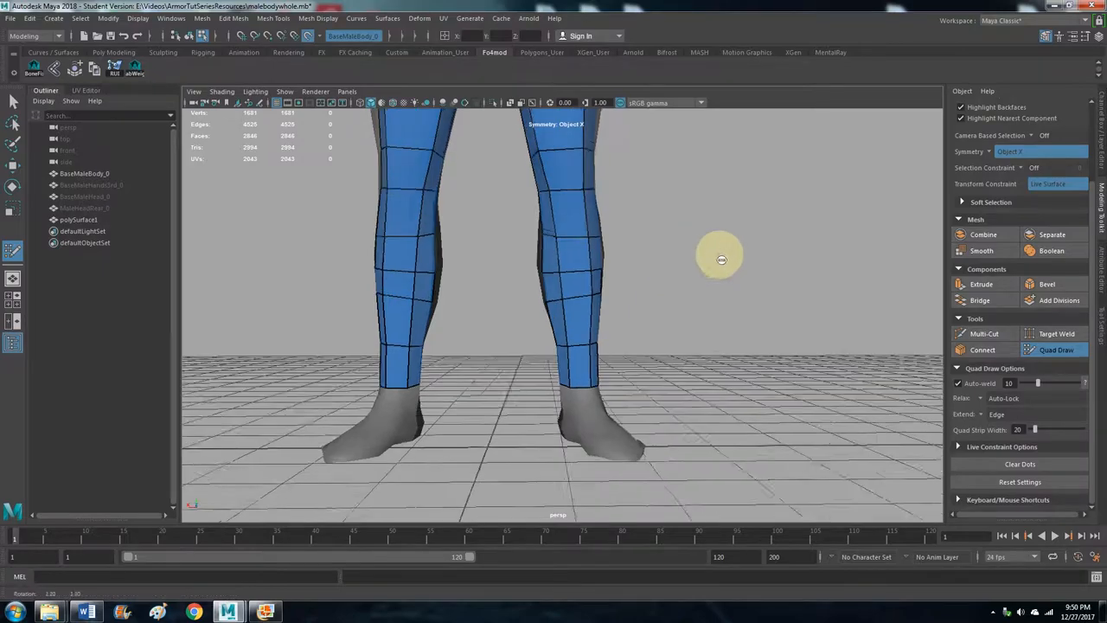
- Zoom in closer on the calves
drag(721, 259, 427, 262)
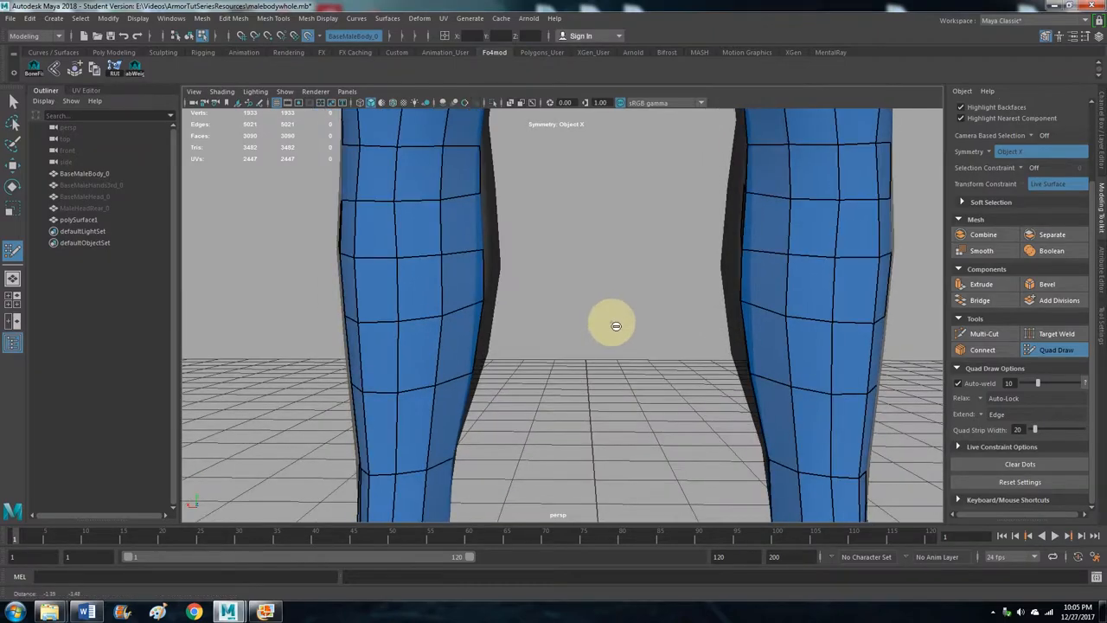
mouse_move(533, 222)
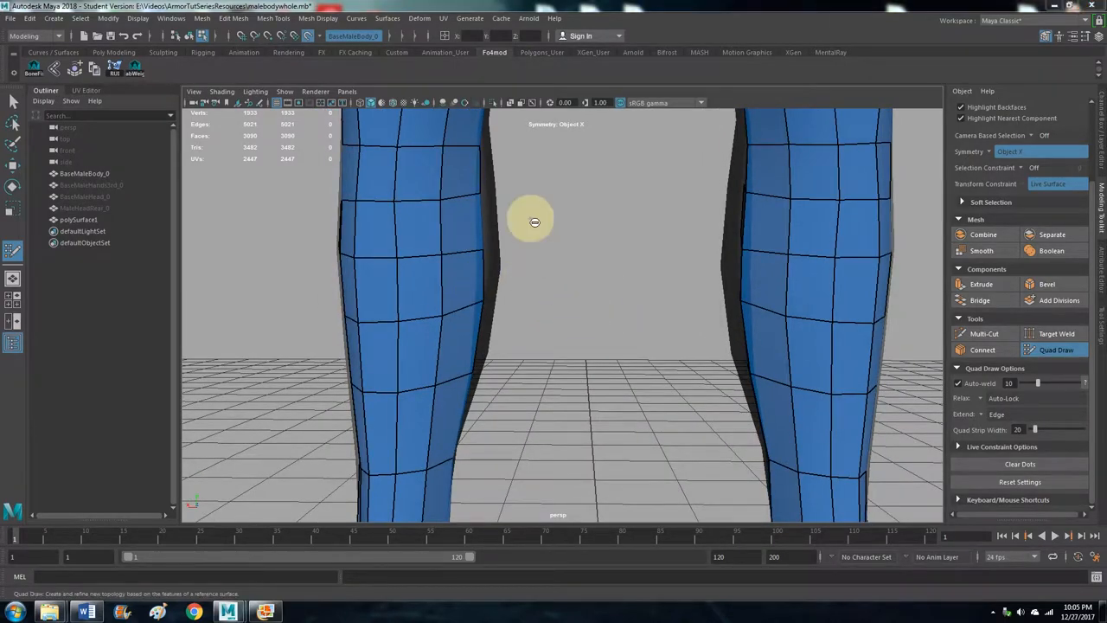
- Zoom in on the calves' new edge loops, then pull back to view the whole pants
drag(534, 222, 564, 277)
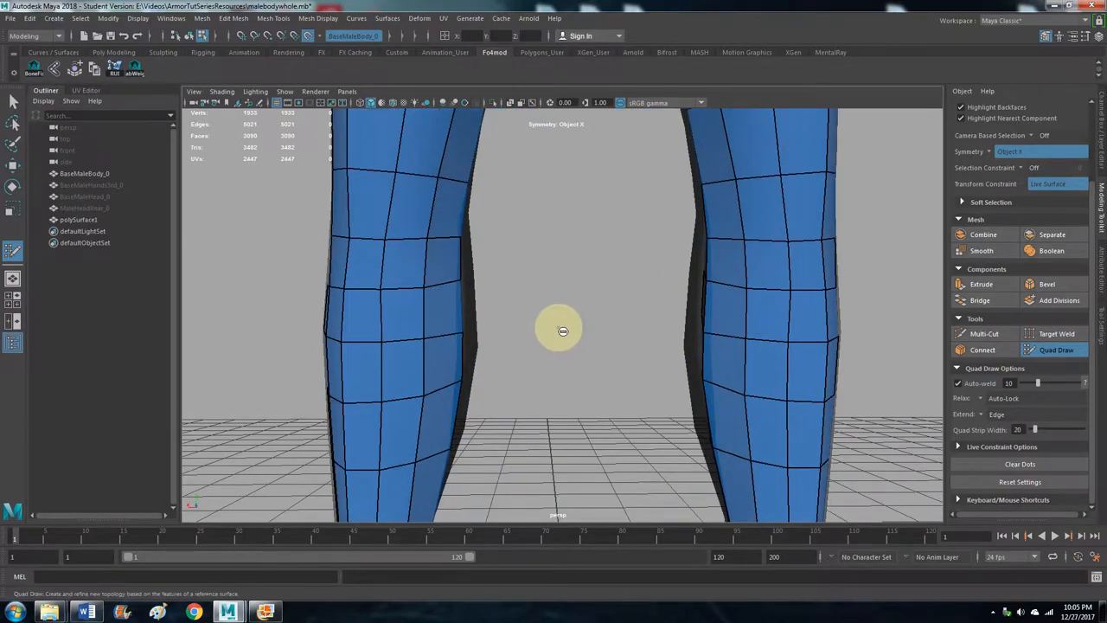
mouse_move(470, 262)
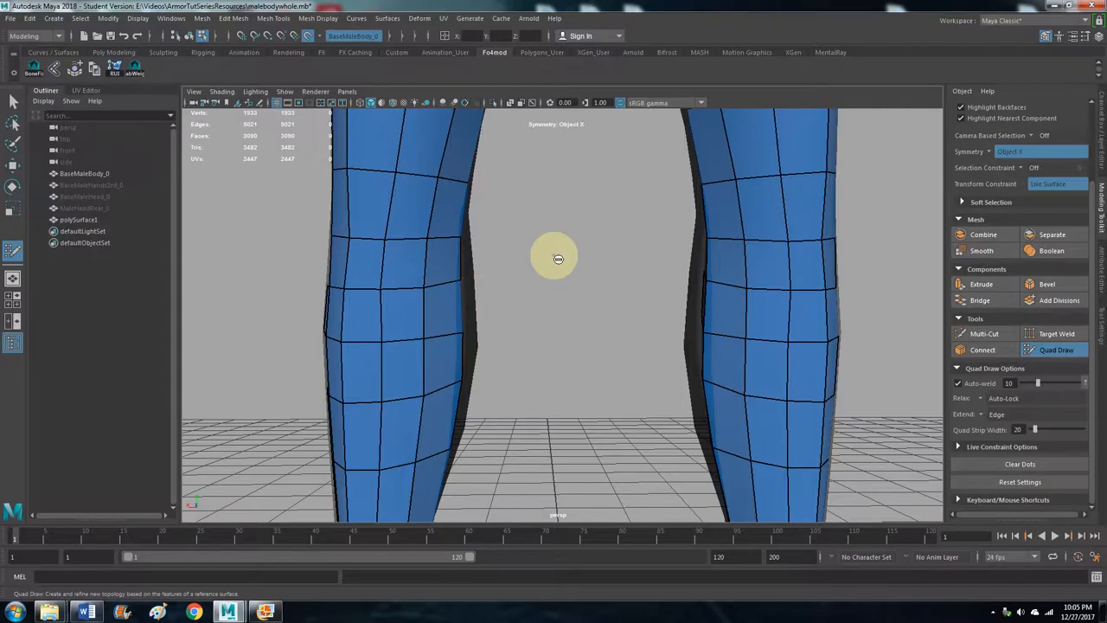
drag(555, 258, 549, 283)
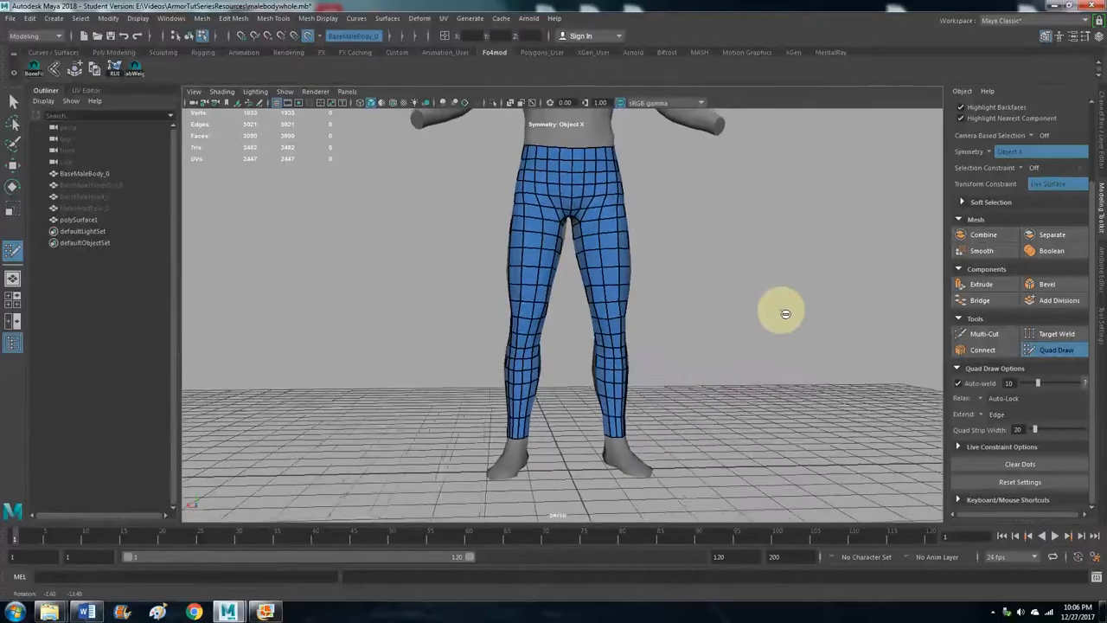
drag(784, 313, 467, 326)
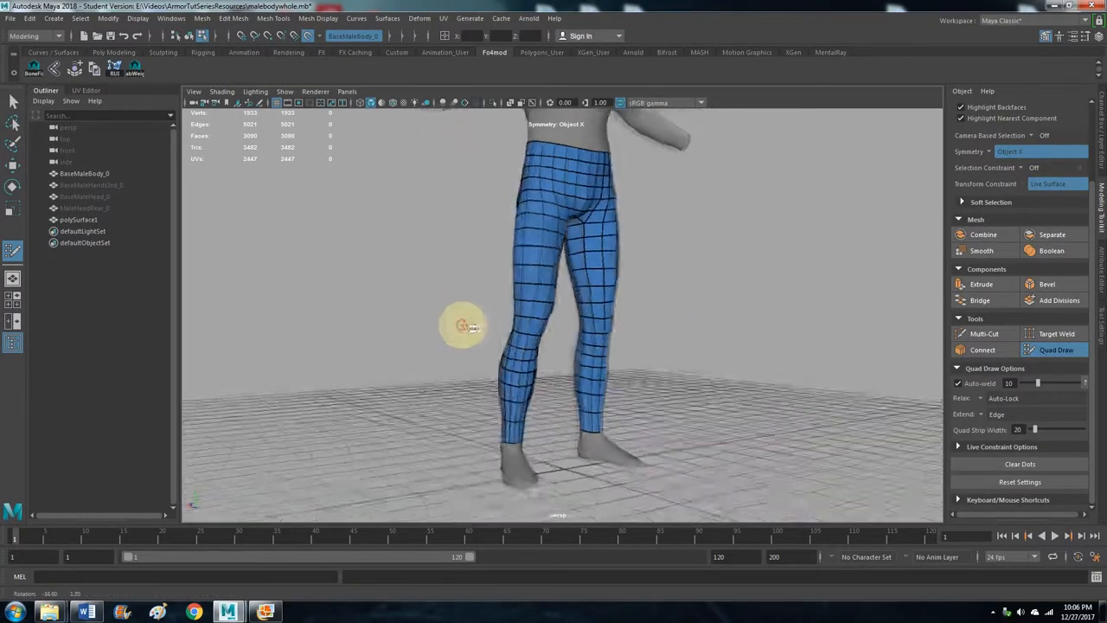
drag(467, 326, 767, 335)
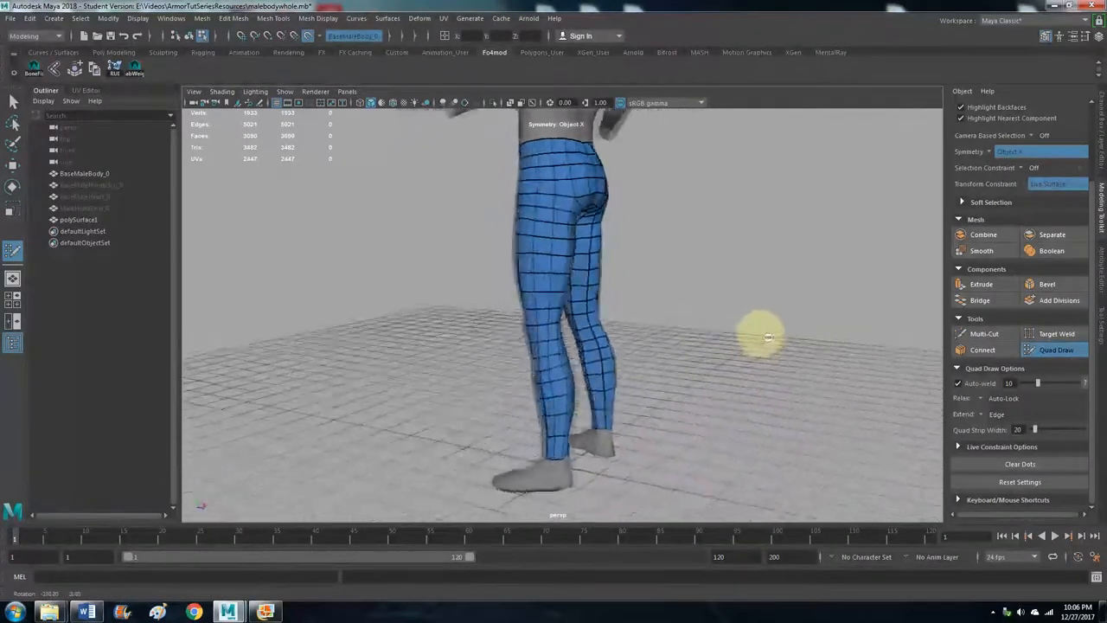
drag(761, 336, 527, 350)
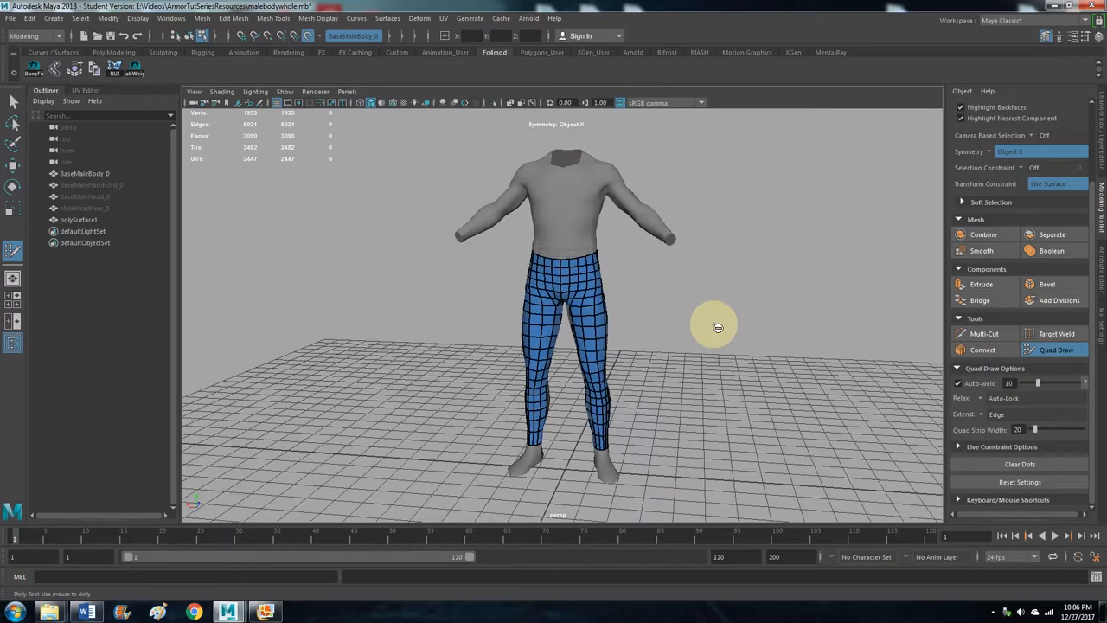
mouse_move(536, 182)
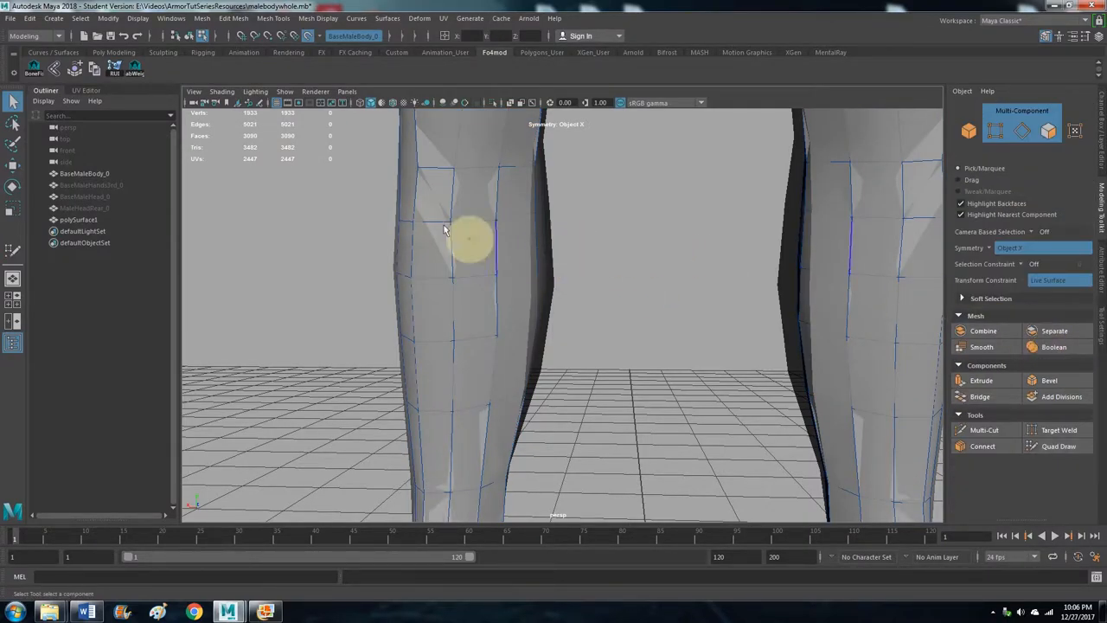
- Turn off Make Live and assign BaseMaleBody_0 to the new display layer layer1
click(308, 35)
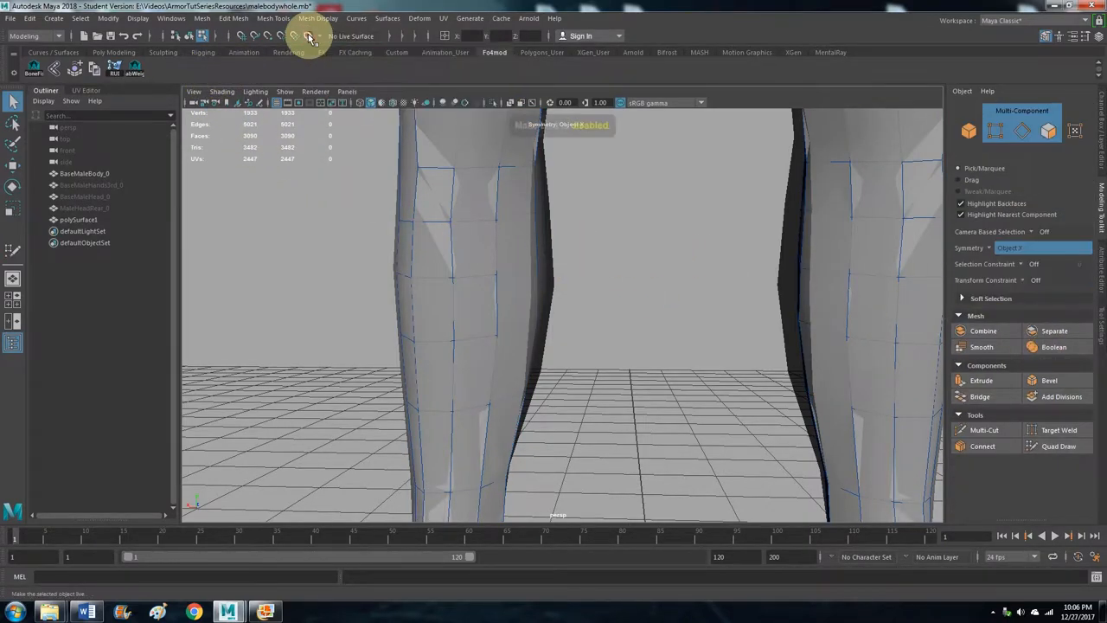
click(309, 37)
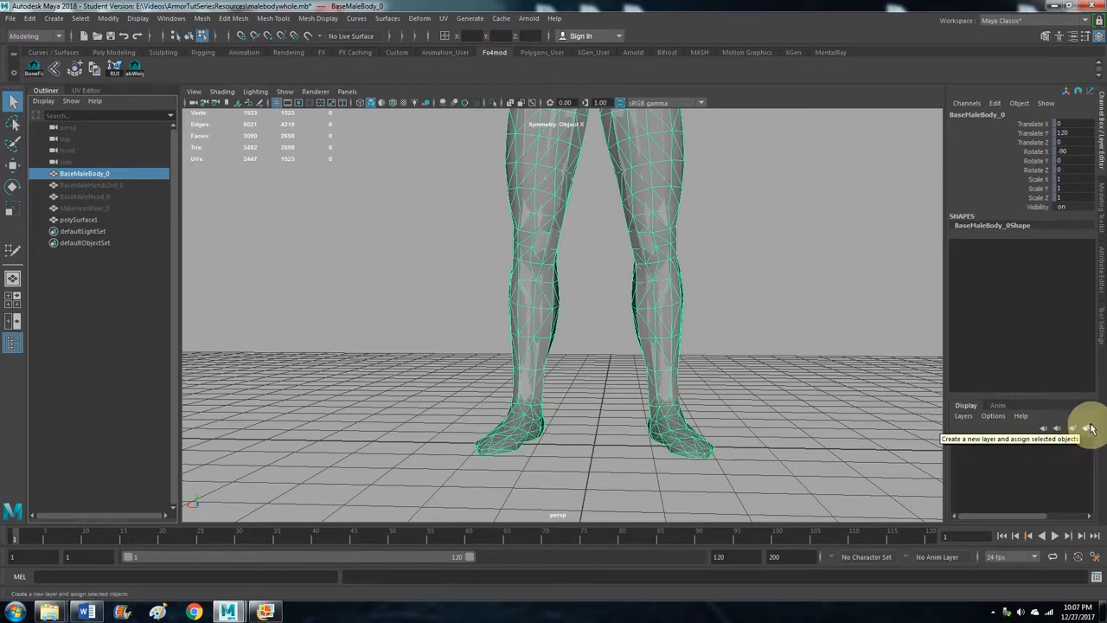
click(1086, 428)
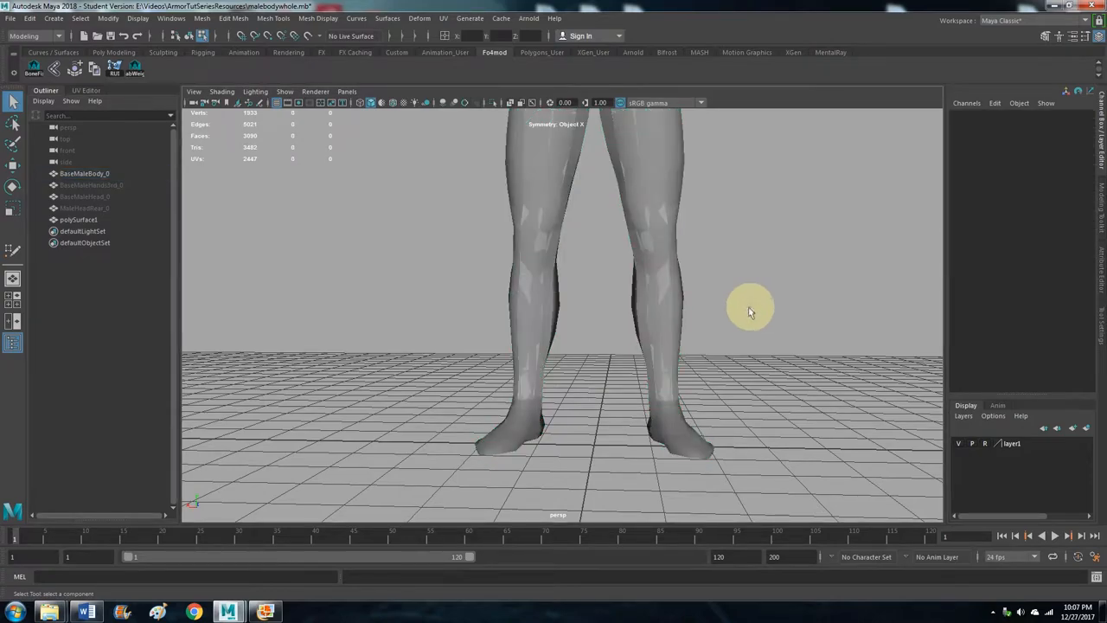
mouse_move(633, 310)
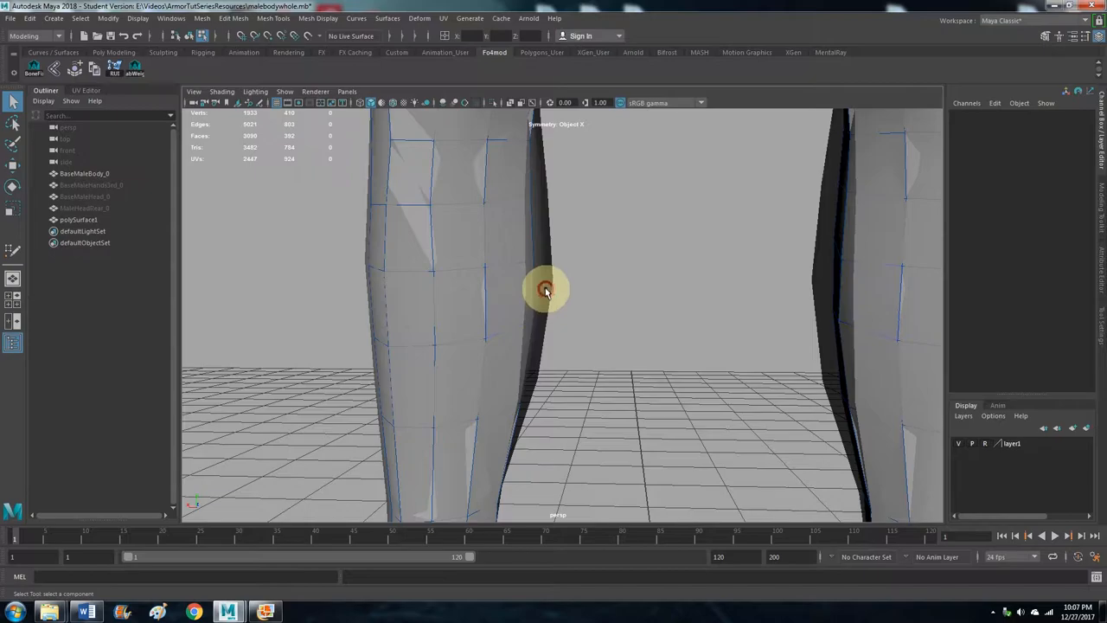
mouse_move(637, 271)
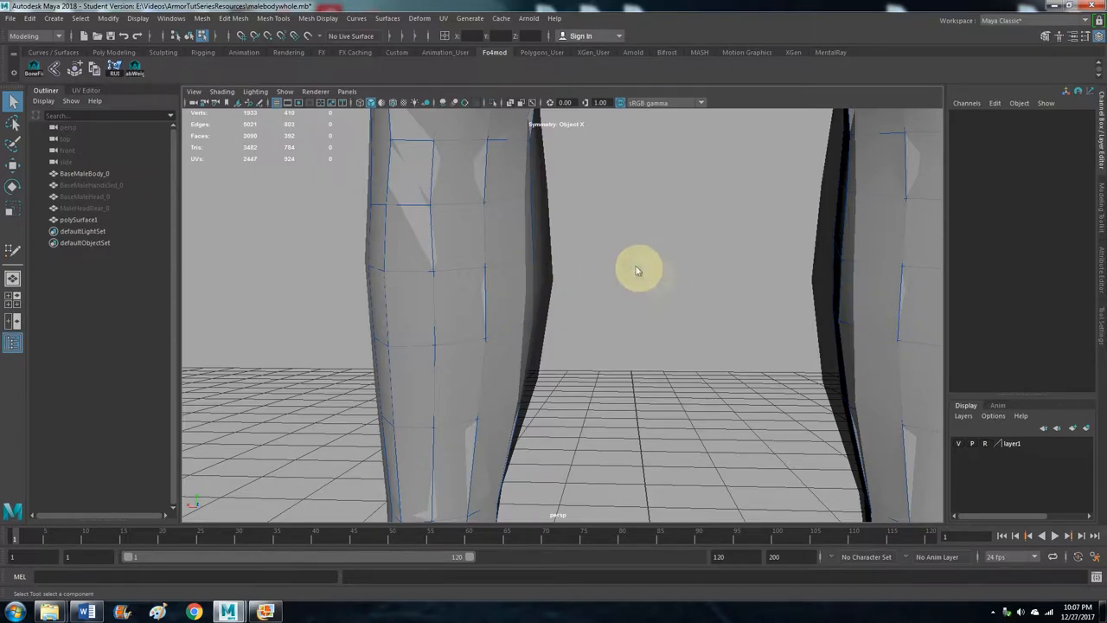
drag(635, 271, 739, 227)
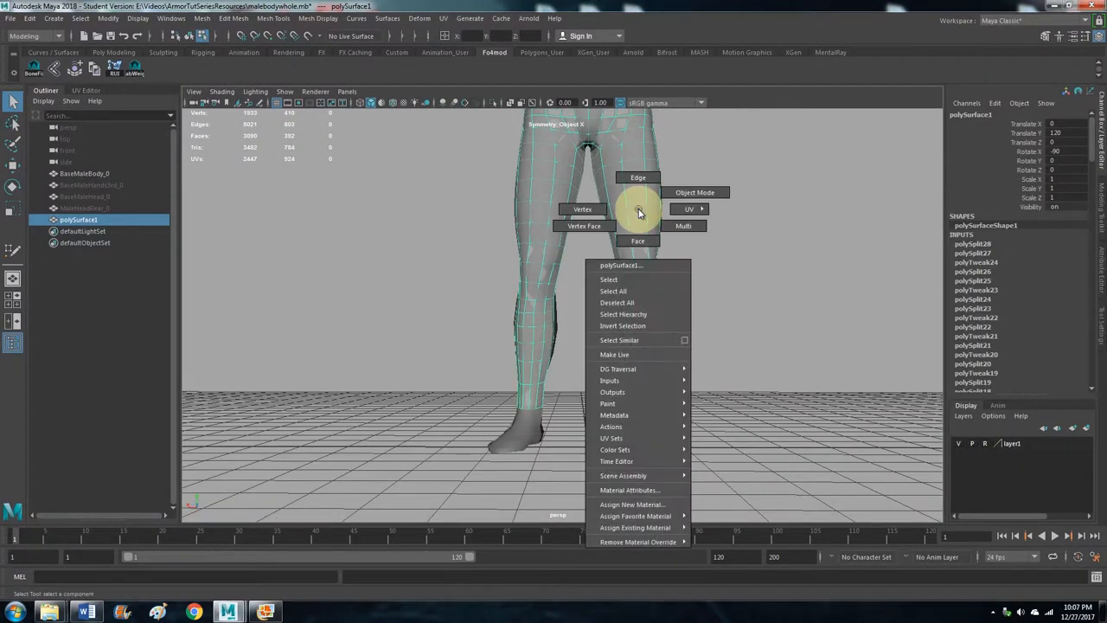
mouse_move(631, 504)
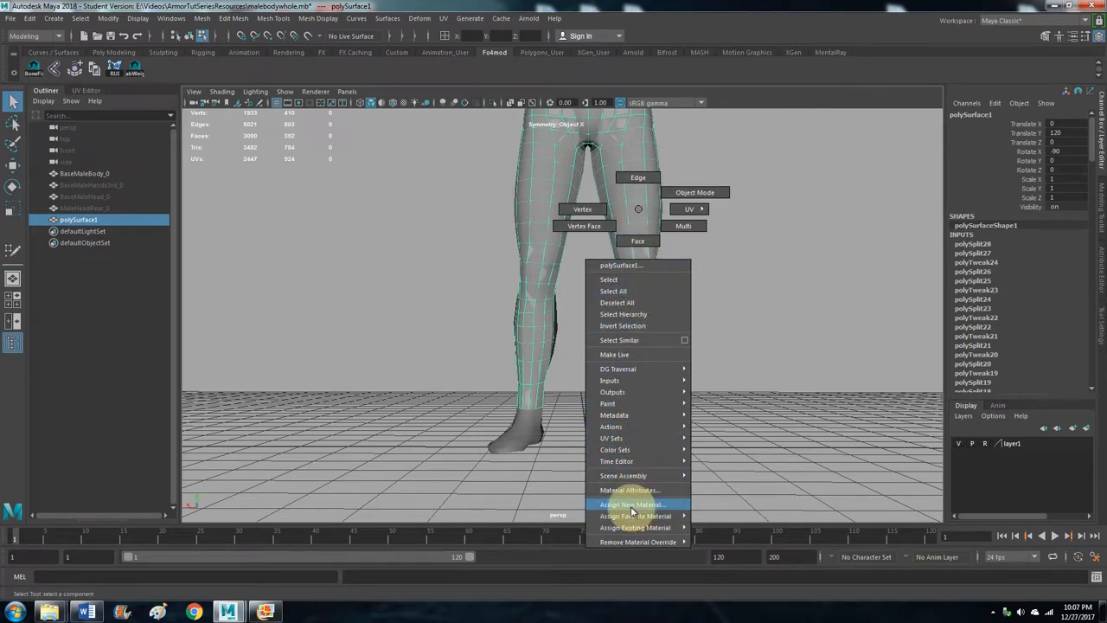
- Assign a new Lambert material, lambert3, to the pants mesh
click(632, 504)
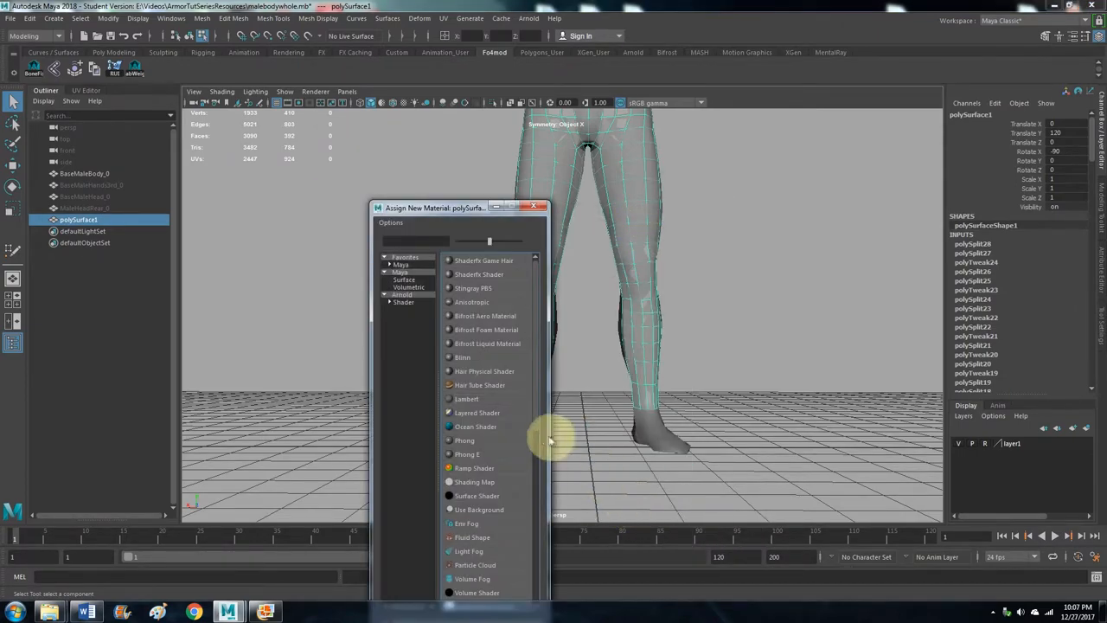
click(466, 399)
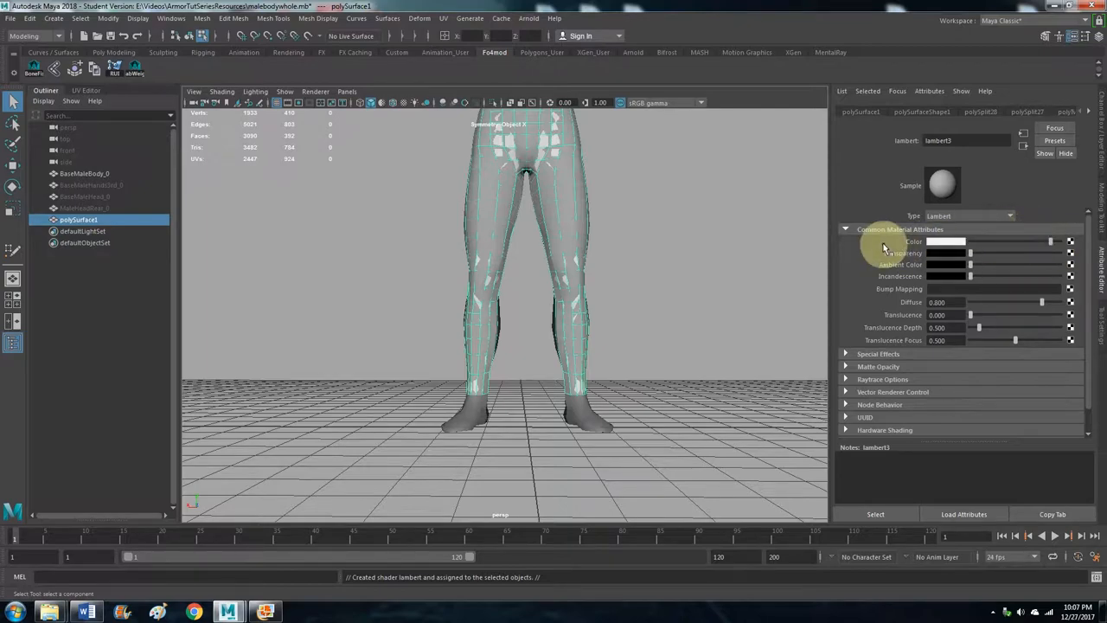
mouse_move(99, 180)
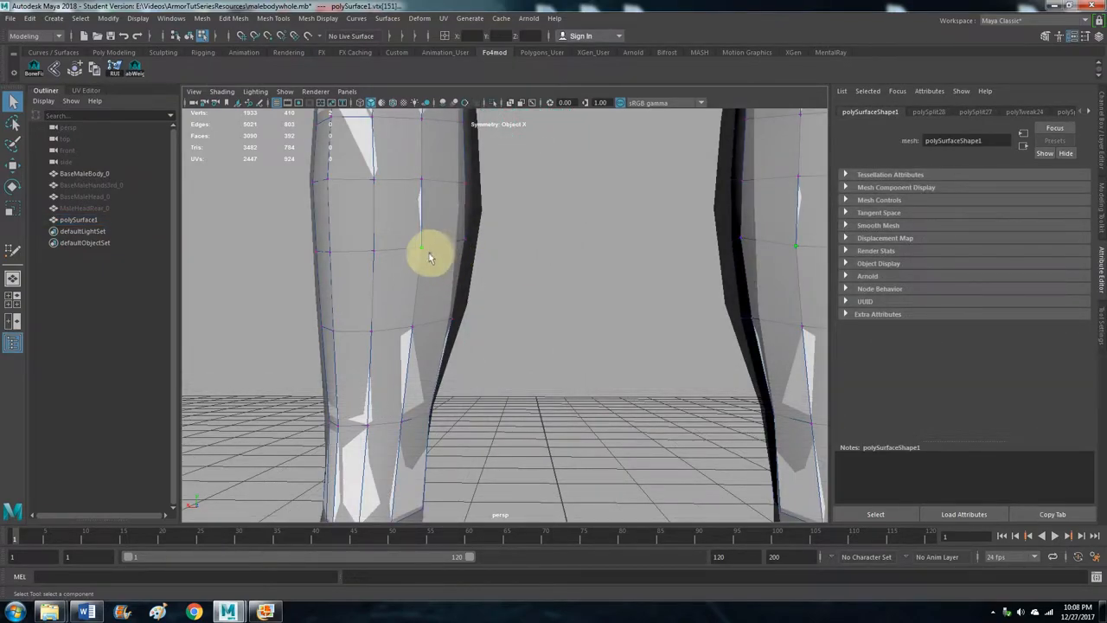
mouse_move(440, 262)
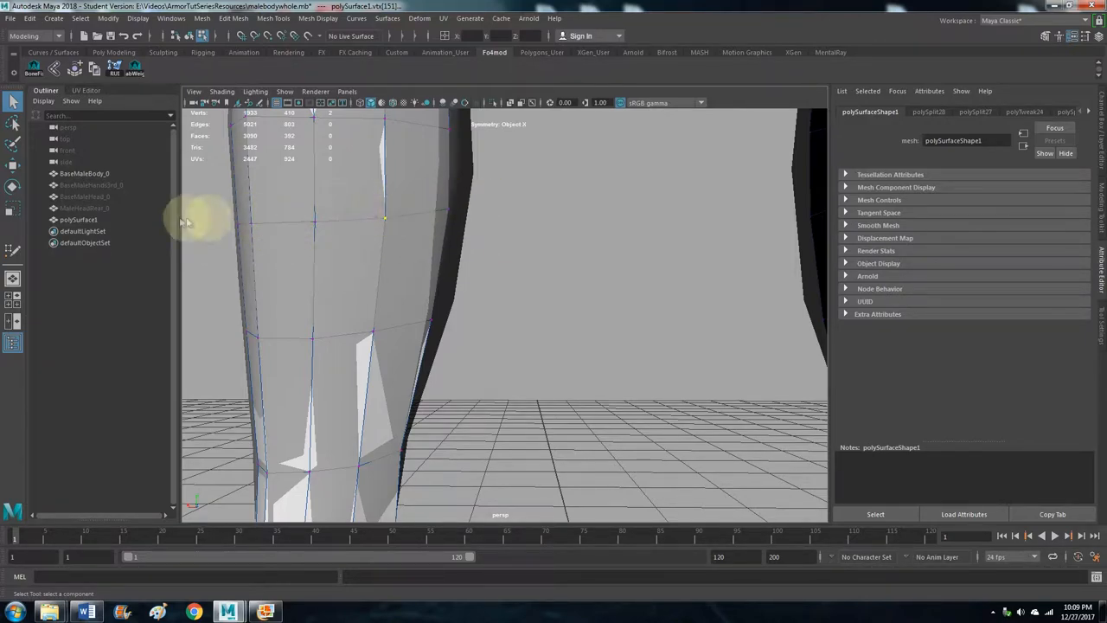
mouse_move(342, 225)
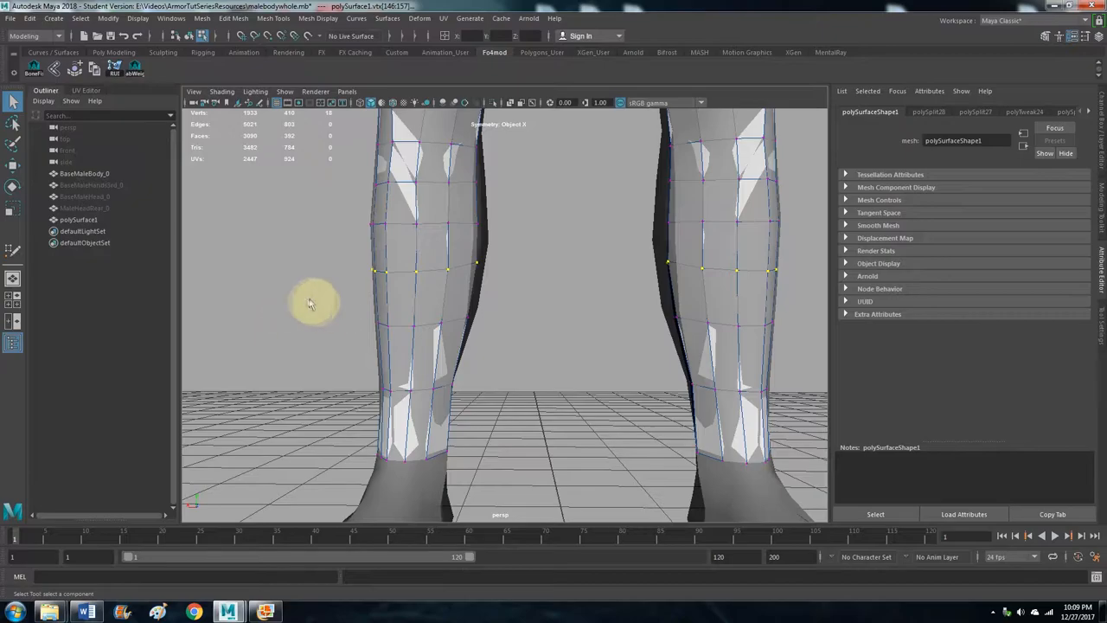
- Orbit below and around the calves to check the selected vertex rings
drag(311, 303, 536, 326)
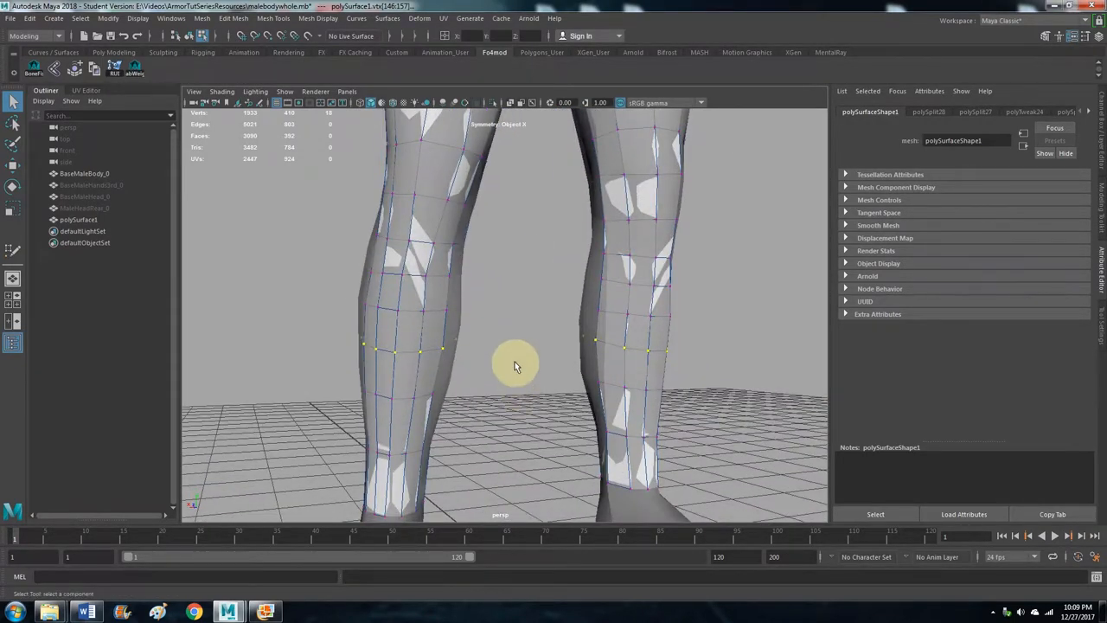
drag(515, 363, 525, 372)
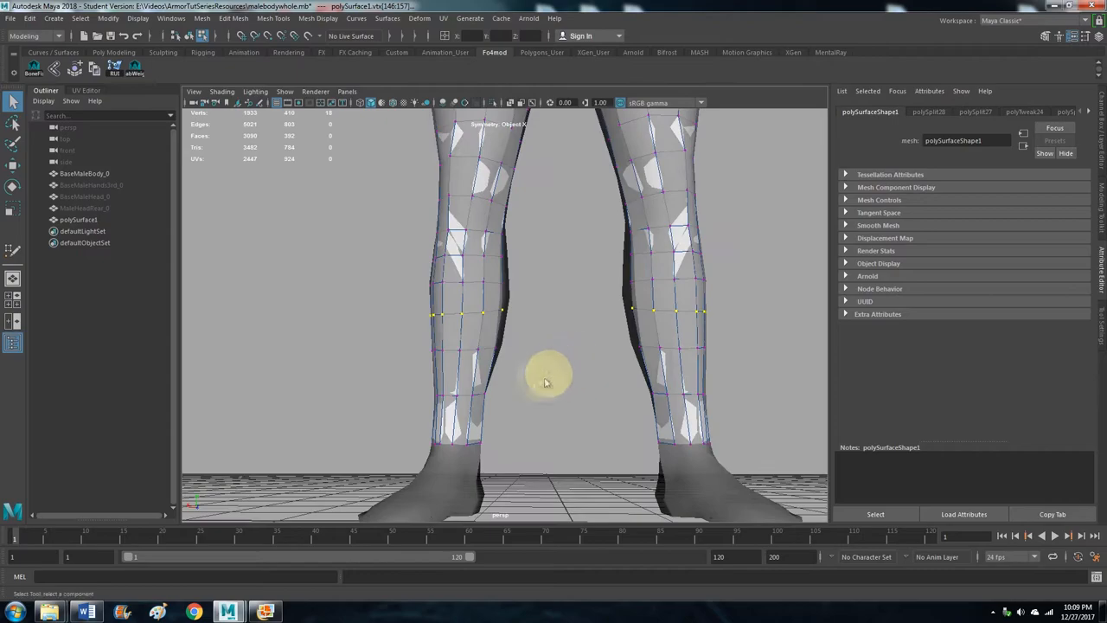
drag(545, 381, 590, 348)
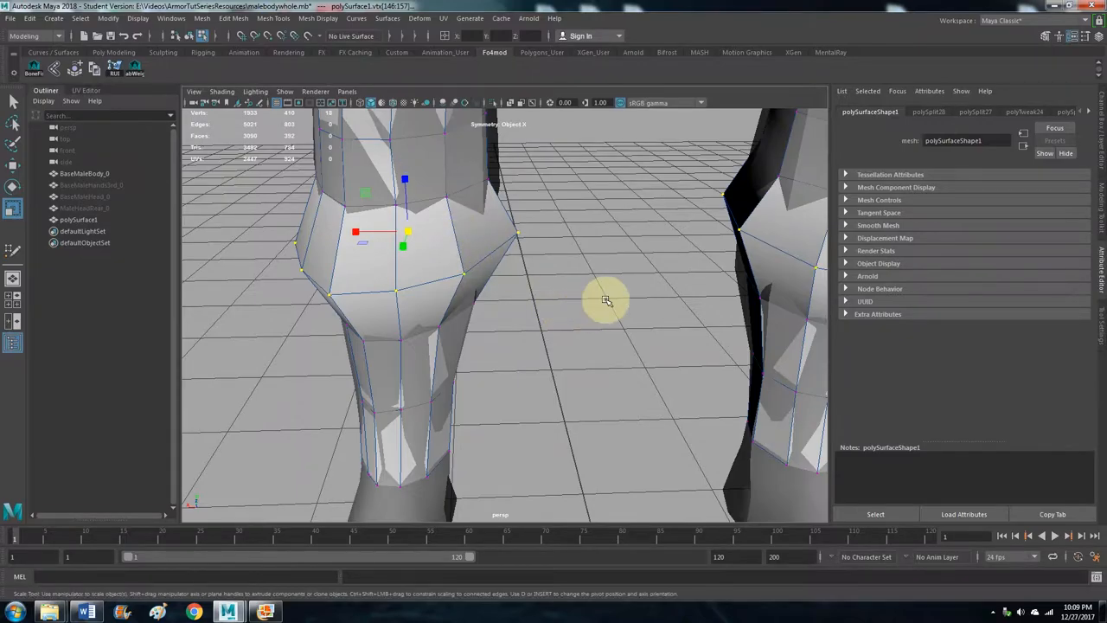
- Scale the selected lower-leg vertex ring back to its original width
drag(605, 300, 661, 283)
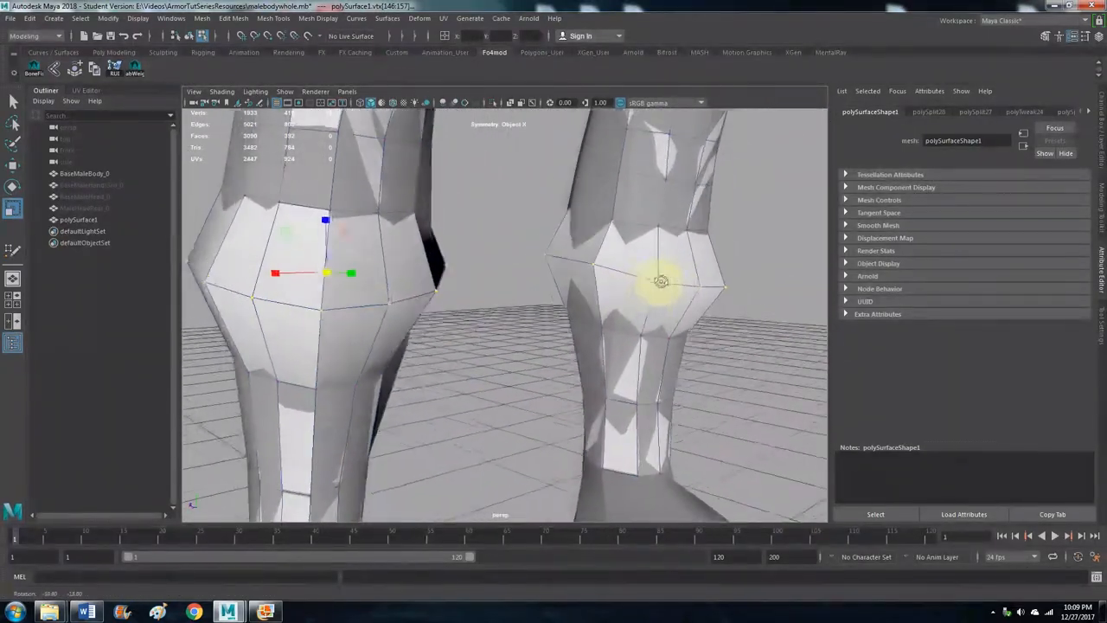
drag(662, 281, 593, 298)
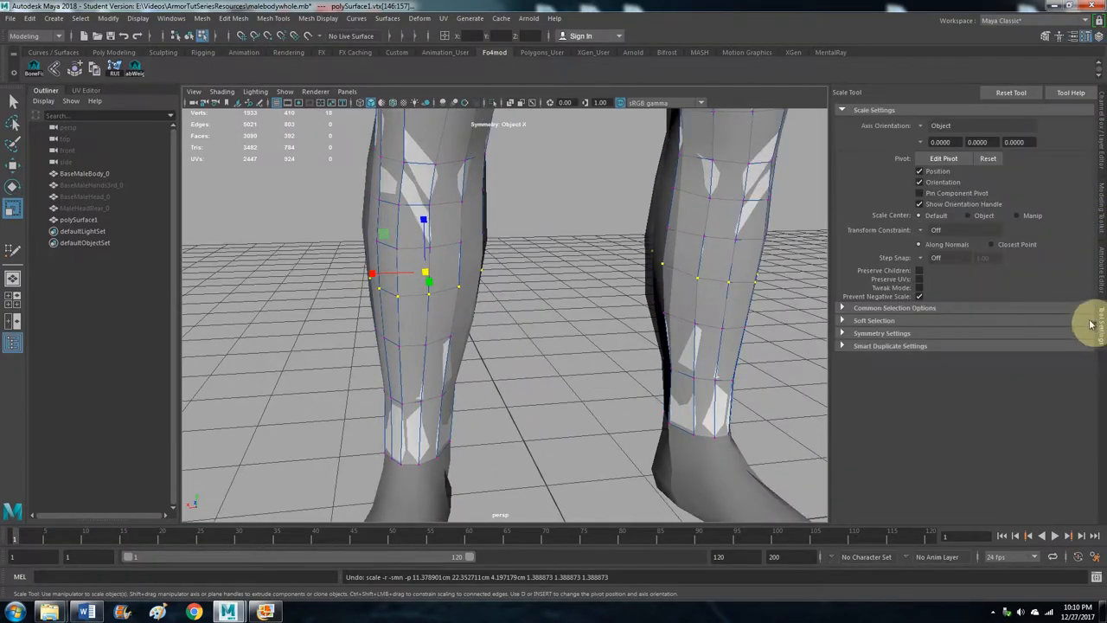
- Enable Soft Select and scale the calf vertex ring with a soft falloff
click(873, 319)
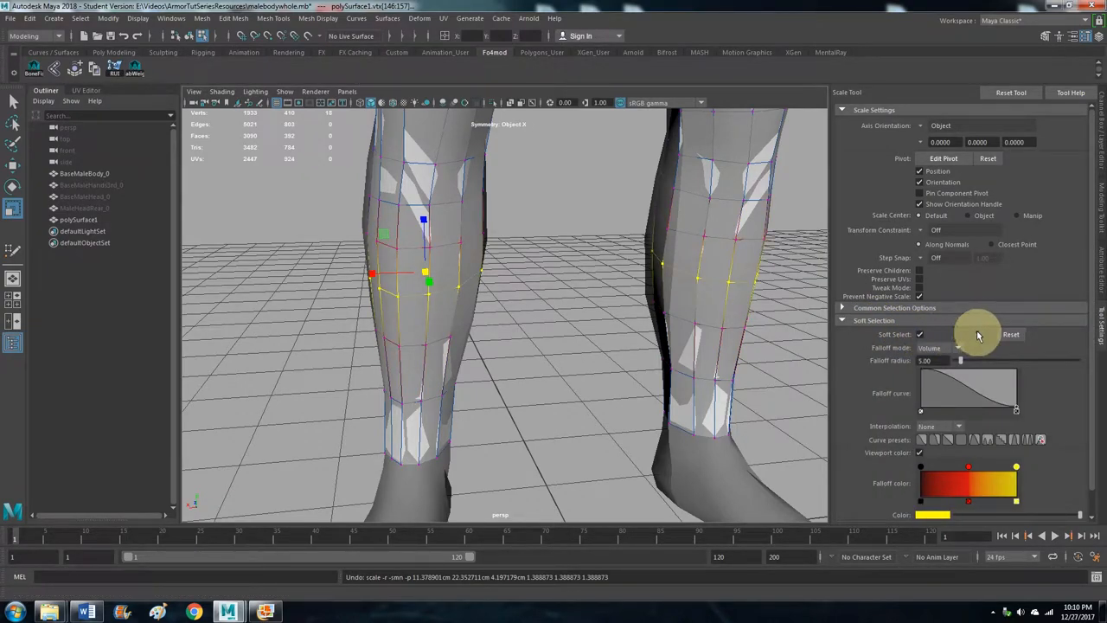
drag(977, 337, 510, 294)
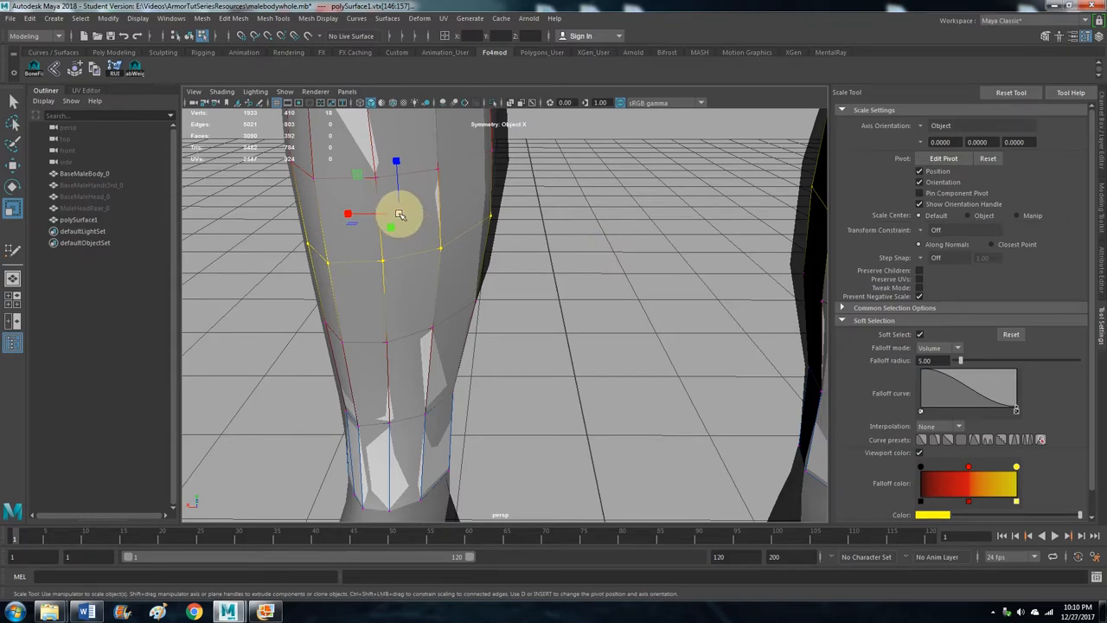
drag(399, 214, 413, 213)
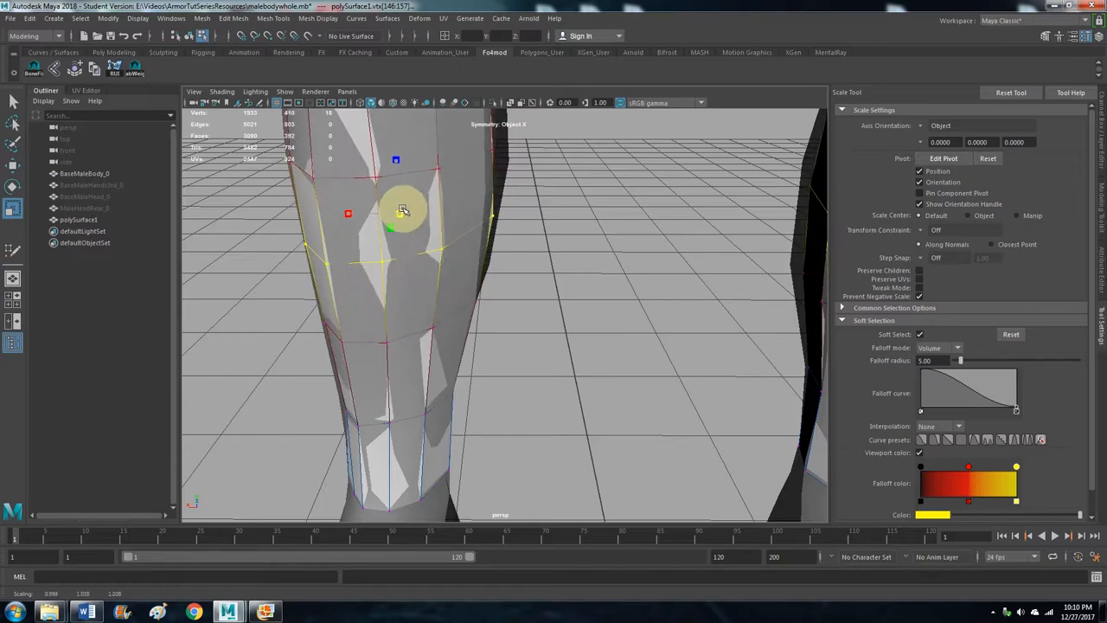
drag(402, 211, 415, 207)
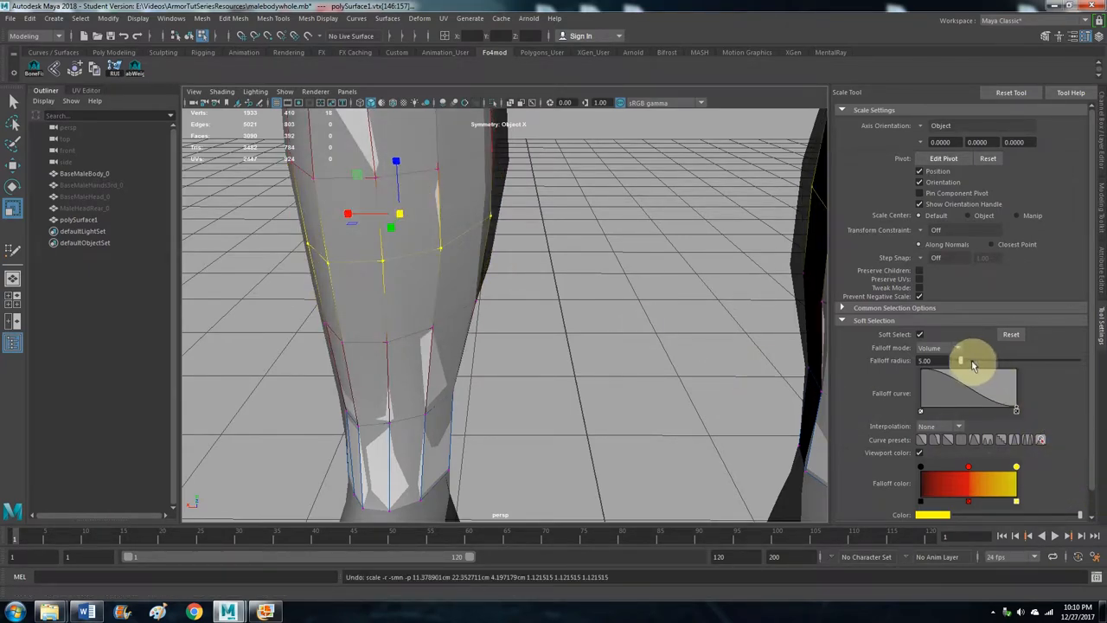
- Adjust the soft selection falloff radius down to about 10.33
drag(960, 361, 992, 360)
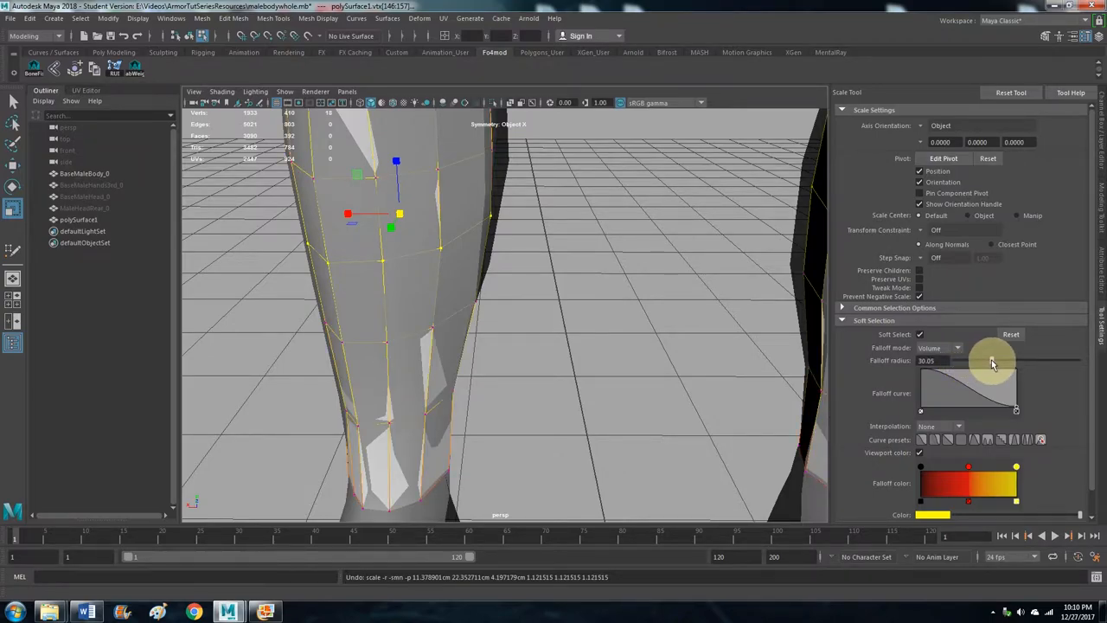
drag(992, 361, 970, 361)
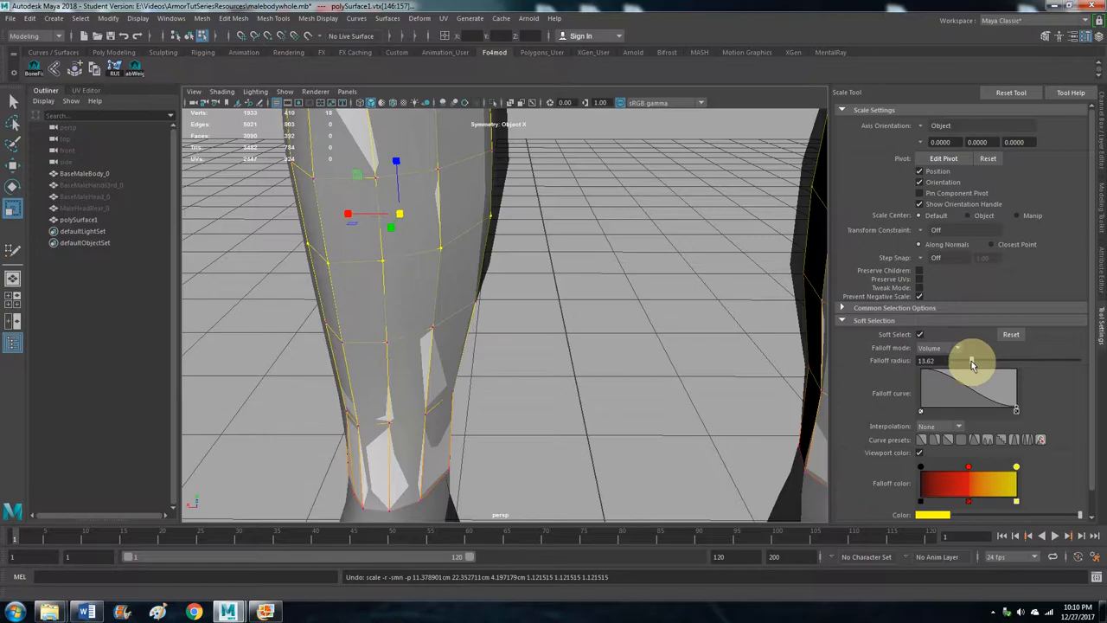
drag(971, 361, 967, 361)
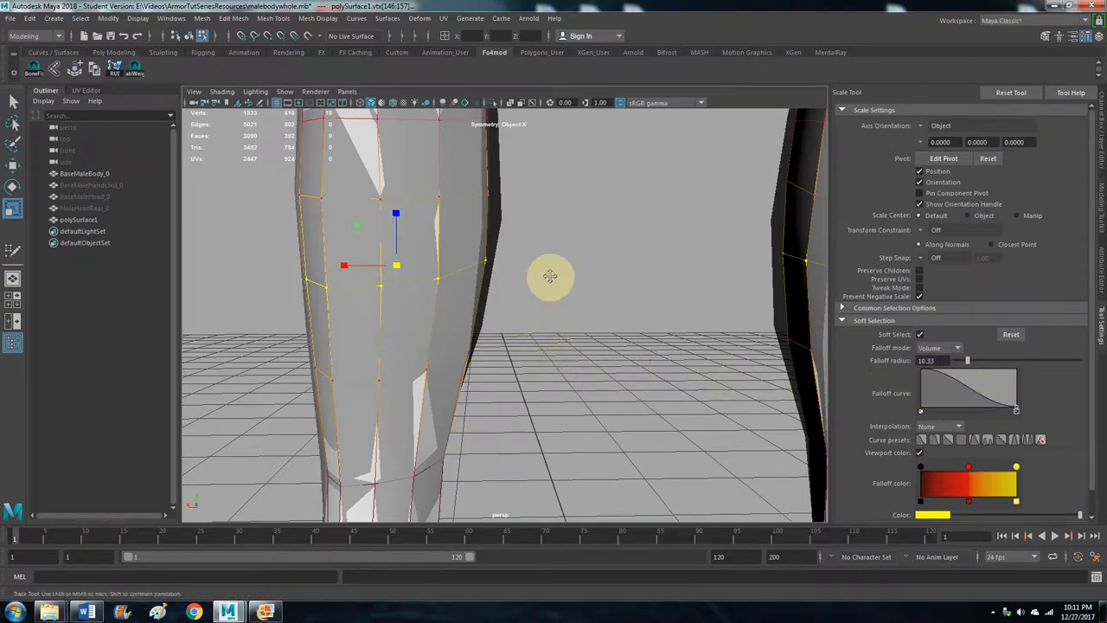
- Orbit around the legs and soft-scale the thigh and crotch rings at radius 6.10
drag(551, 277, 605, 313)
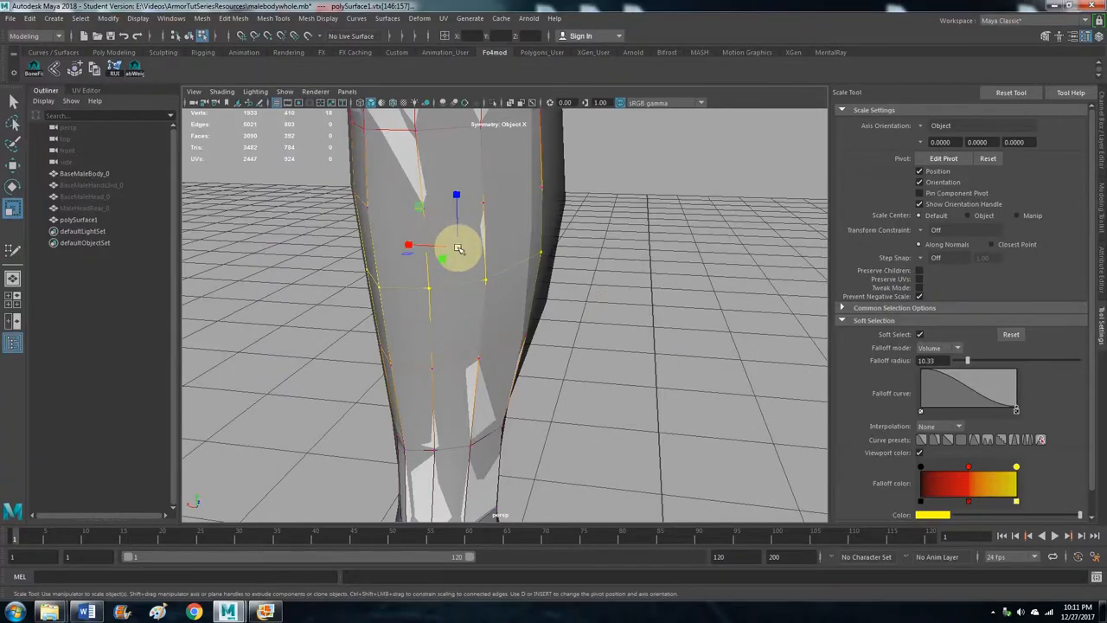
drag(456, 249, 448, 223)
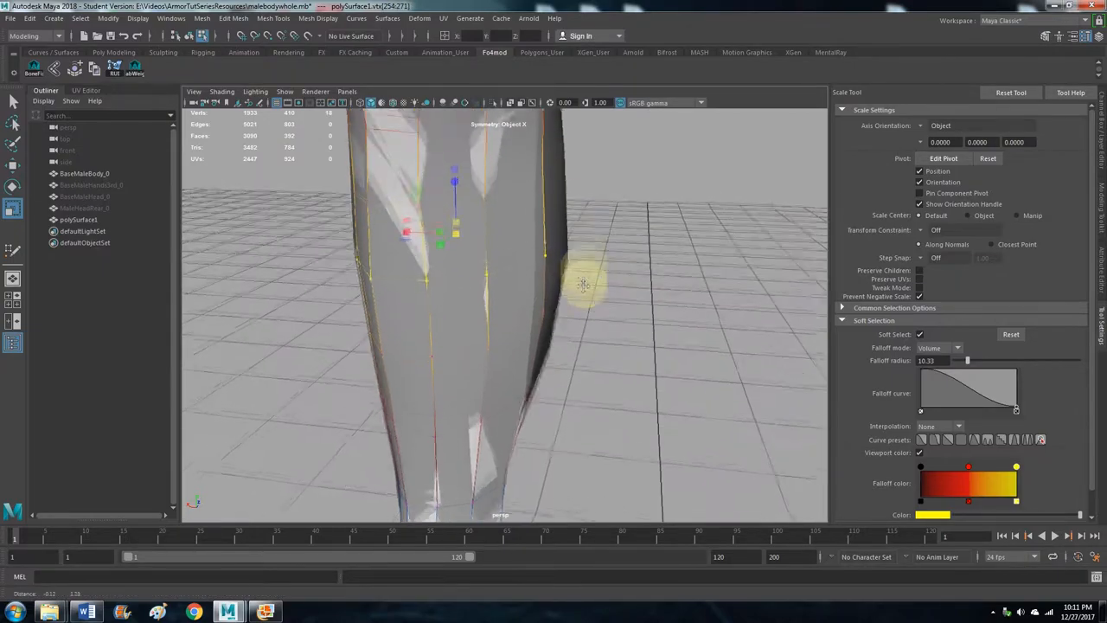
drag(584, 285, 463, 240)
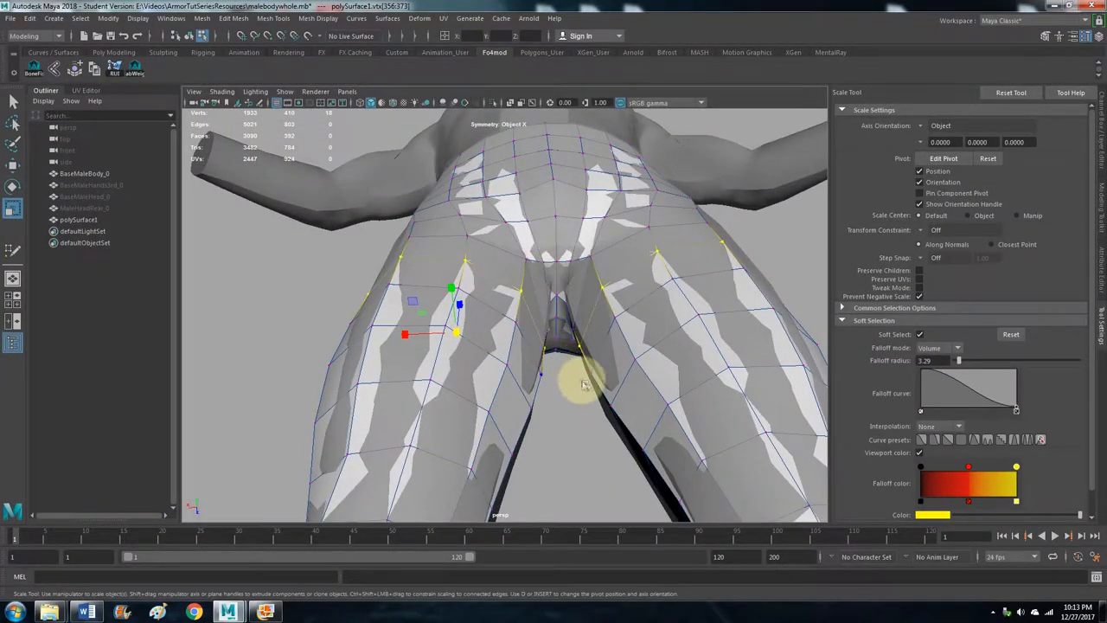
mouse_move(578, 415)
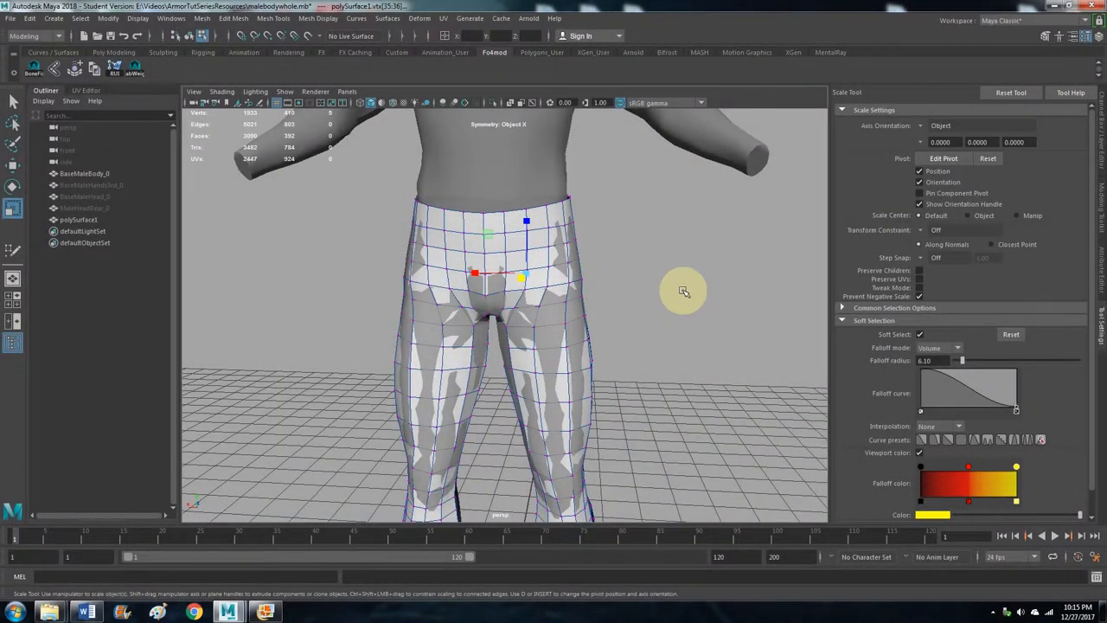
mouse_move(758, 396)
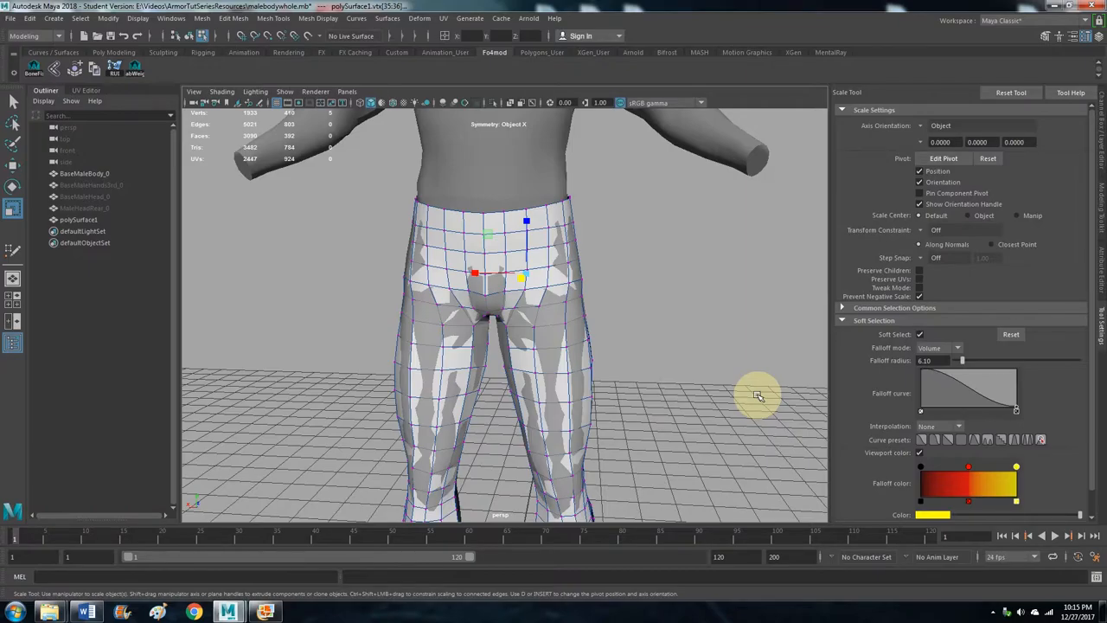
drag(757, 396, 520, 261)
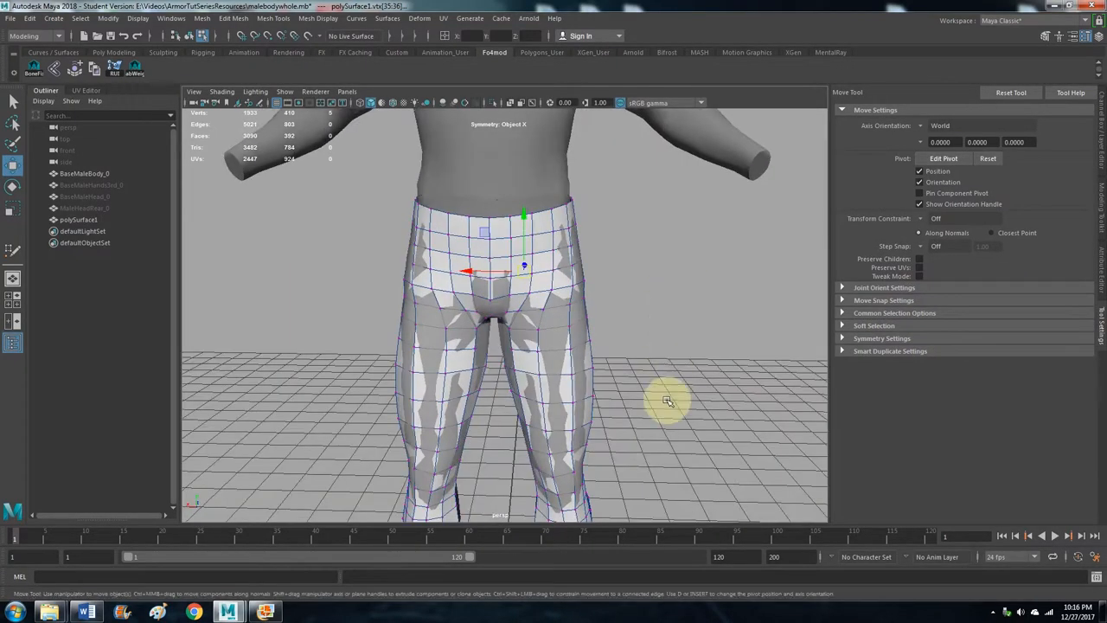
- Turn on smooth mesh preview (3) and inspect the side, back, crotch and waistband
drag(666, 402, 540, 281)
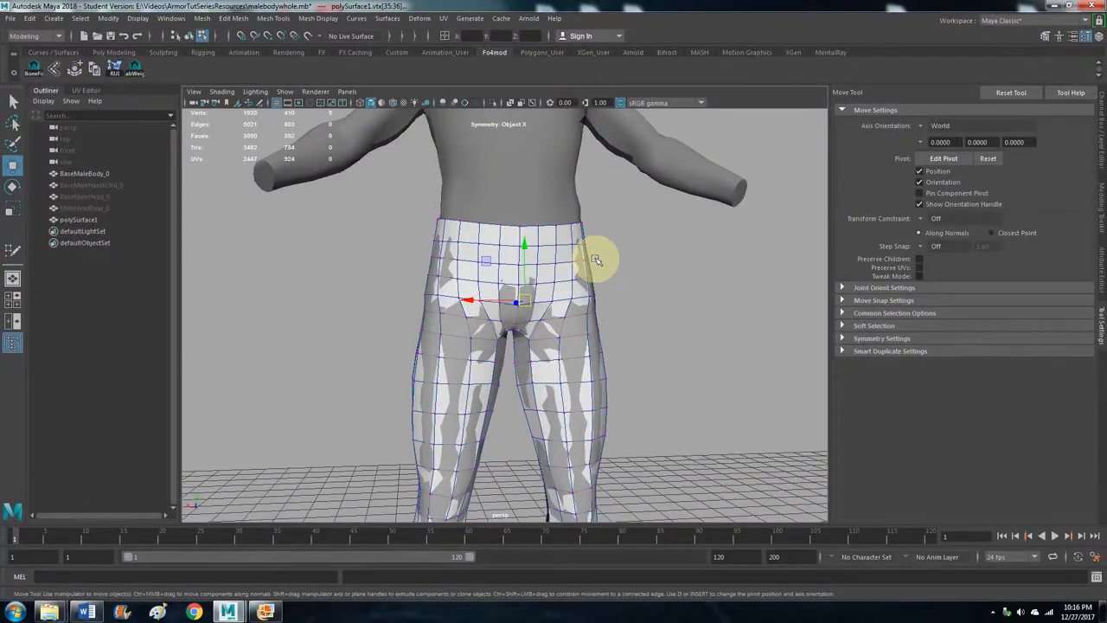
mouse_move(646, 257)
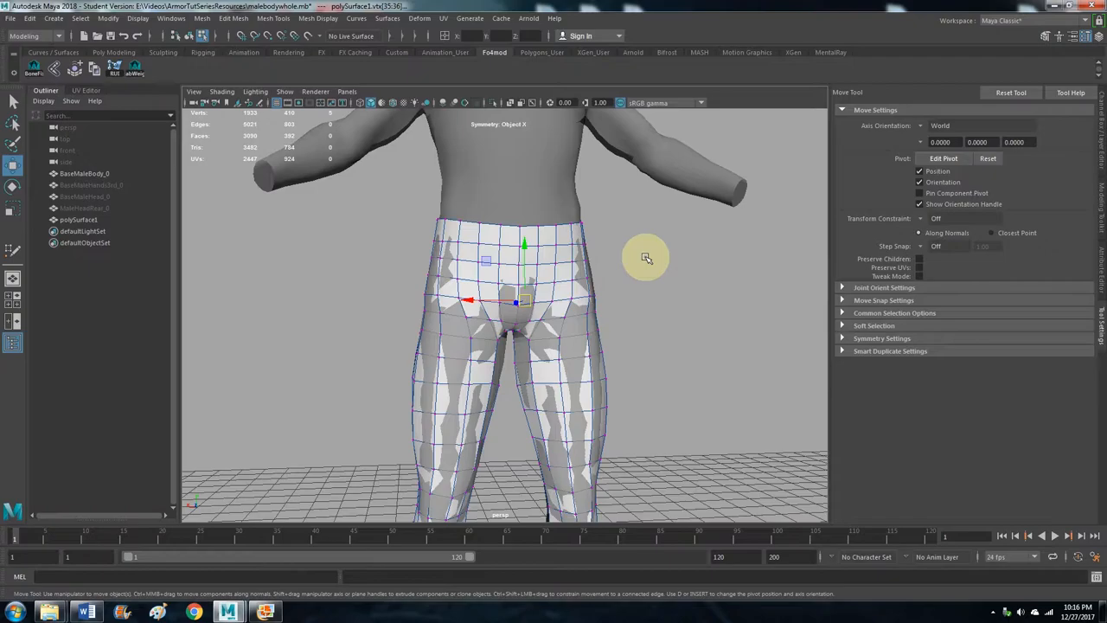
key(3)
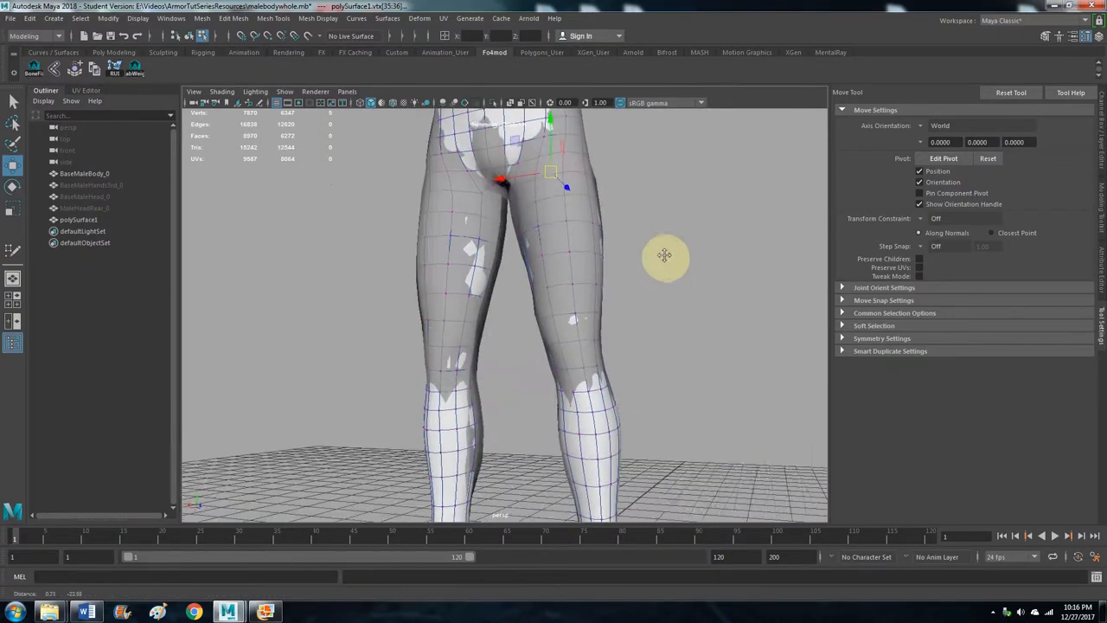
drag(664, 256, 592, 288)
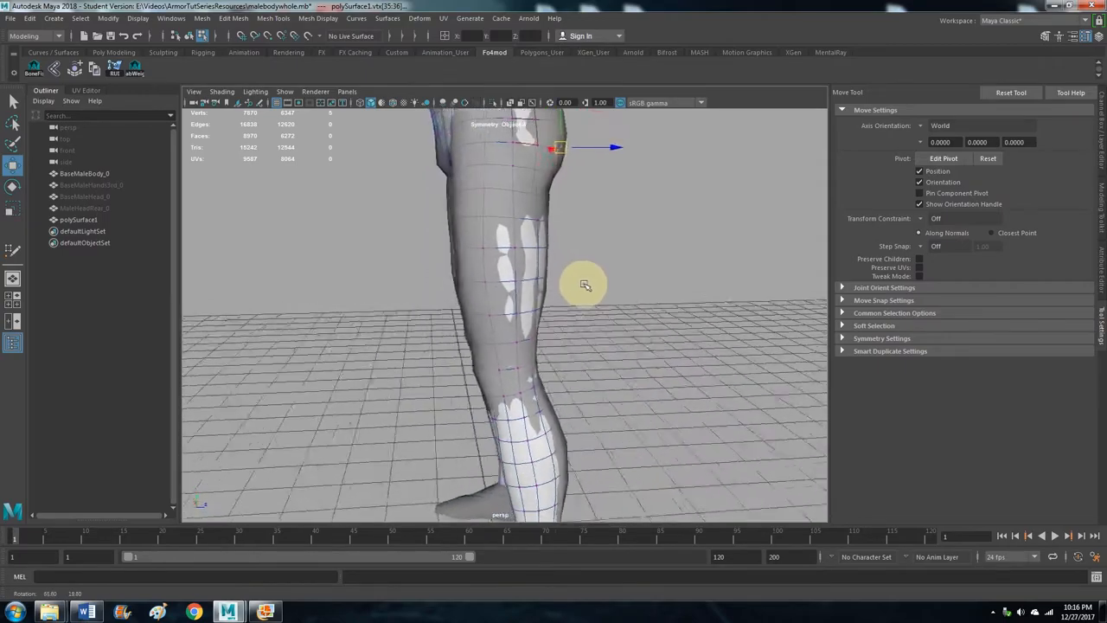
drag(584, 284, 694, 278)
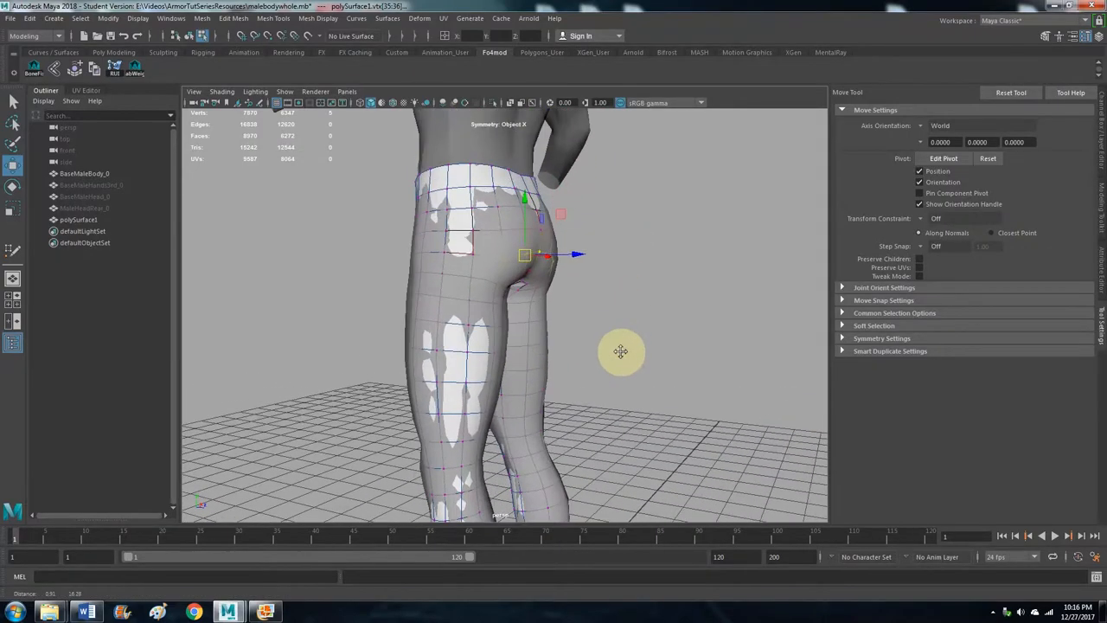
mouse_move(433, 290)
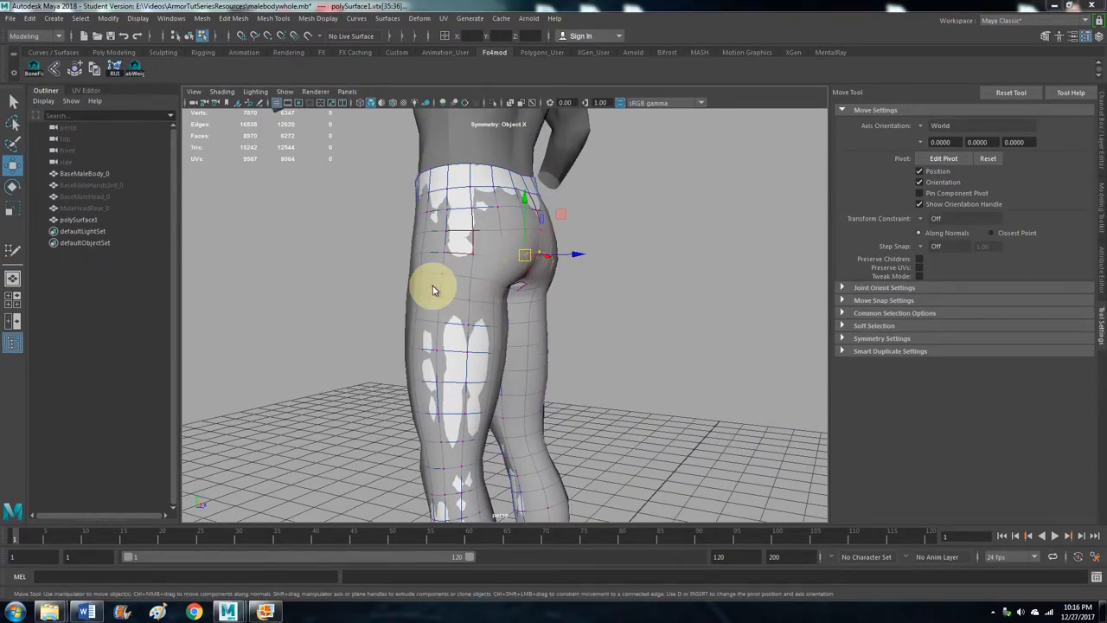
drag(433, 289, 726, 323)
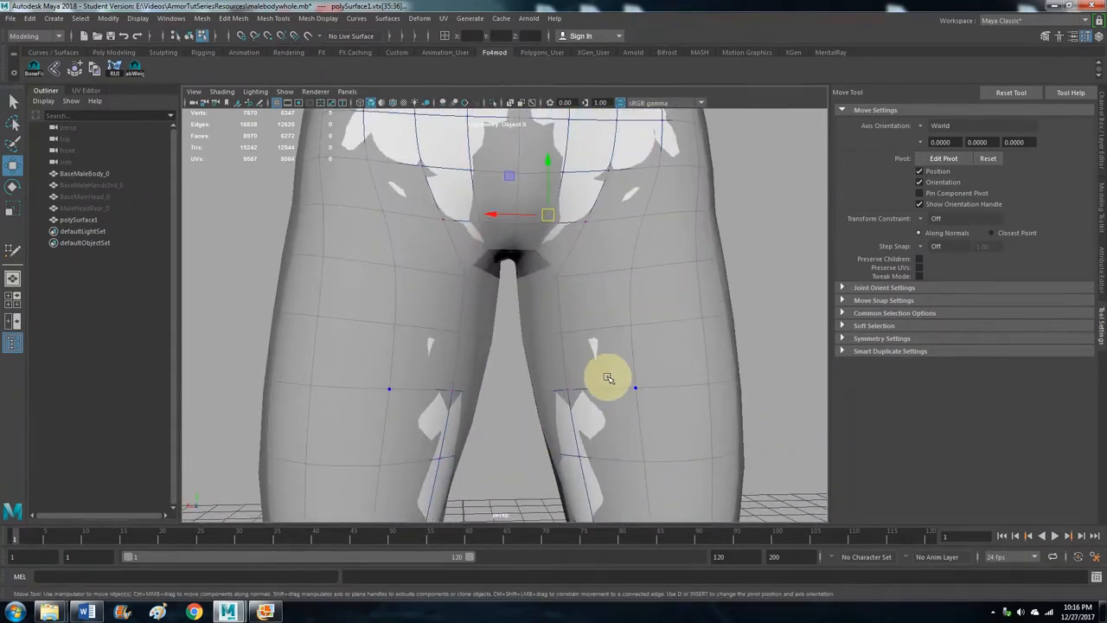
drag(608, 377, 588, 384)
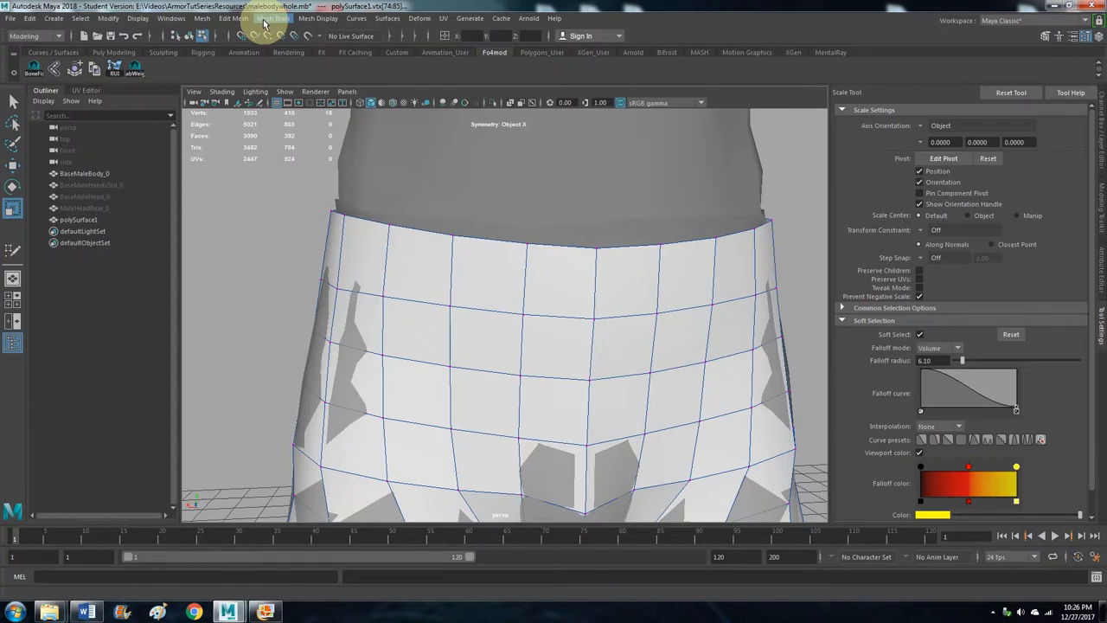
- Browse the Mesh menus and start Mesh Tools > Insert Edge Loop for the waistband
click(201, 19)
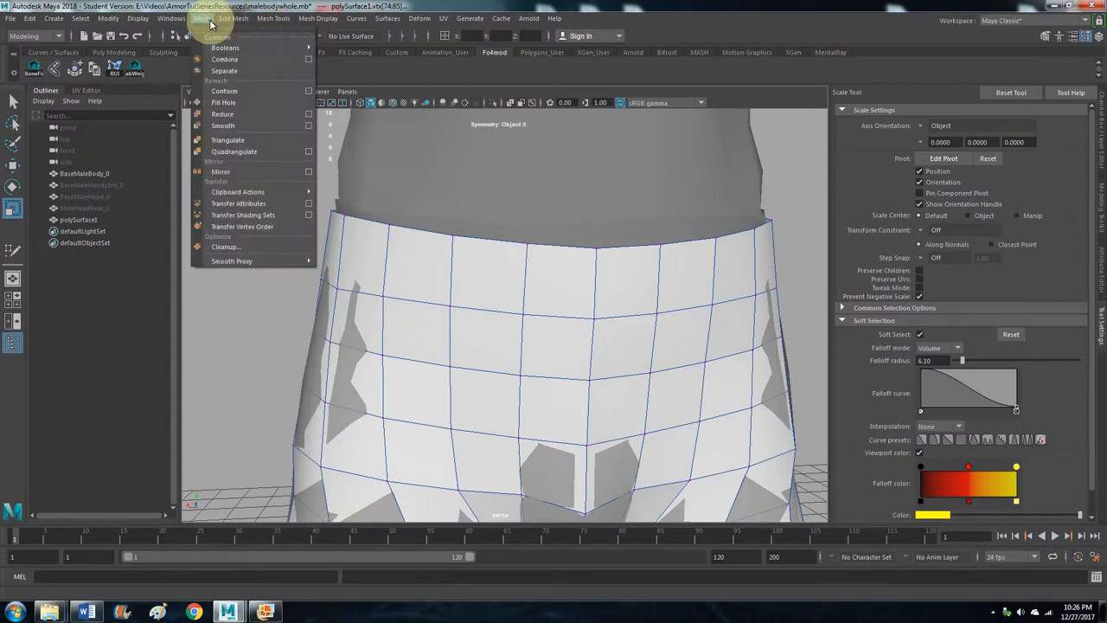
click(233, 18)
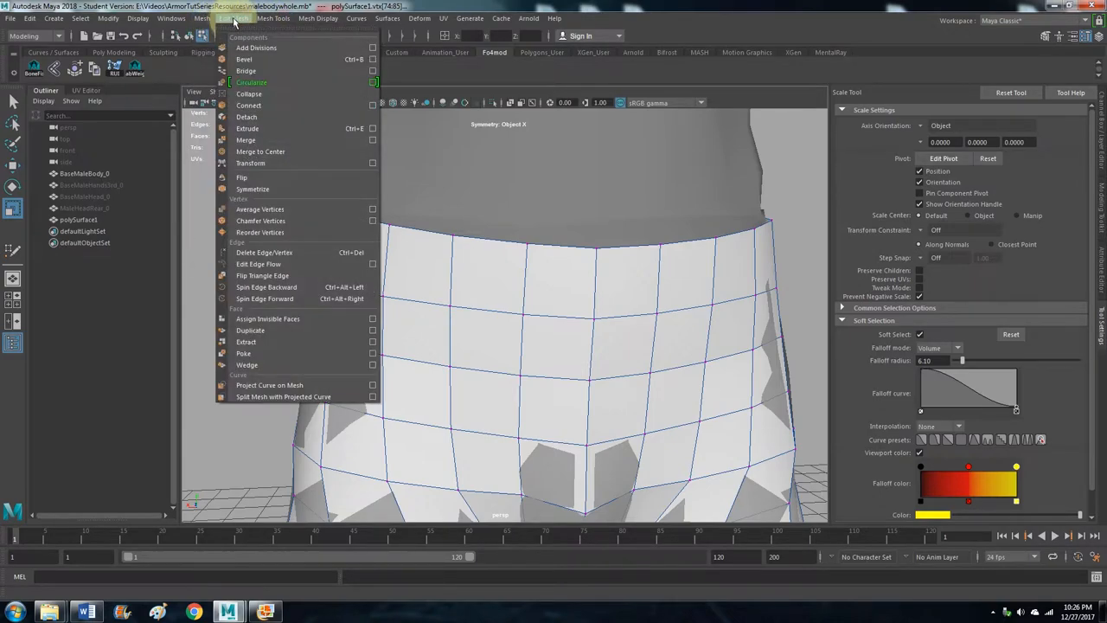
click(274, 18)
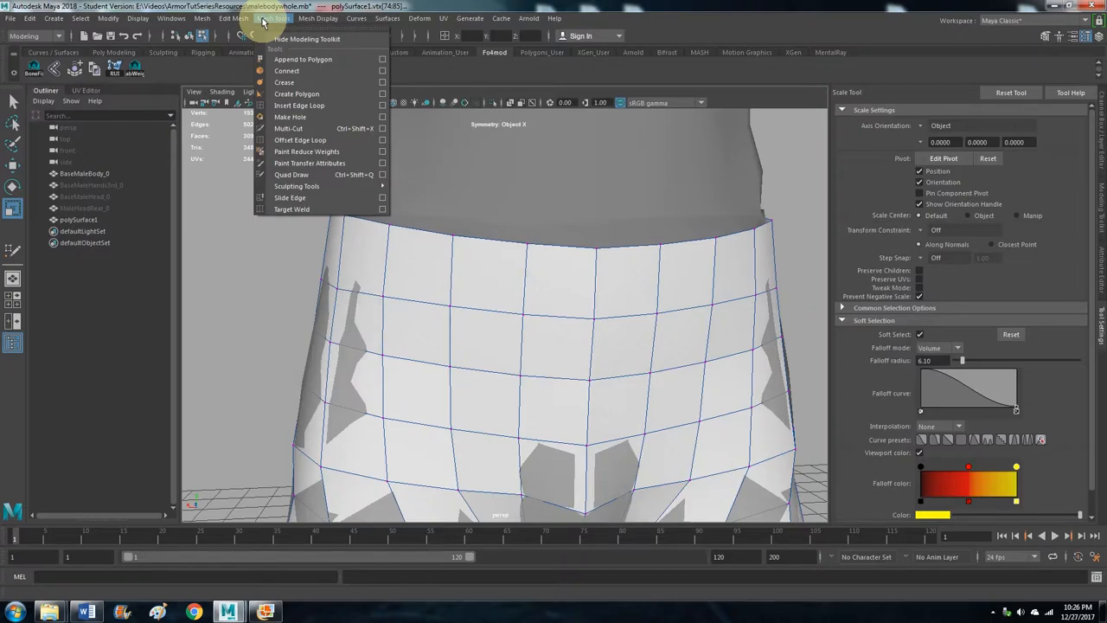
click(298, 104)
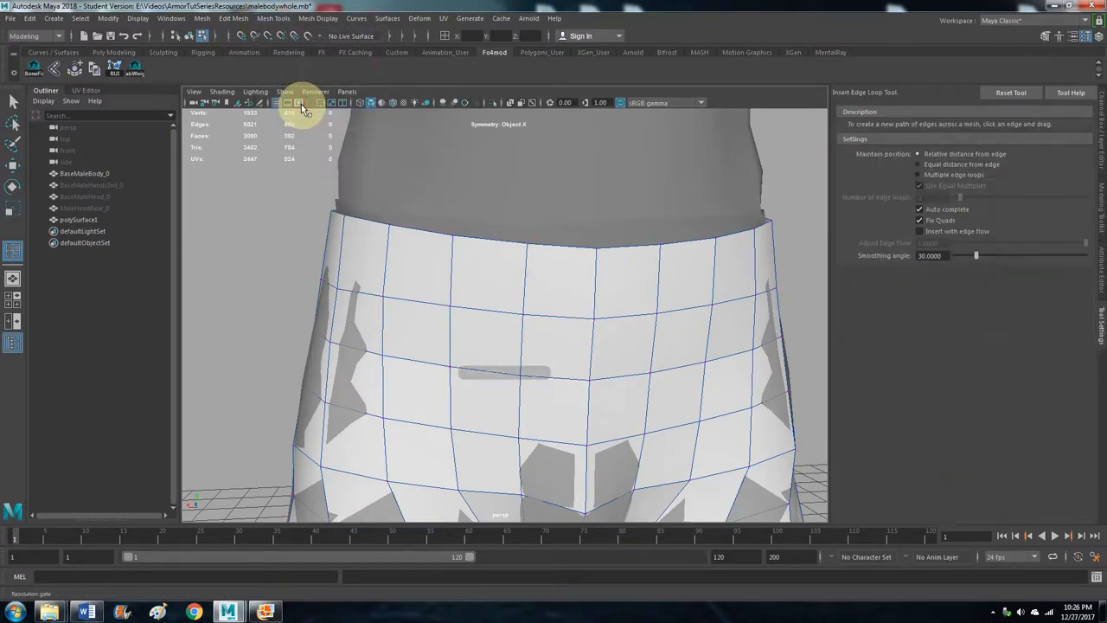
mouse_move(459, 260)
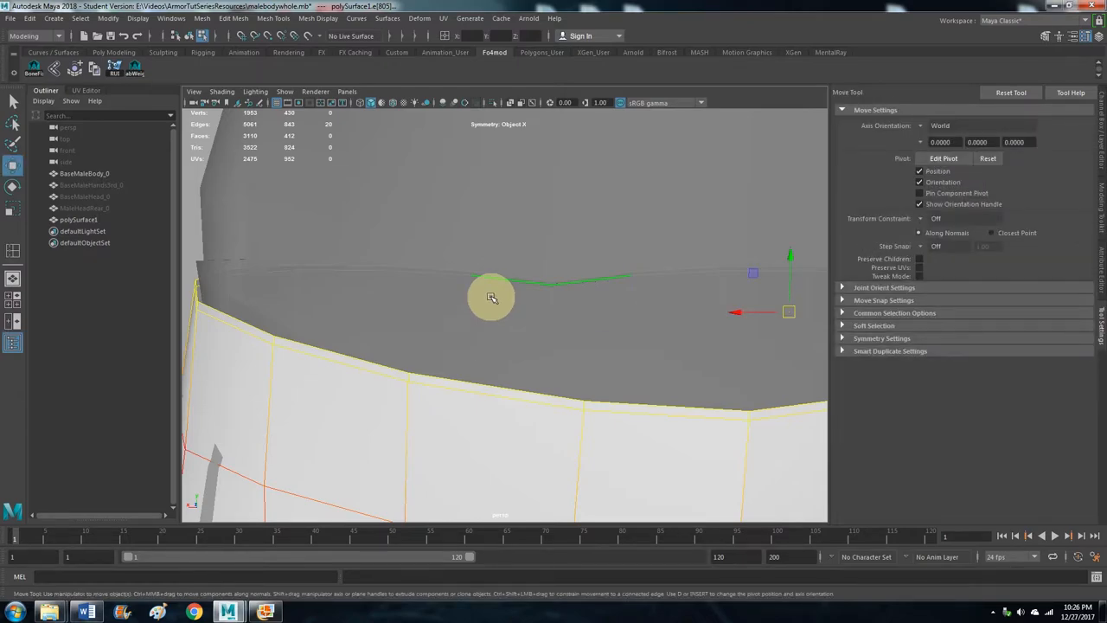
- Uncheck Soft Select in the Tool Settings for the selected waist vertices
right_click(491, 297)
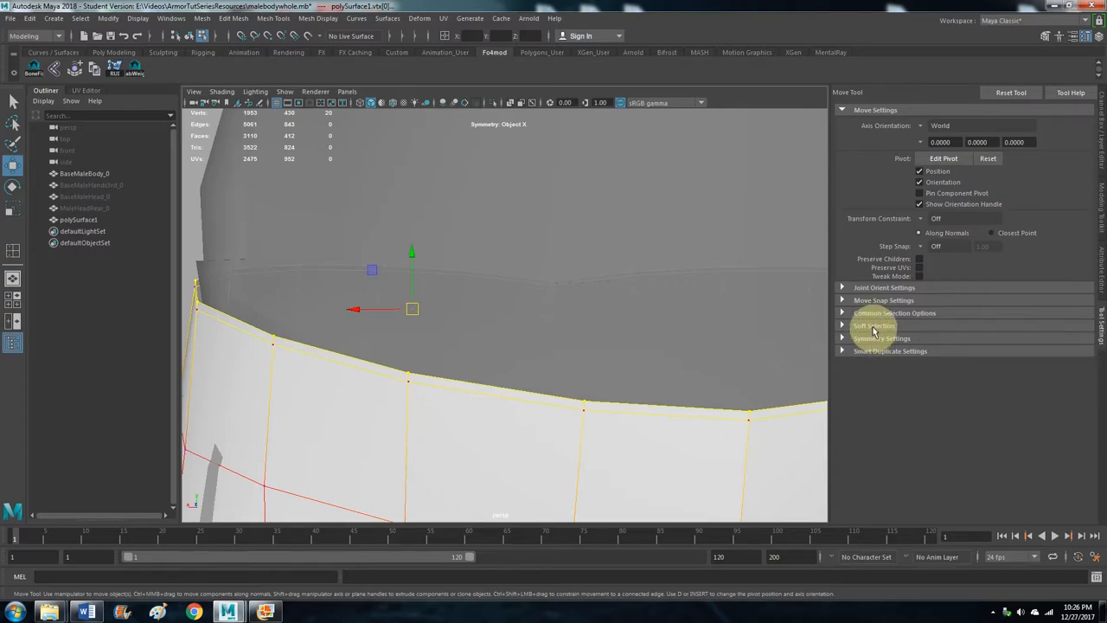
click(874, 325)
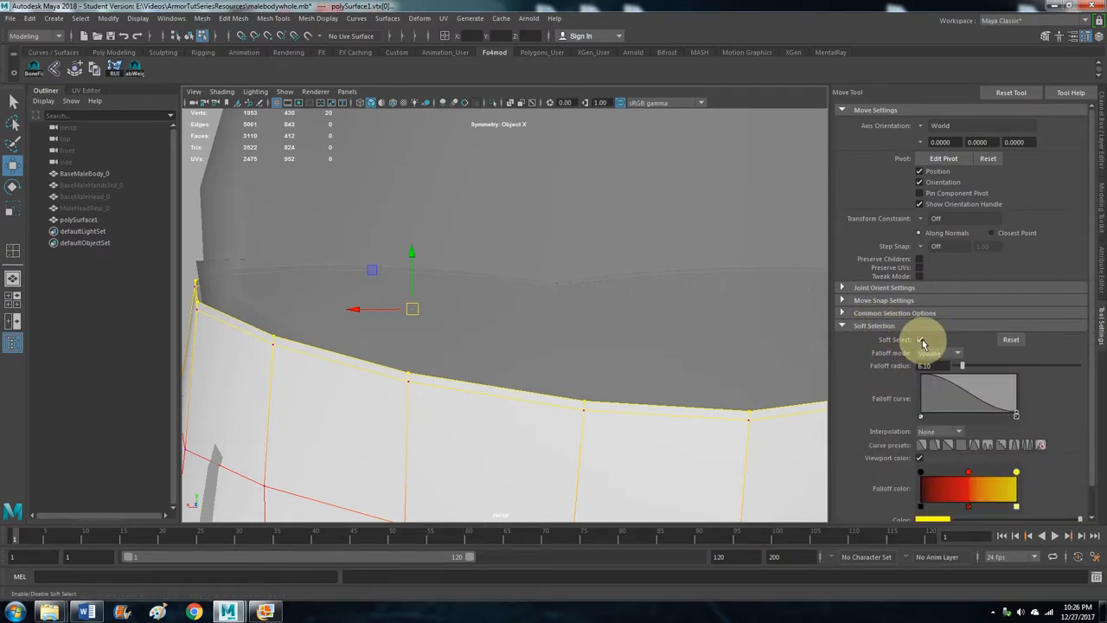
click(920, 339)
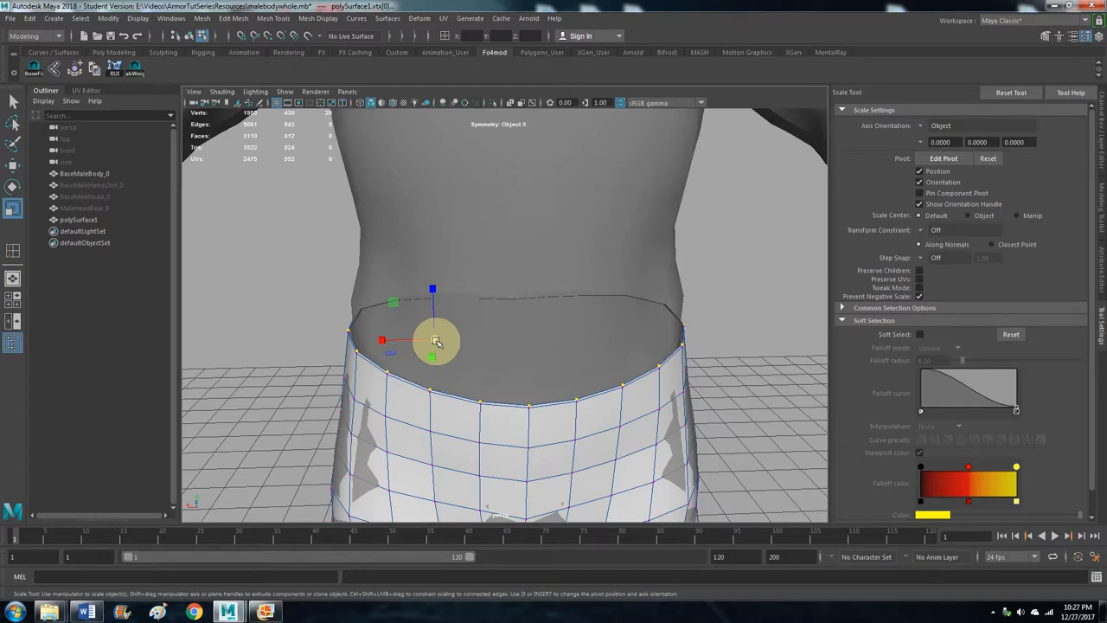
- Scale the top waist vertex ring inward to tuck it inside, then orbit to inspect the fold
drag(437, 340, 413, 343)
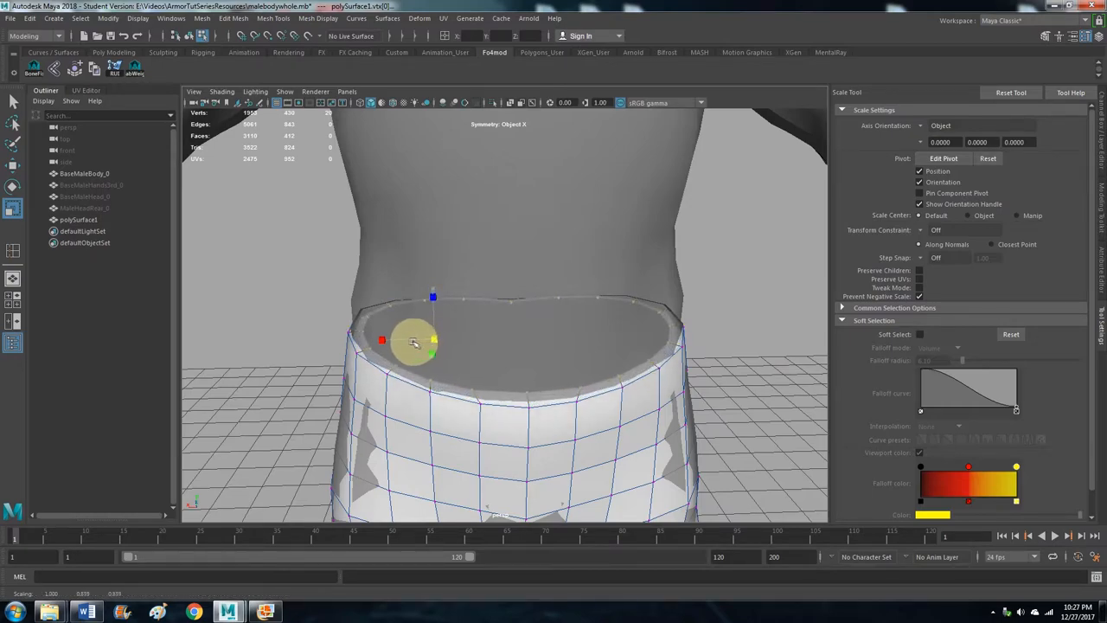
drag(413, 342, 380, 340)
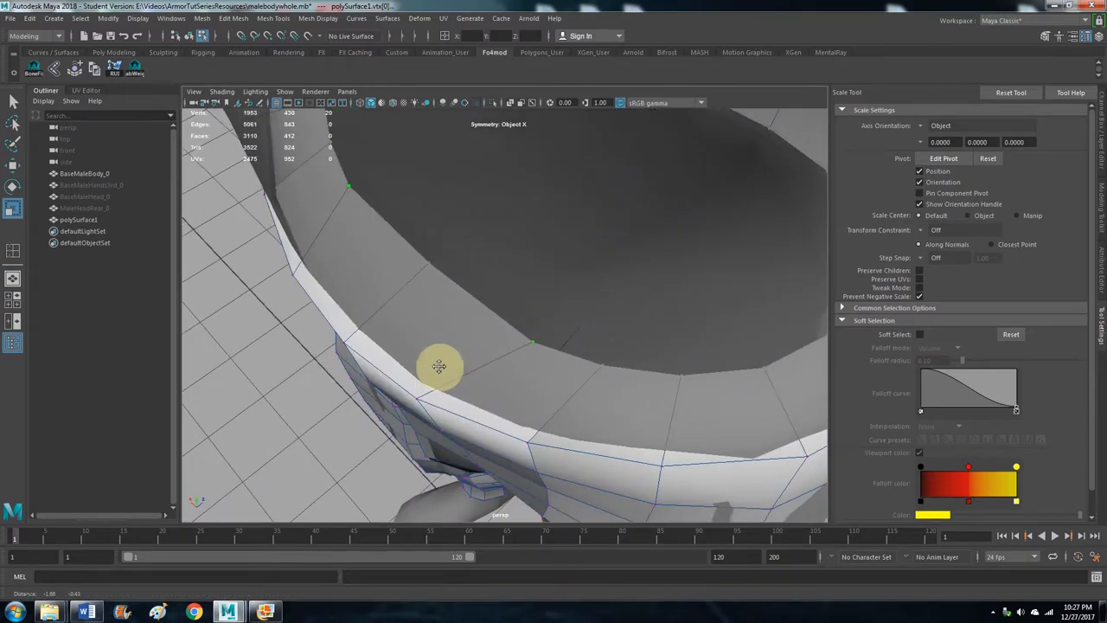
drag(438, 365, 471, 288)
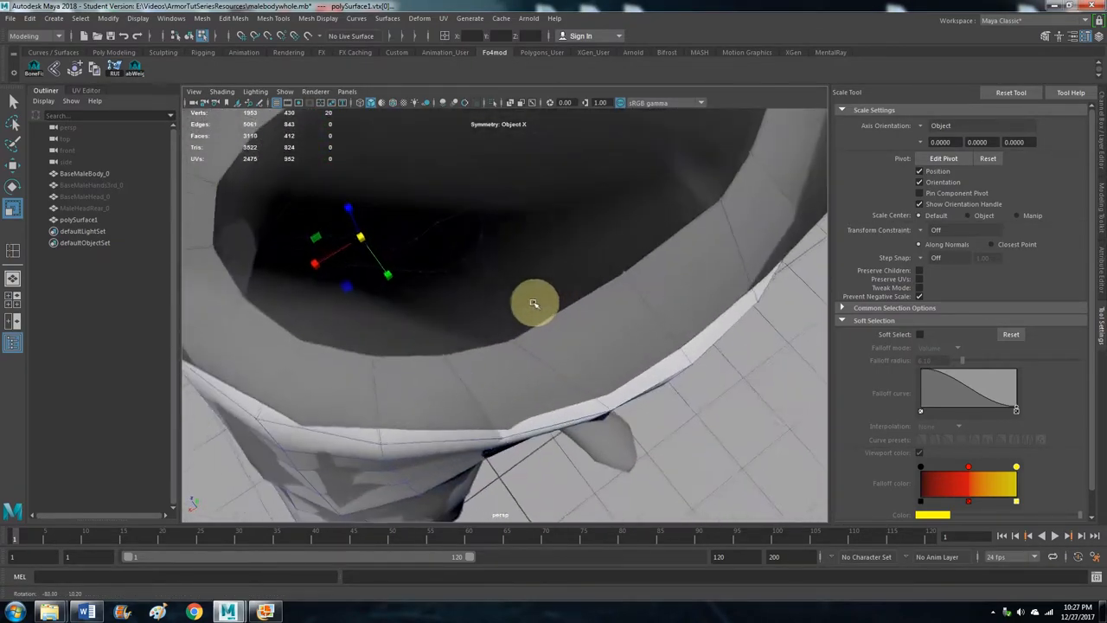
drag(534, 303, 514, 294)
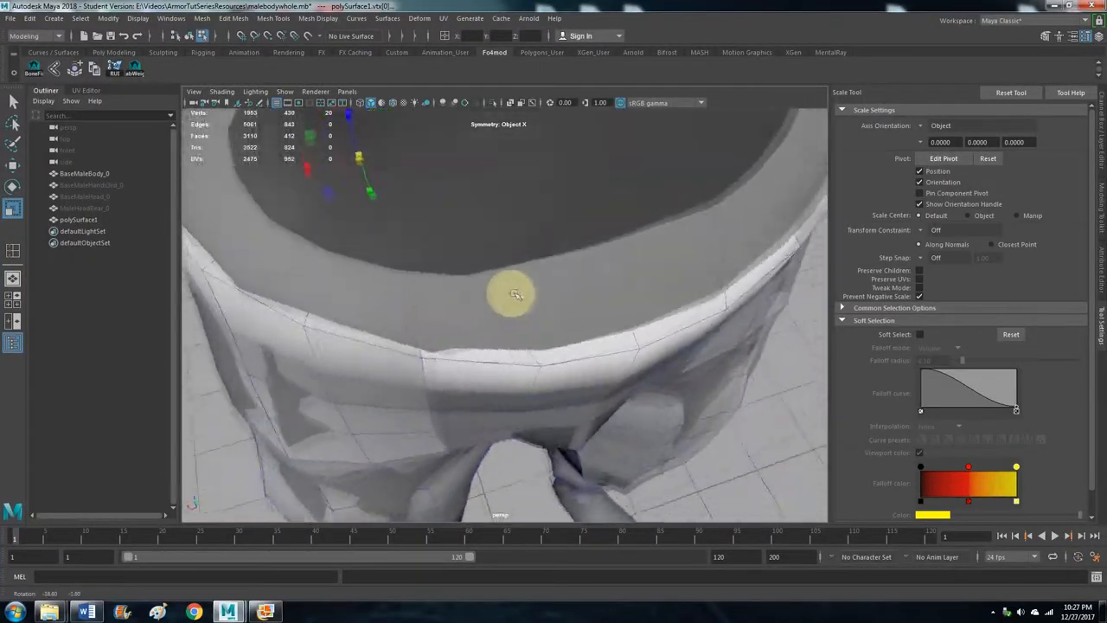
drag(514, 294, 648, 294)
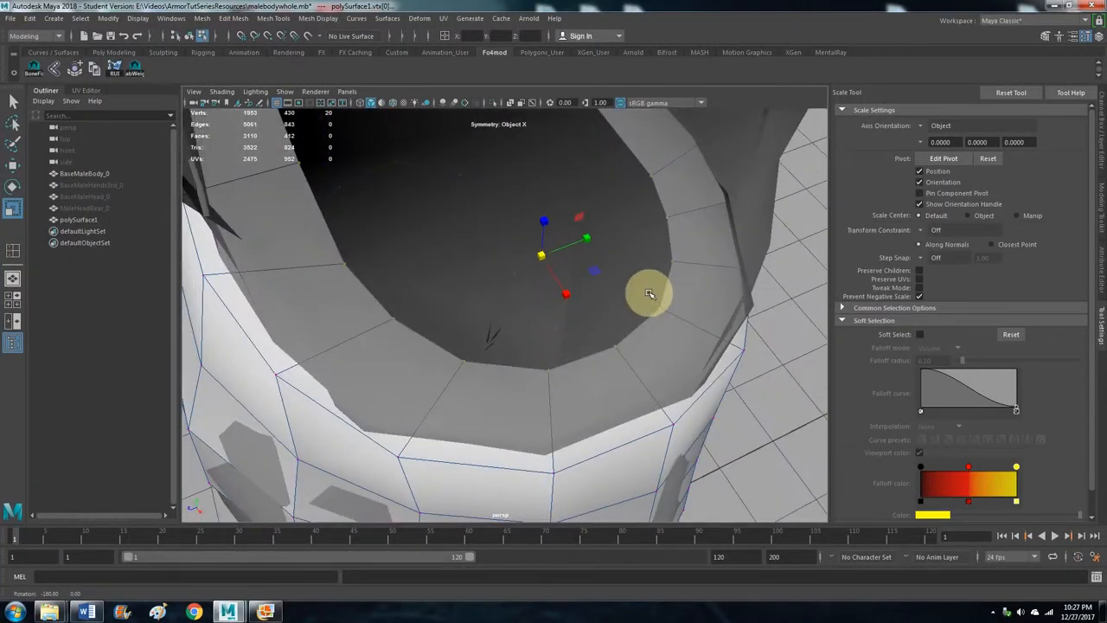
drag(649, 294, 565, 304)
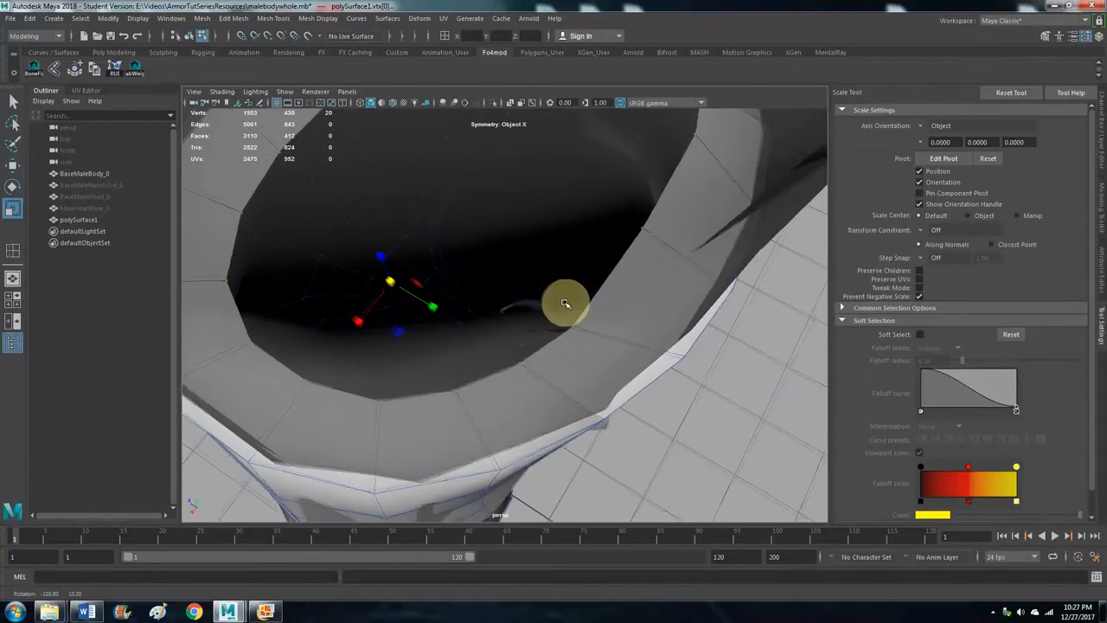
drag(562, 303, 528, 277)
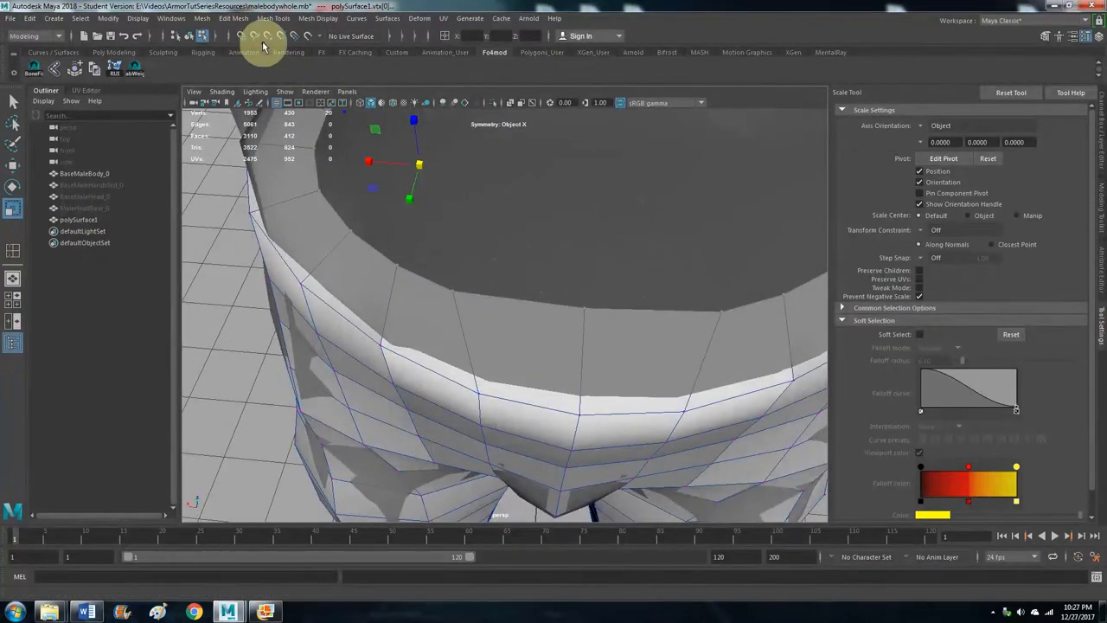
- Insert two support edge loops just beneath the waistband rim with Insert Edge Loop
click(273, 19)
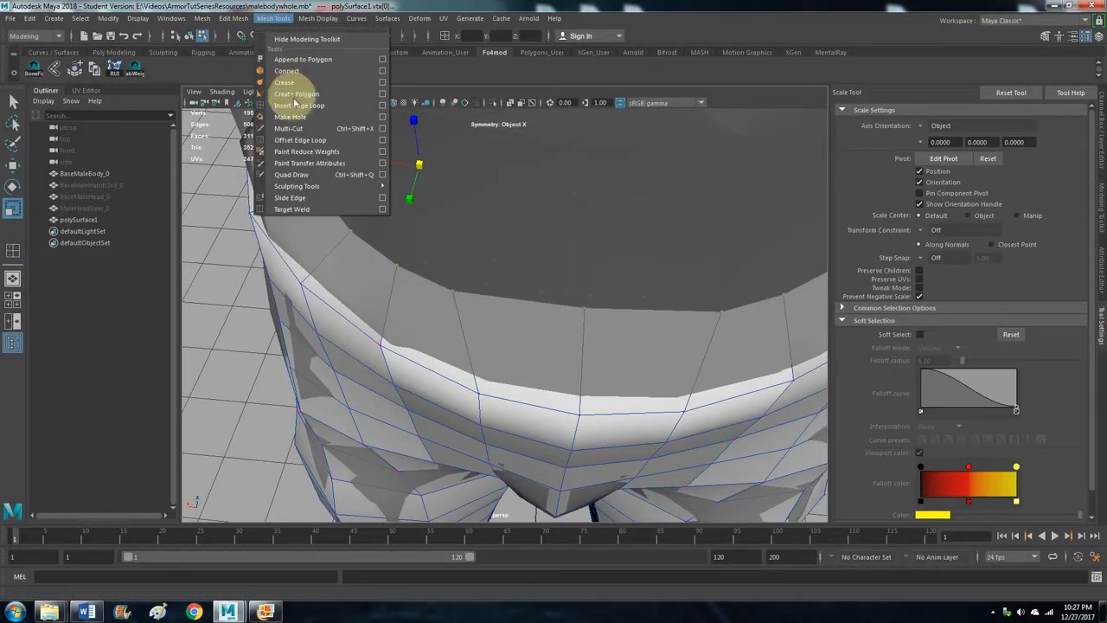
click(300, 105)
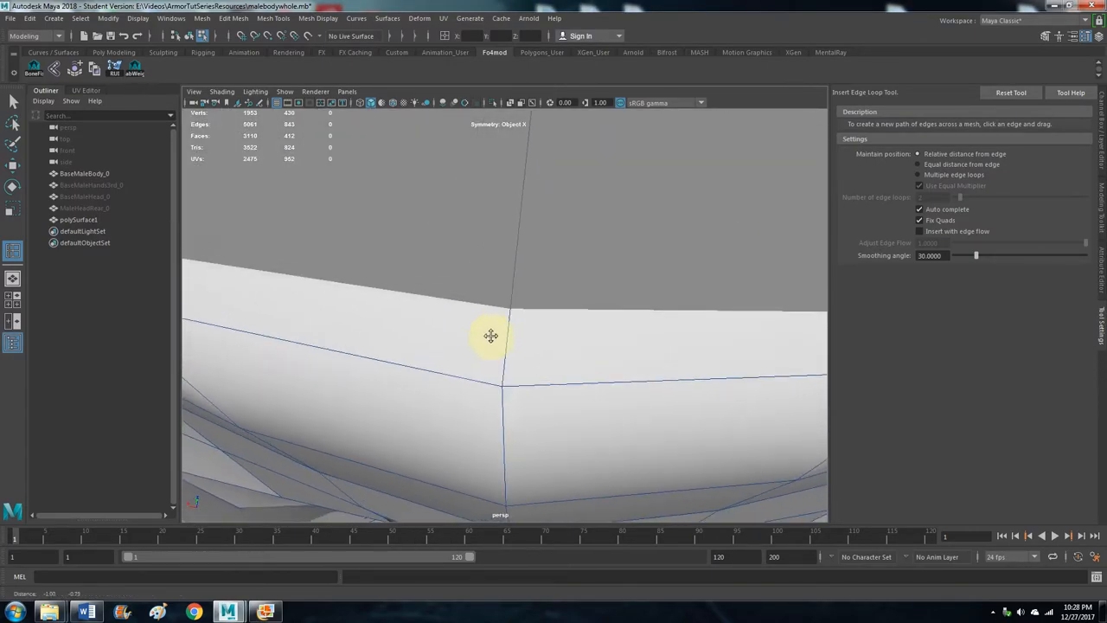
mouse_move(510, 355)
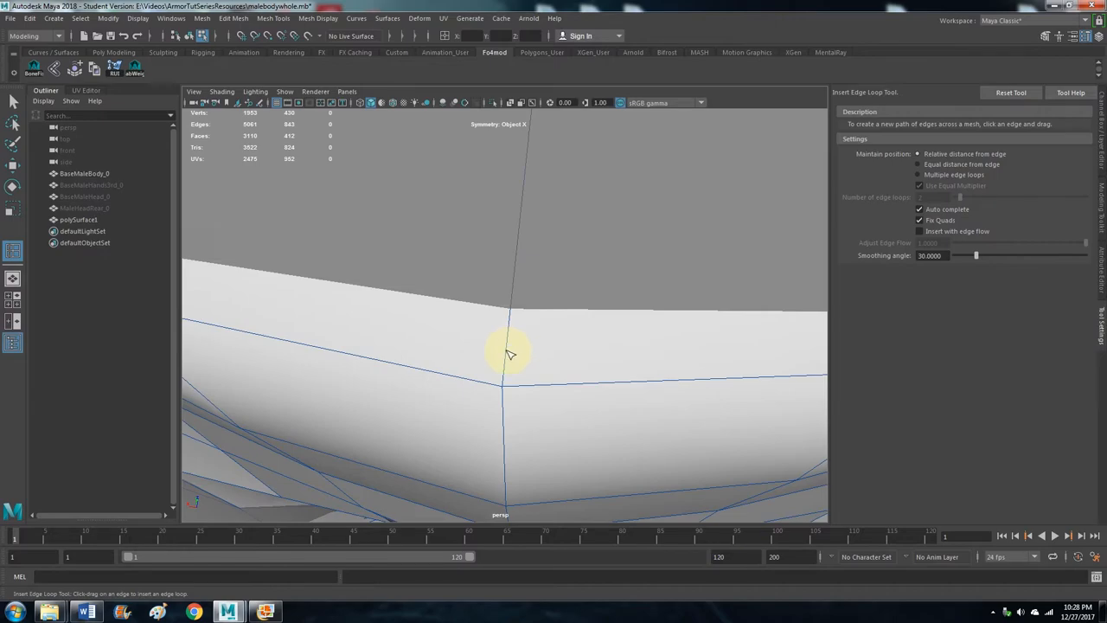
drag(510, 354, 508, 383)
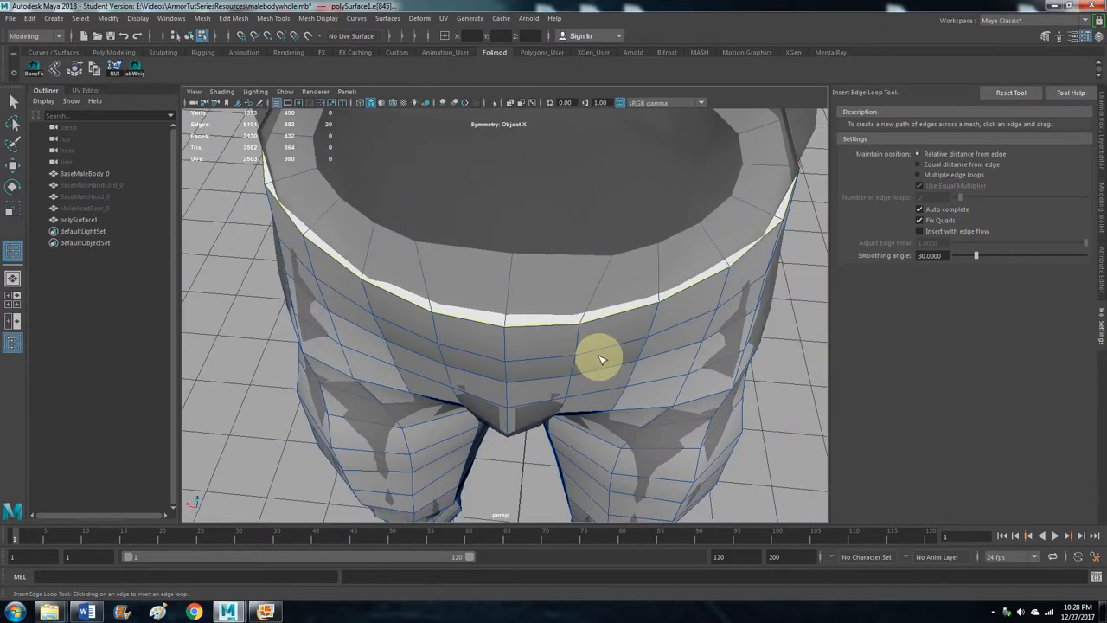
drag(601, 359, 683, 294)
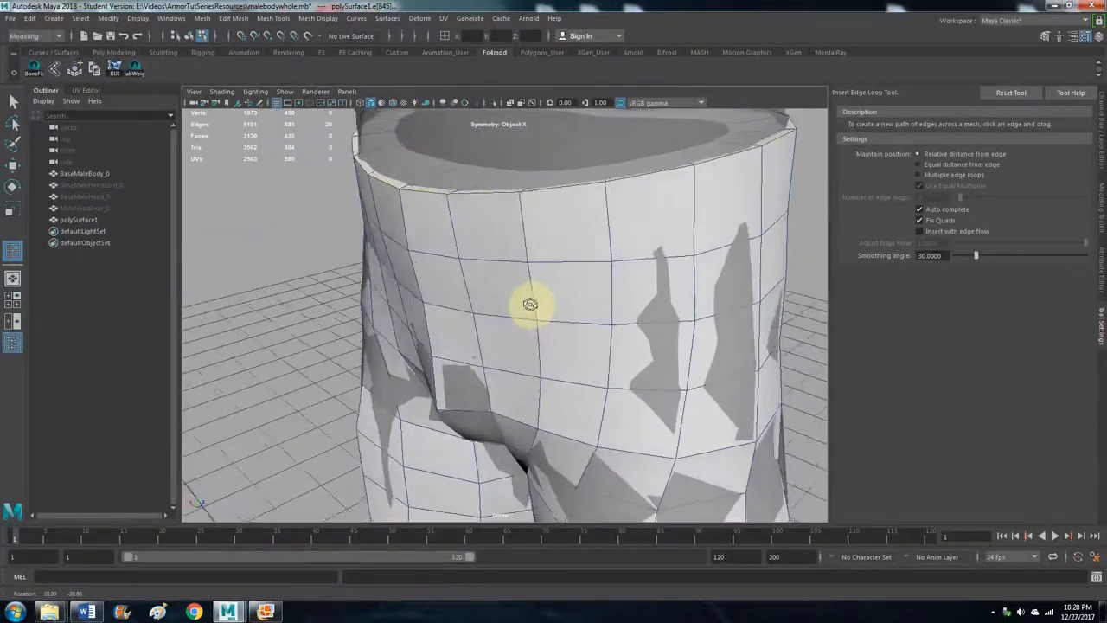
drag(530, 304, 725, 299)
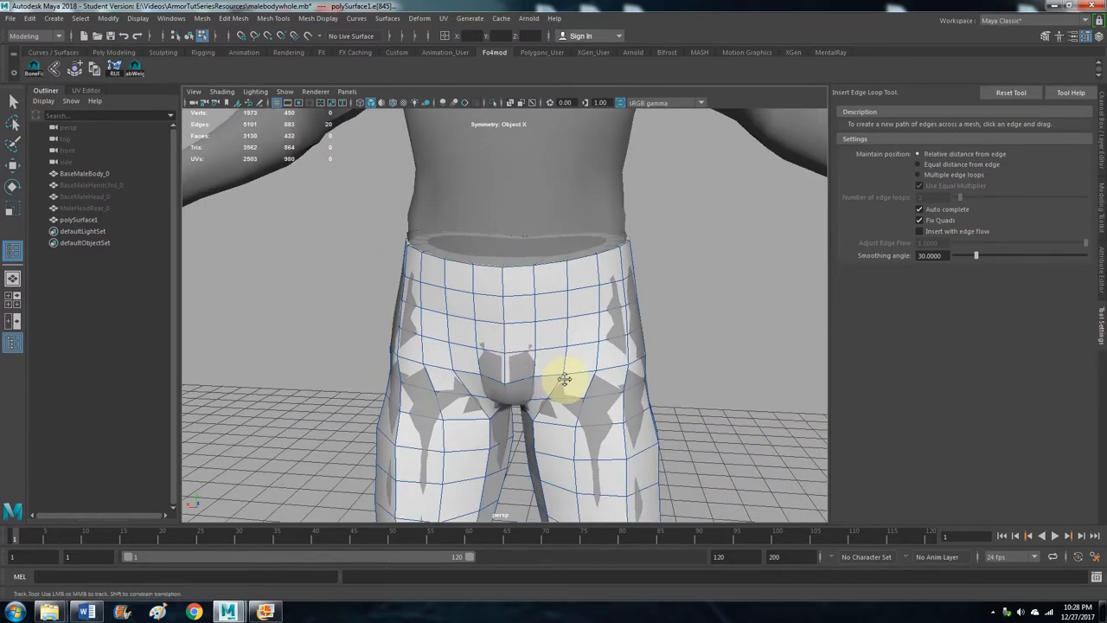
drag(566, 380, 504, 270)
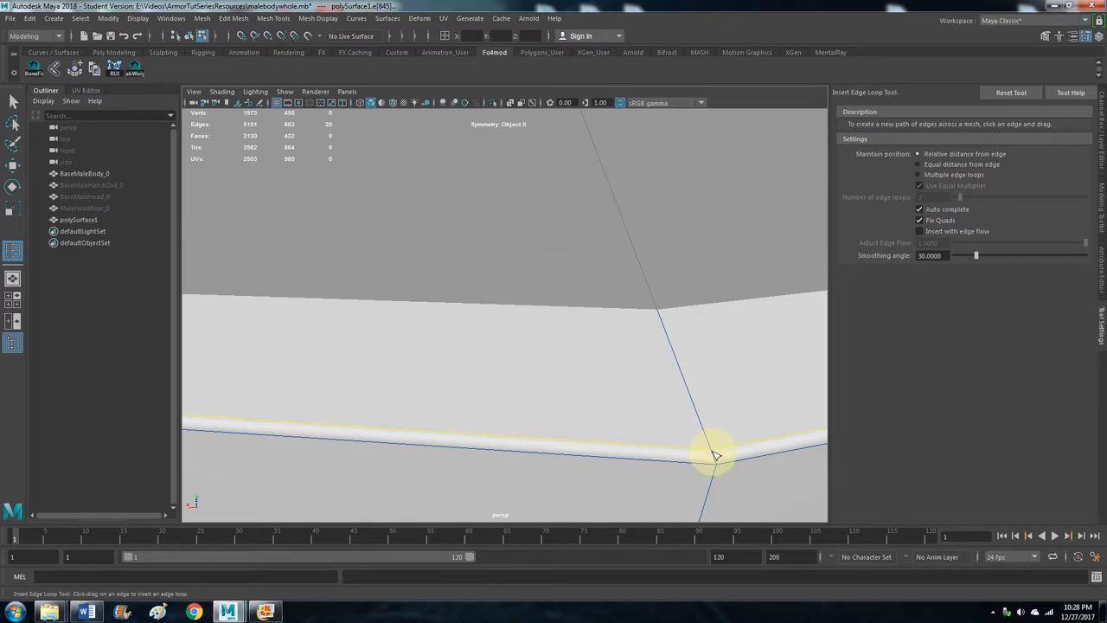
mouse_move(709, 400)
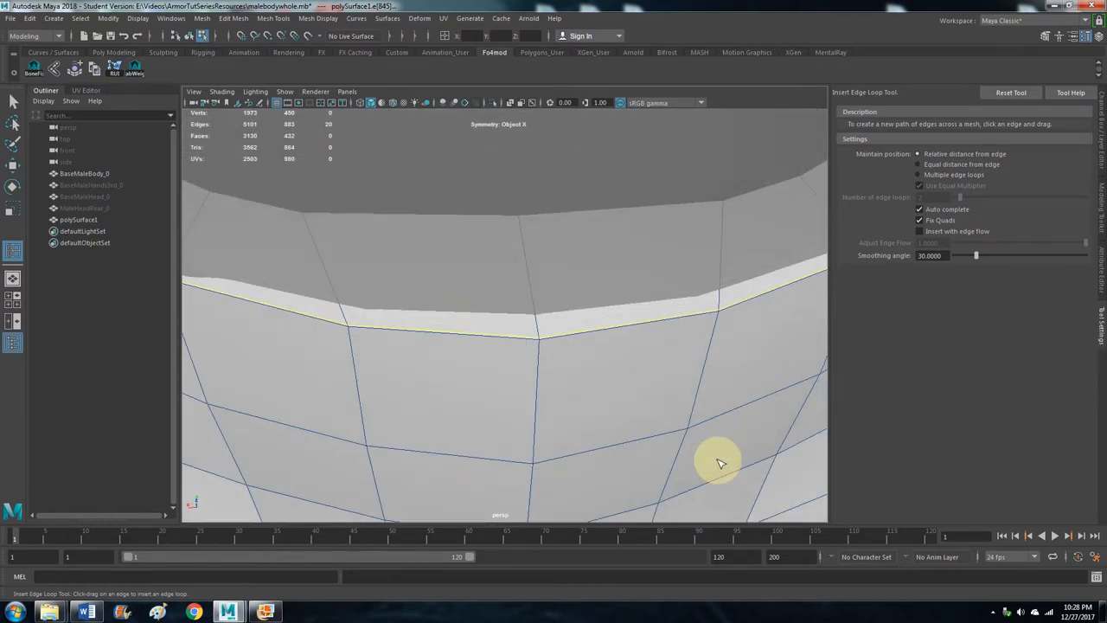
drag(718, 462, 564, 289)
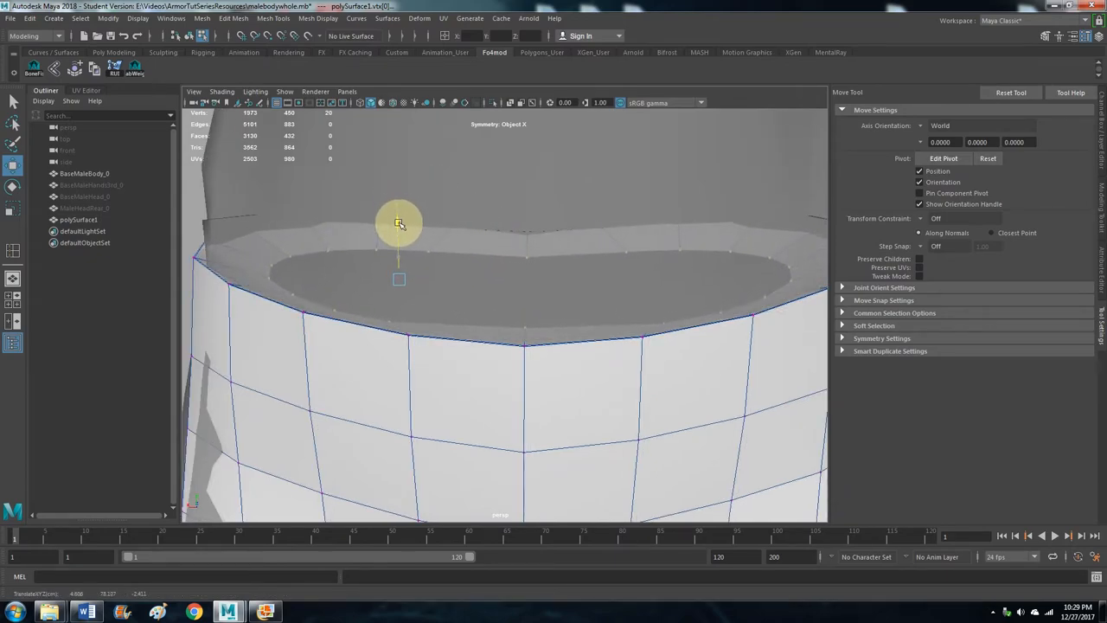
- Move the inner waist vertex ring along the Y axis in two drags
drag(399, 223, 402, 246)
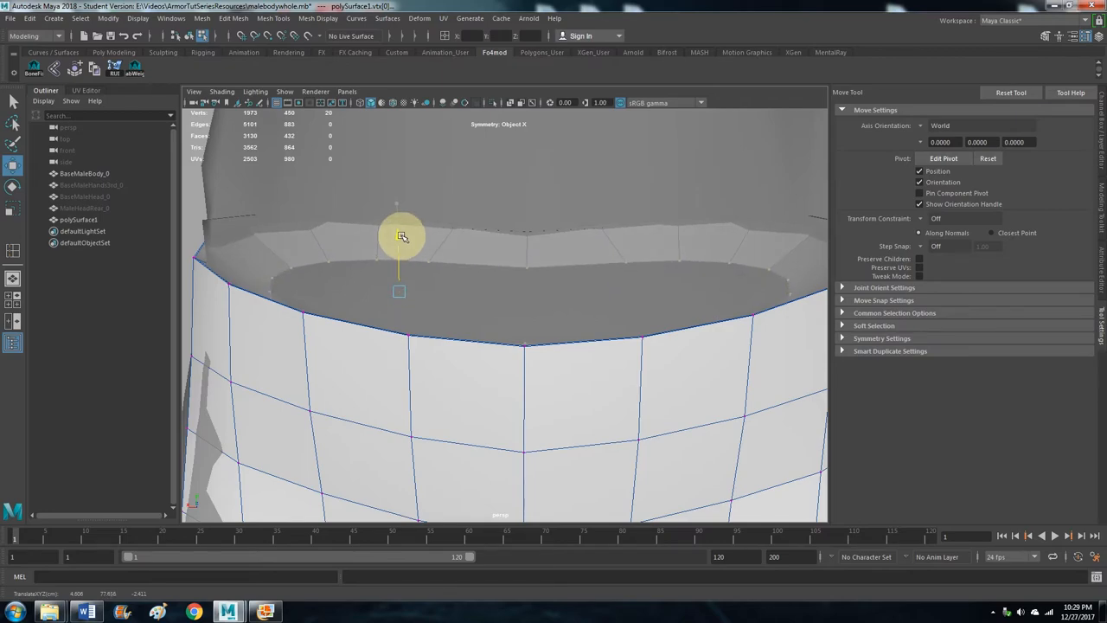
drag(400, 236, 402, 251)
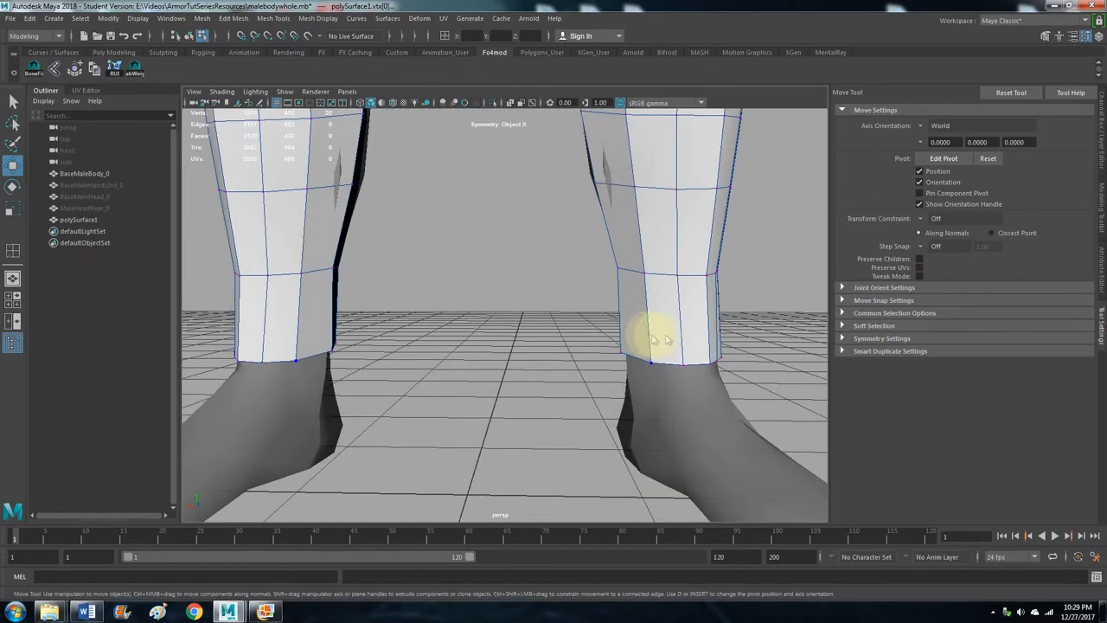
- Move the cuff vertices to adjust the bottom edges at the ankles
drag(657, 338, 562, 285)
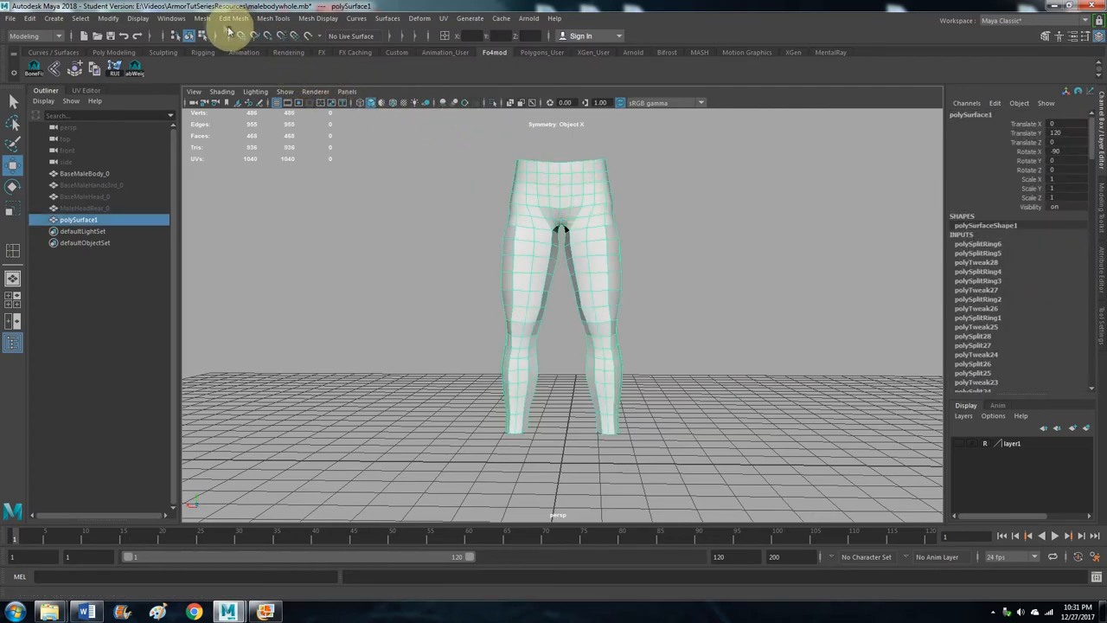
- Apply Mesh > Smooth to polySurface1, raising it from 468 to 1872 faces
click(202, 18)
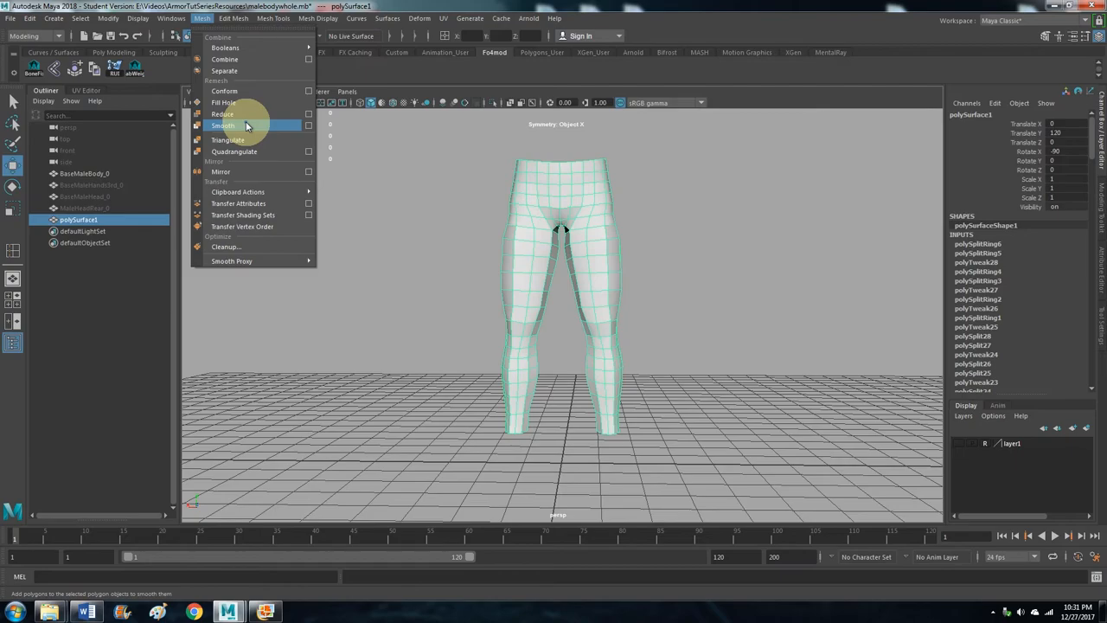
click(222, 125)
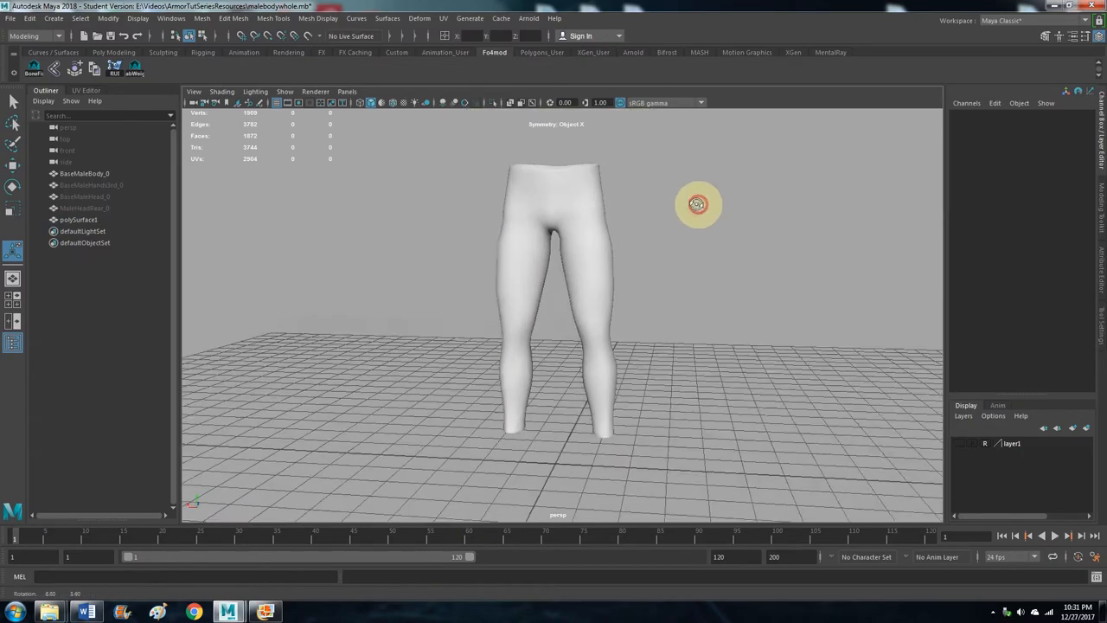
drag(699, 205, 613, 206)
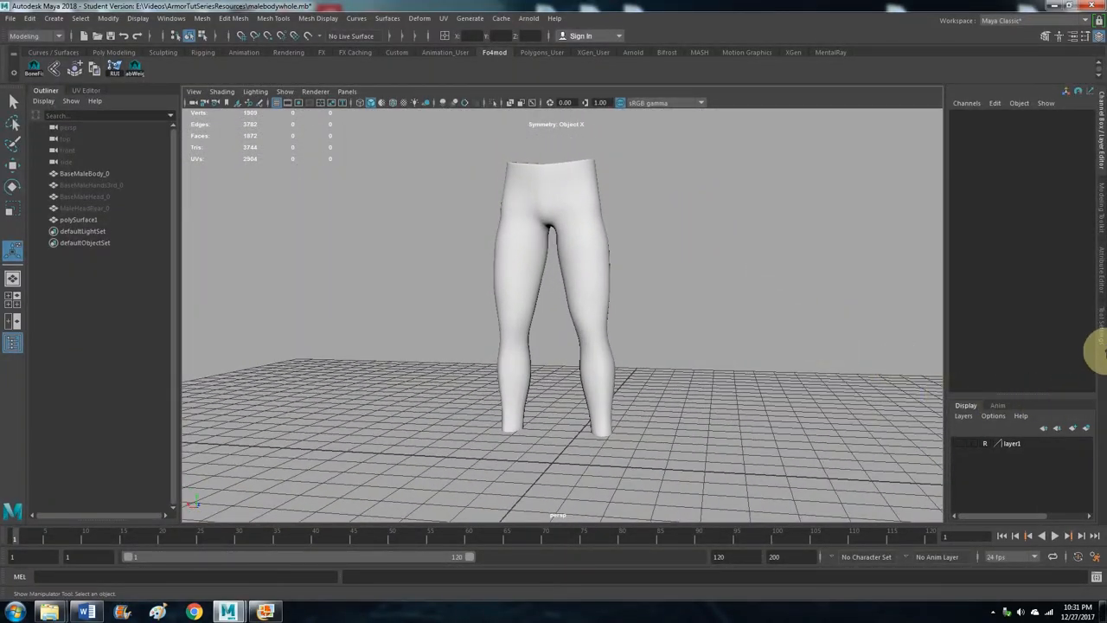
click(963, 442)
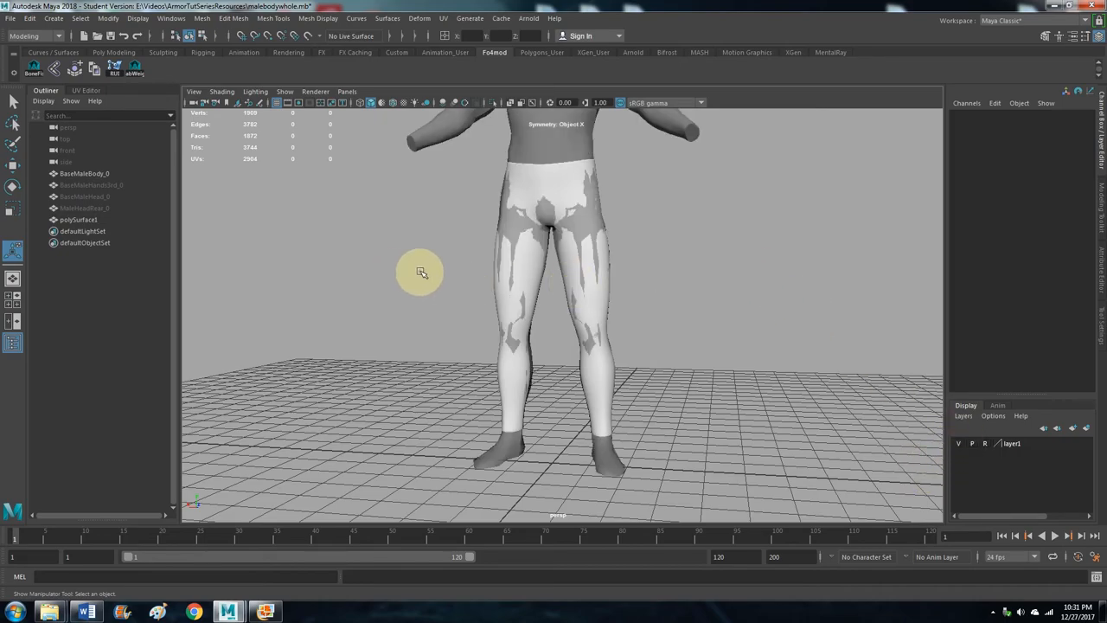
drag(420, 272, 575, 272)
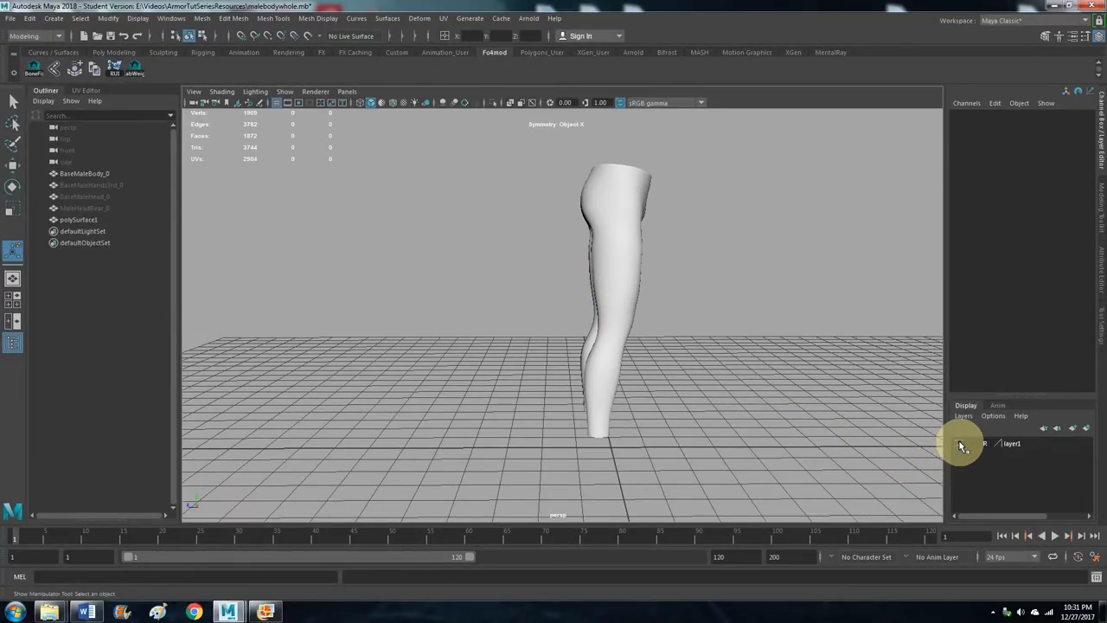
drag(960, 445, 640, 303)
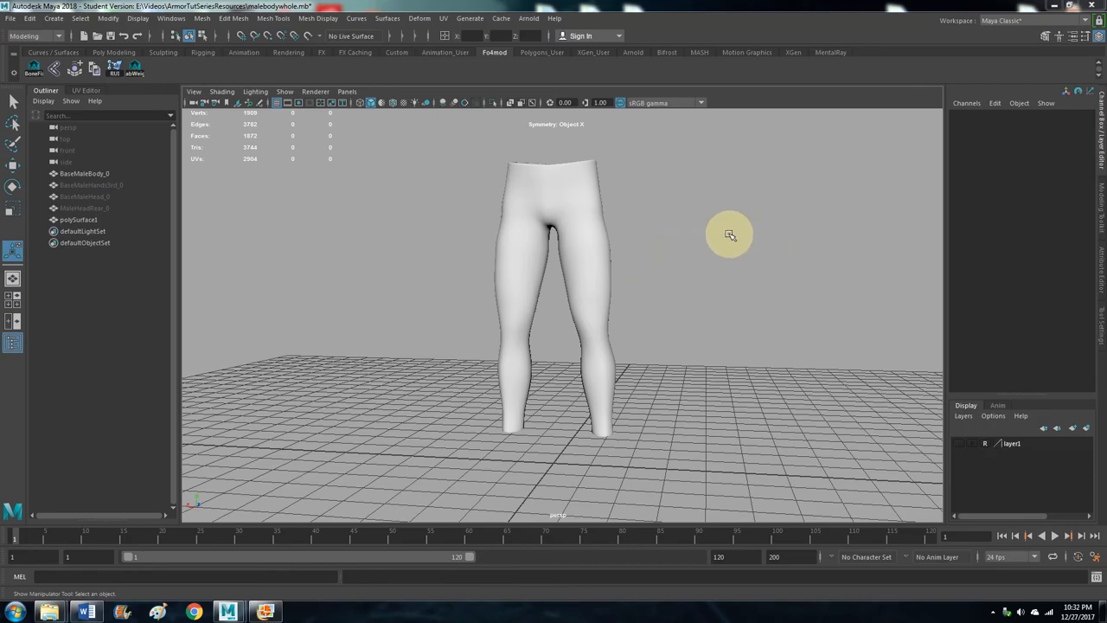
drag(731, 233, 661, 208)
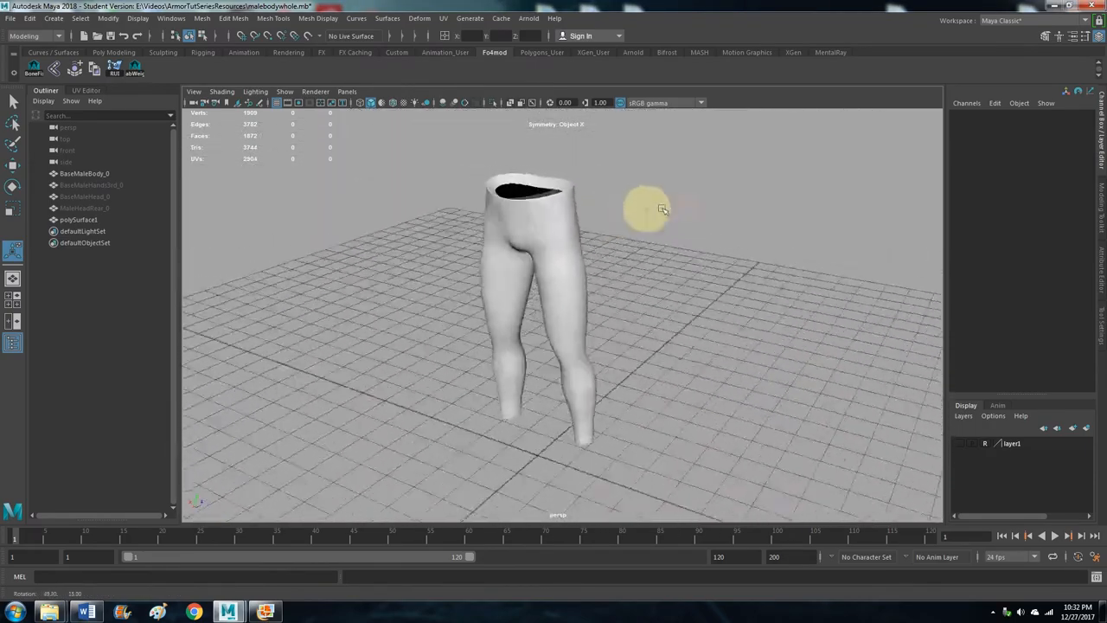